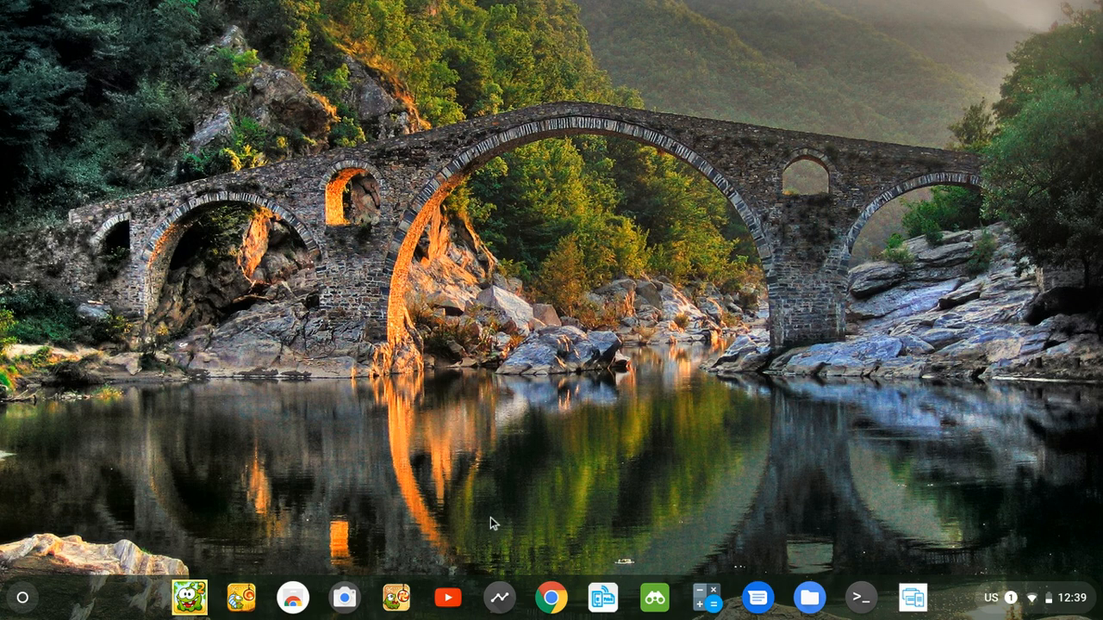
{"action": "mouse_move", "coordinate": [548, 599]}
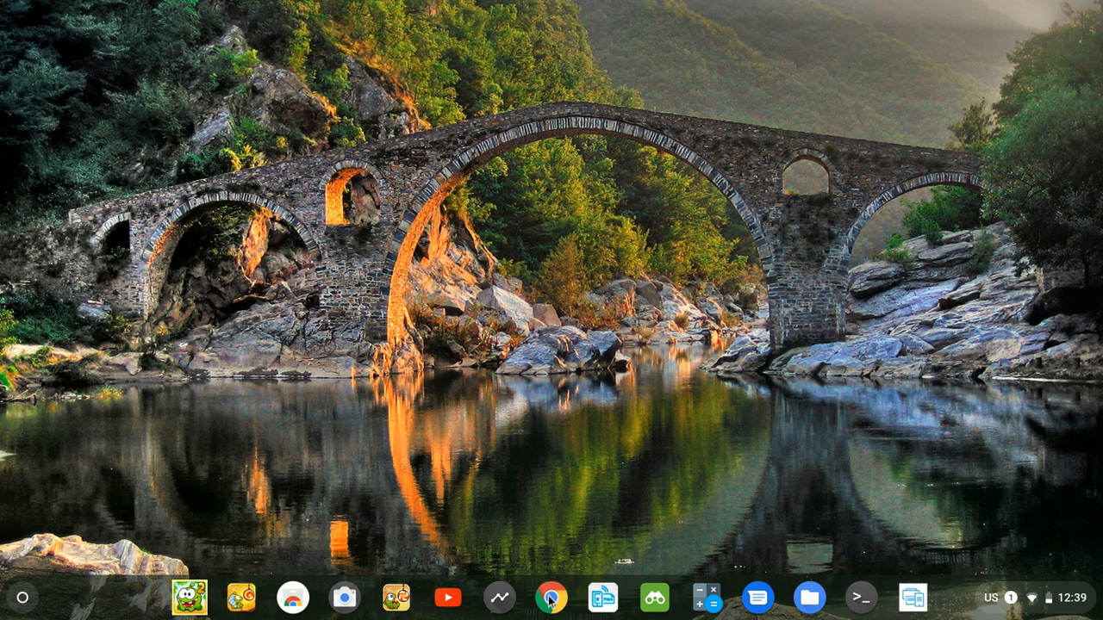
Step: Start a new Chrome browser window from the shelf
{"action": "left_click", "coordinate": [551, 596]}
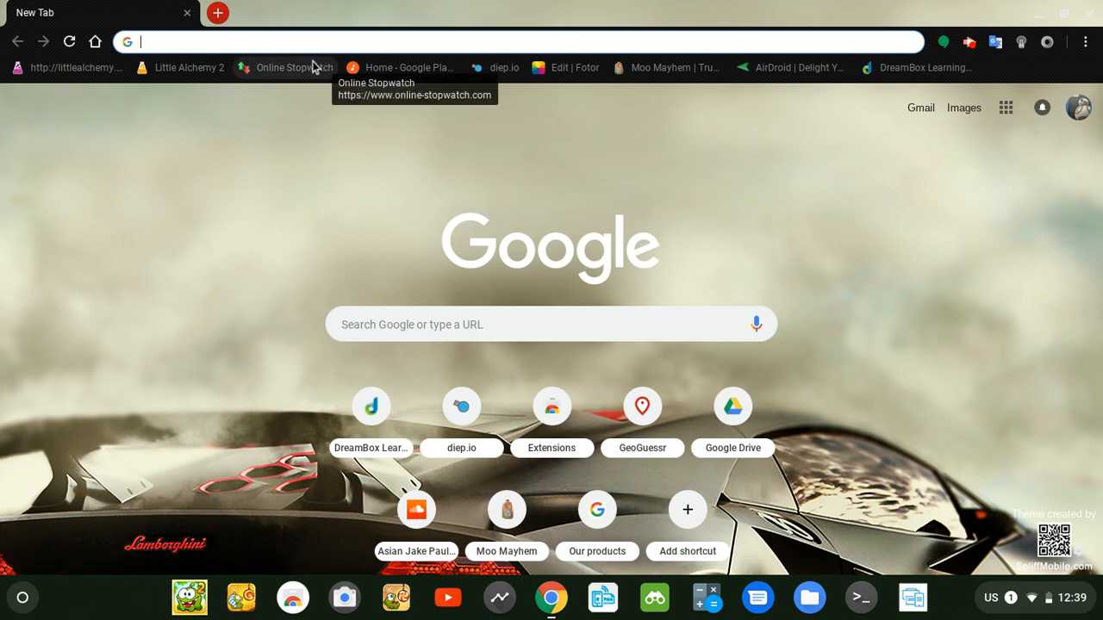
Step: Search Google for 'arc welder' via the 'arc welder chromebook' address-bar entry
{"action": "type", "text": "arc welder chromebook"}
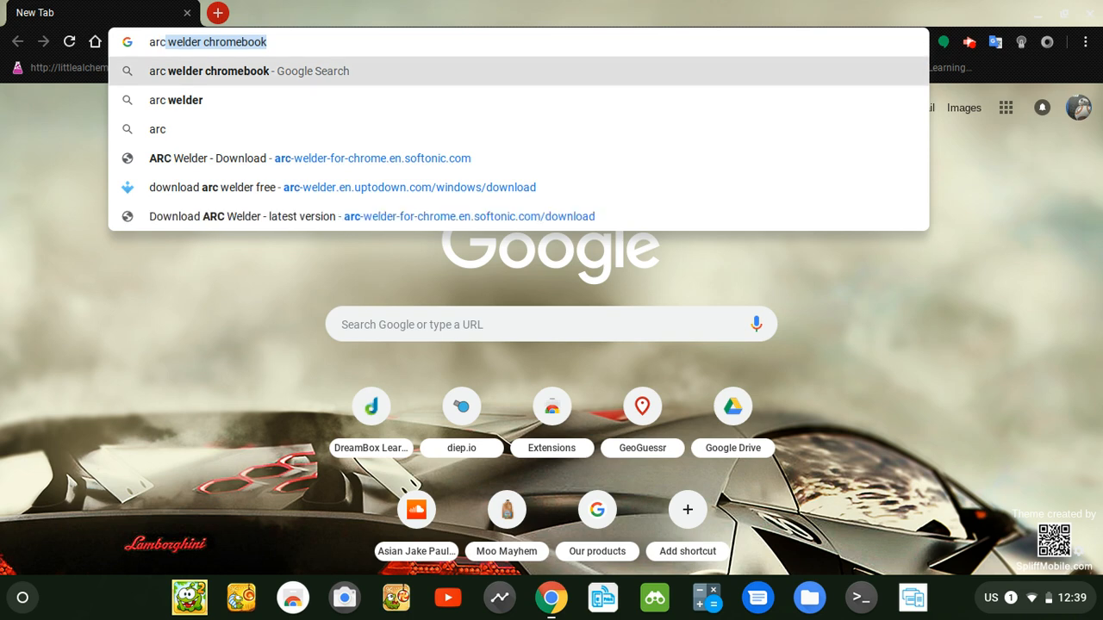
{"action": "key", "text": "Return"}
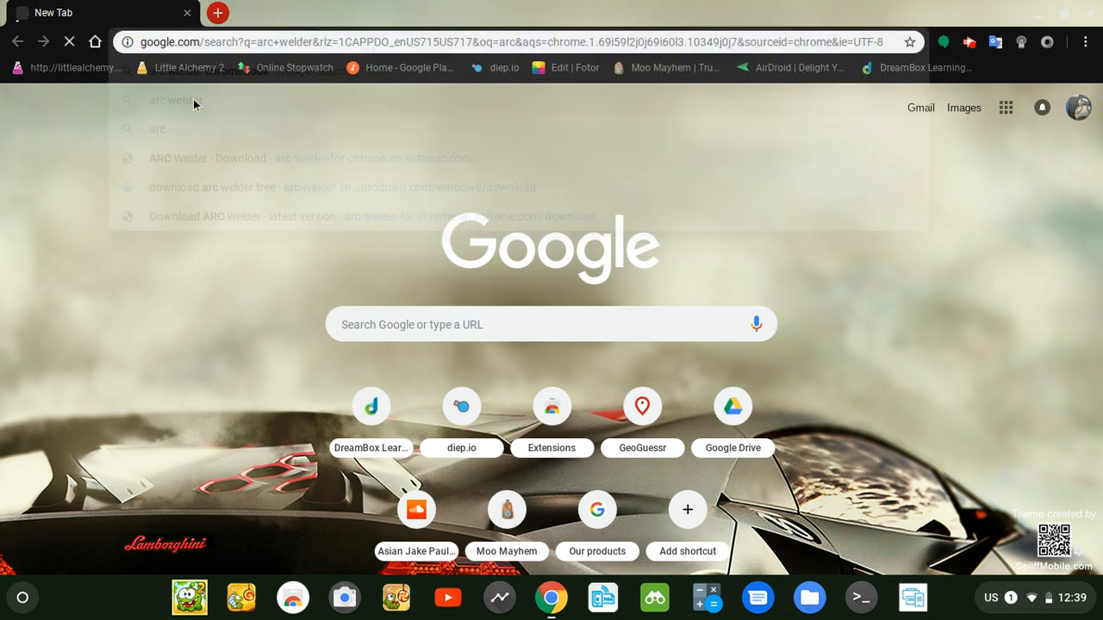
{"action": "key", "text": "Return"}
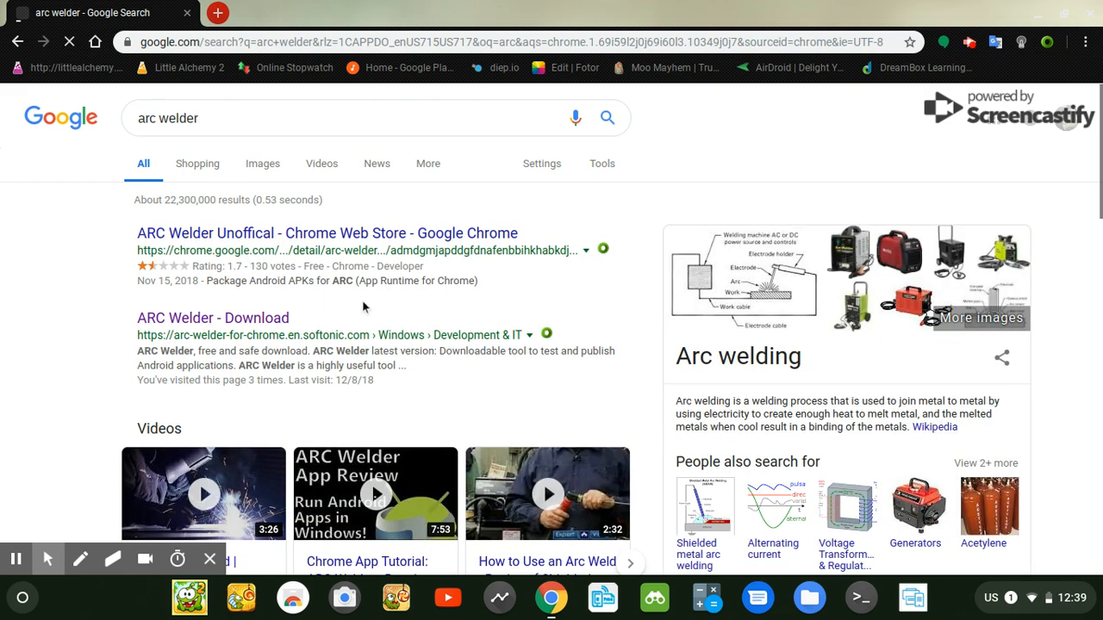
{"action": "mouse_move", "coordinate": [214, 317]}
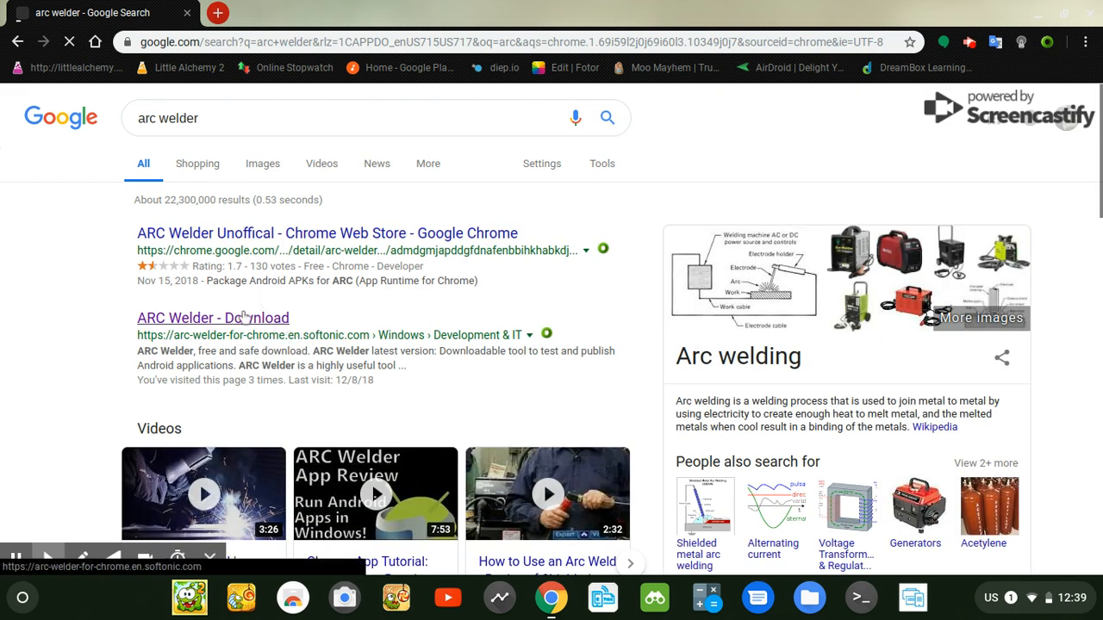
Step: Go to Softonic's ARC Welder page and request the download with the green Download button
{"action": "left_click", "coordinate": [212, 317]}
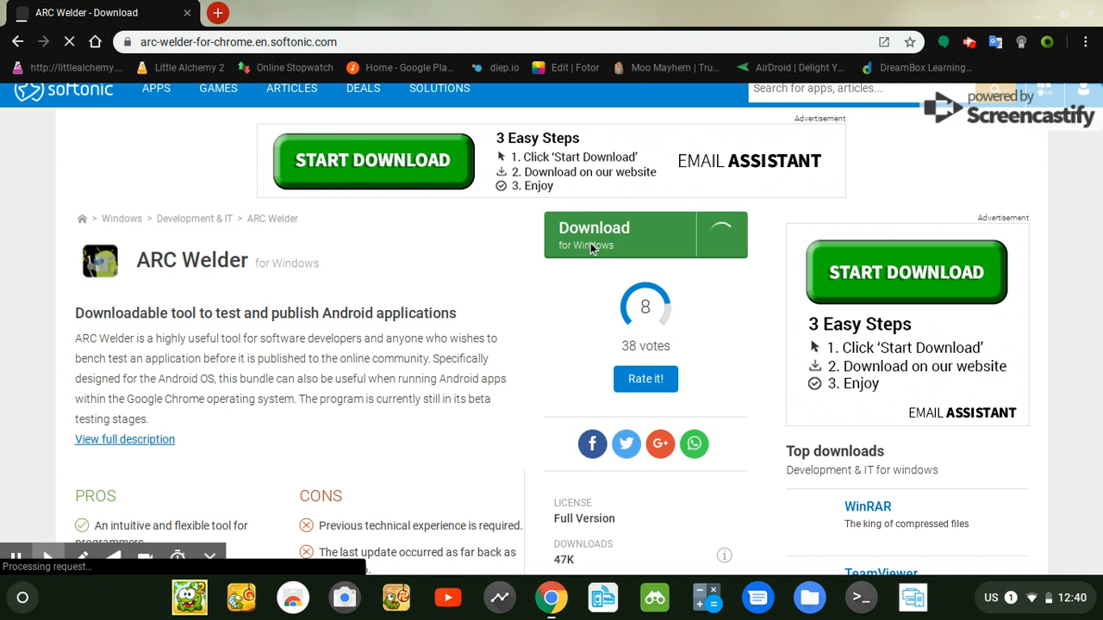
{"action": "left_click", "coordinate": [644, 234]}
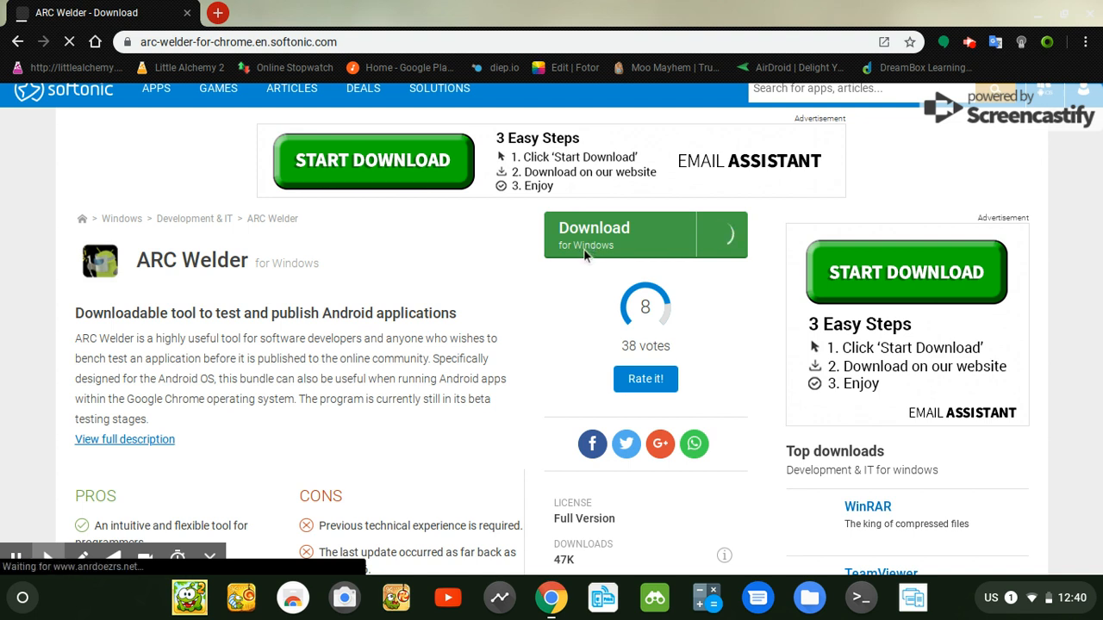
{"action": "left_click", "coordinate": [645, 234]}
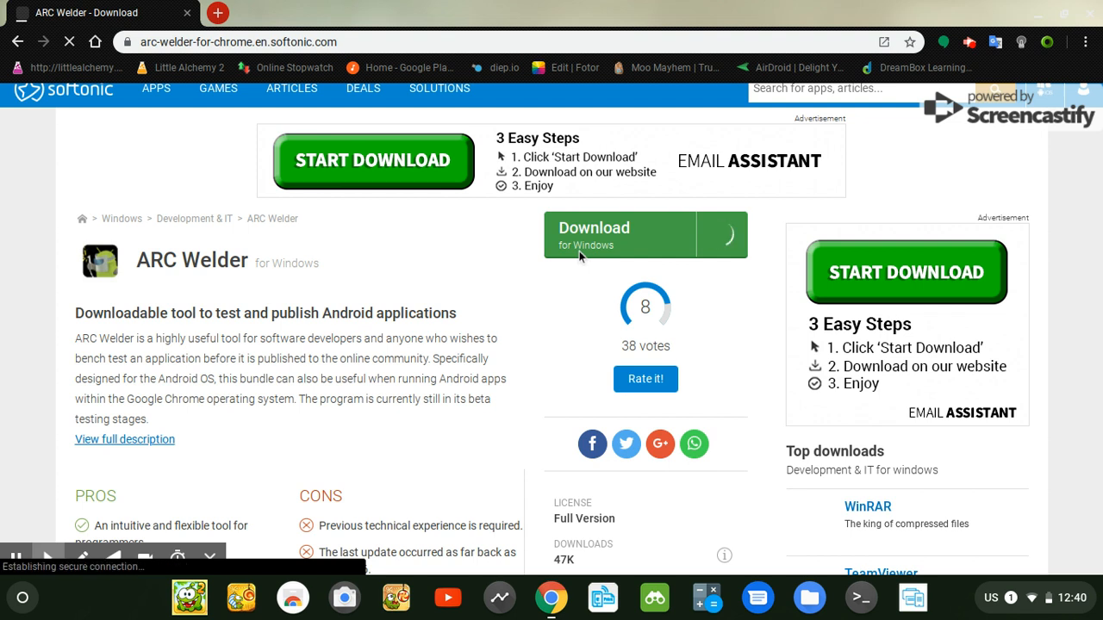
{"action": "left_click", "coordinate": [620, 234]}
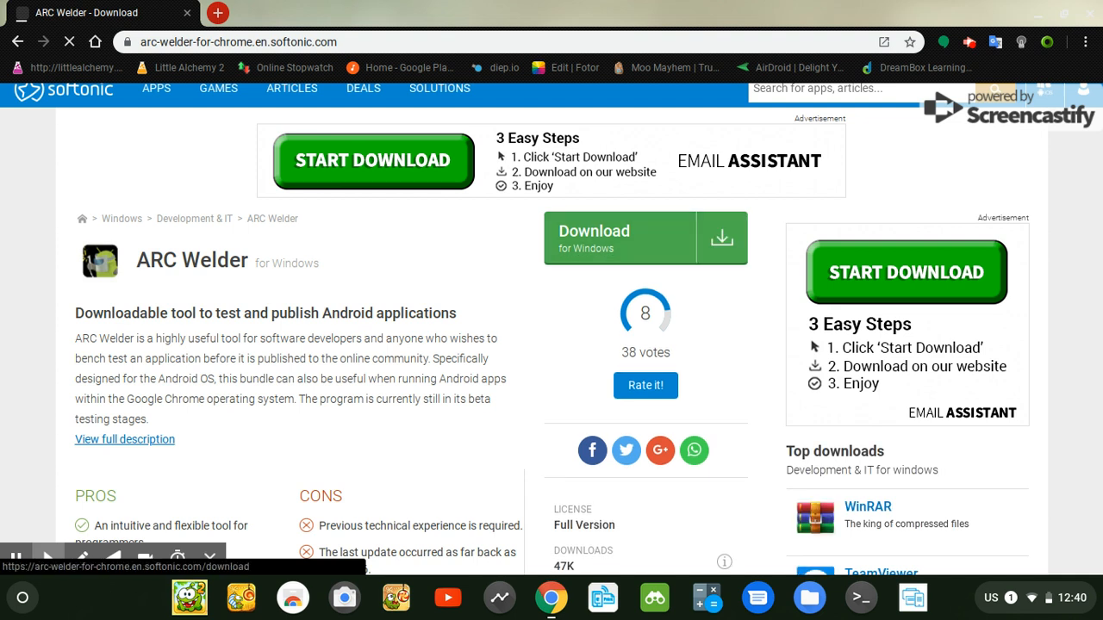
{"action": "mouse_move", "coordinate": [579, 257]}
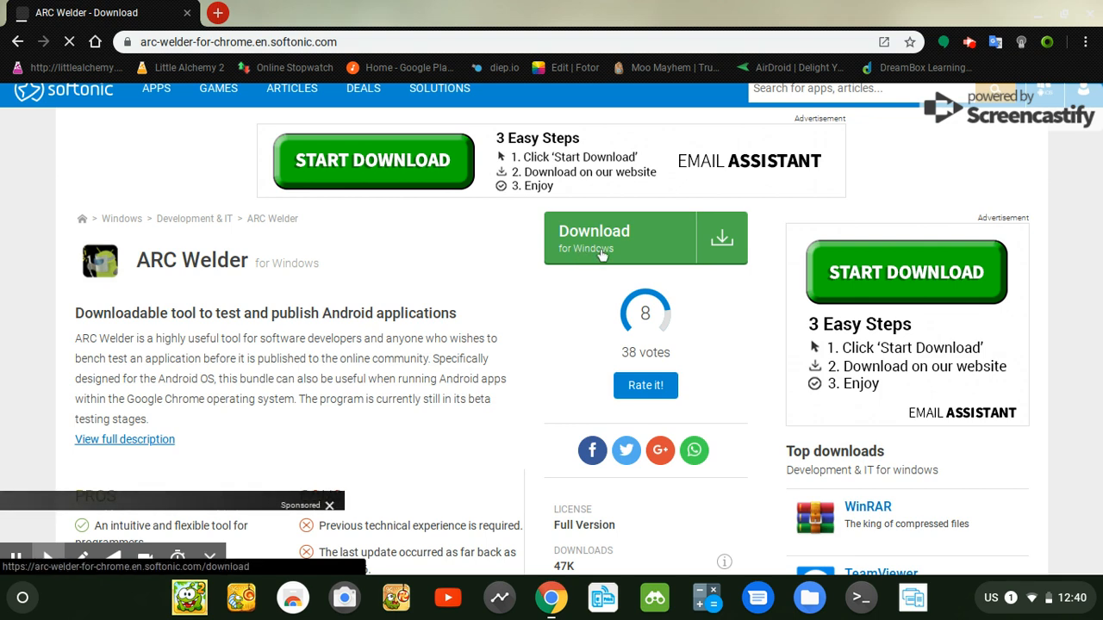
{"action": "left_click", "coordinate": [620, 238]}
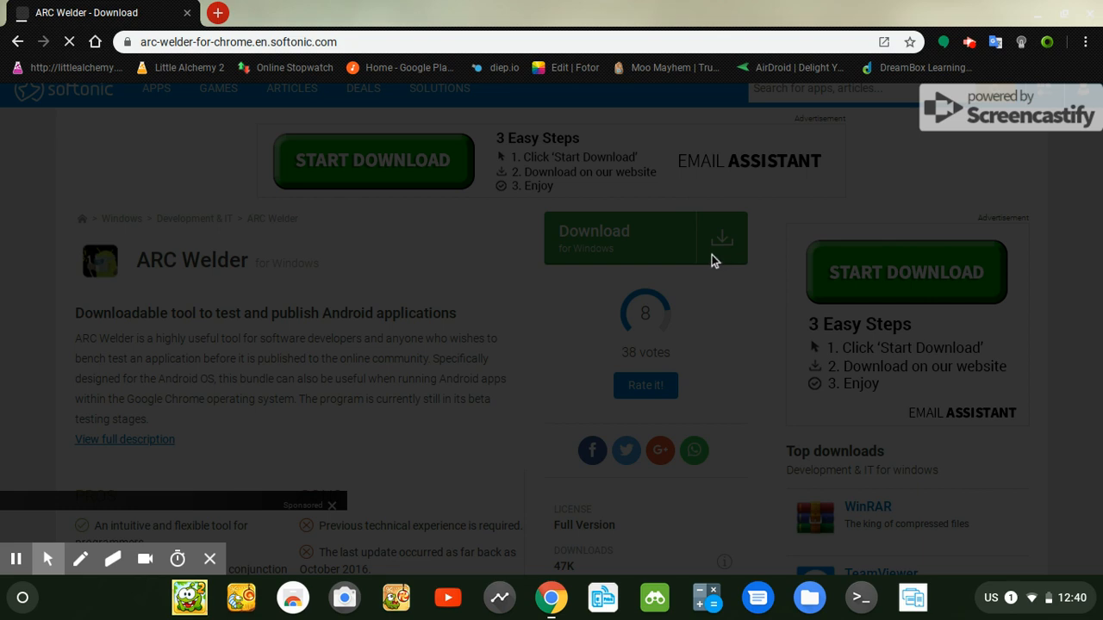
Step: Dismiss the Brave browser advertisement covering the ARC Welder download page
{"action": "left_click", "coordinate": [620, 238]}
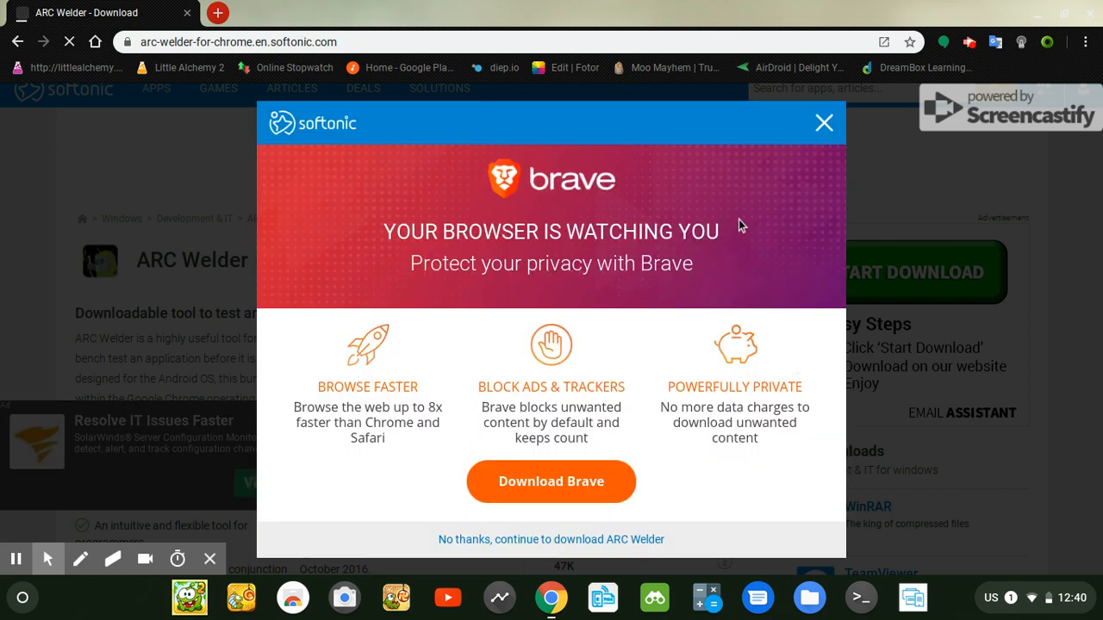
{"action": "mouse_move", "coordinate": [437, 232]}
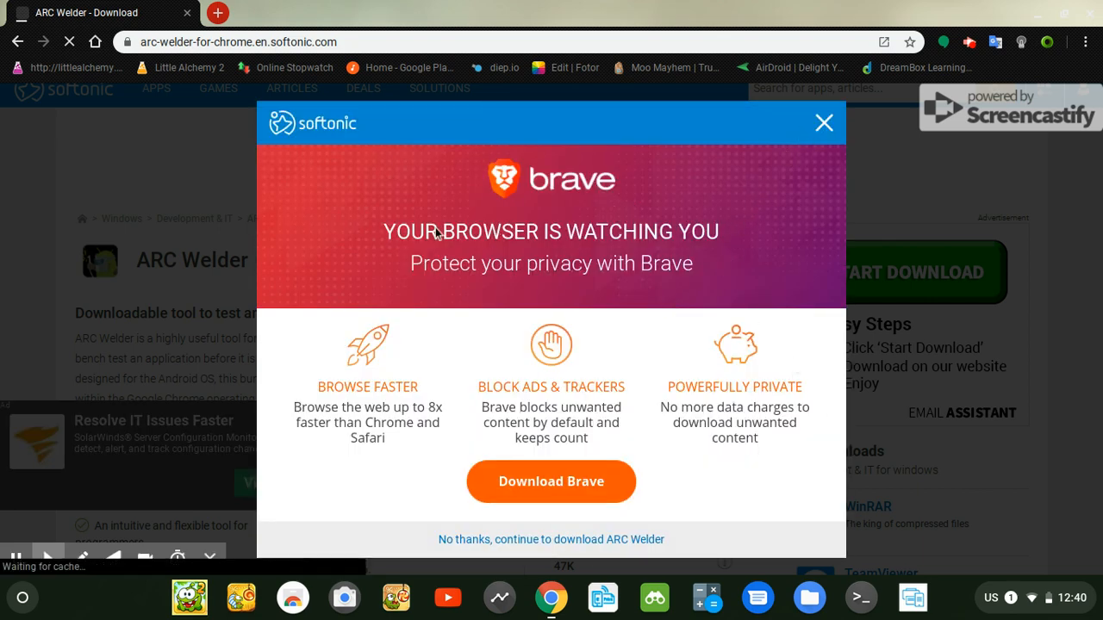
{"action": "mouse_move", "coordinate": [653, 223]}
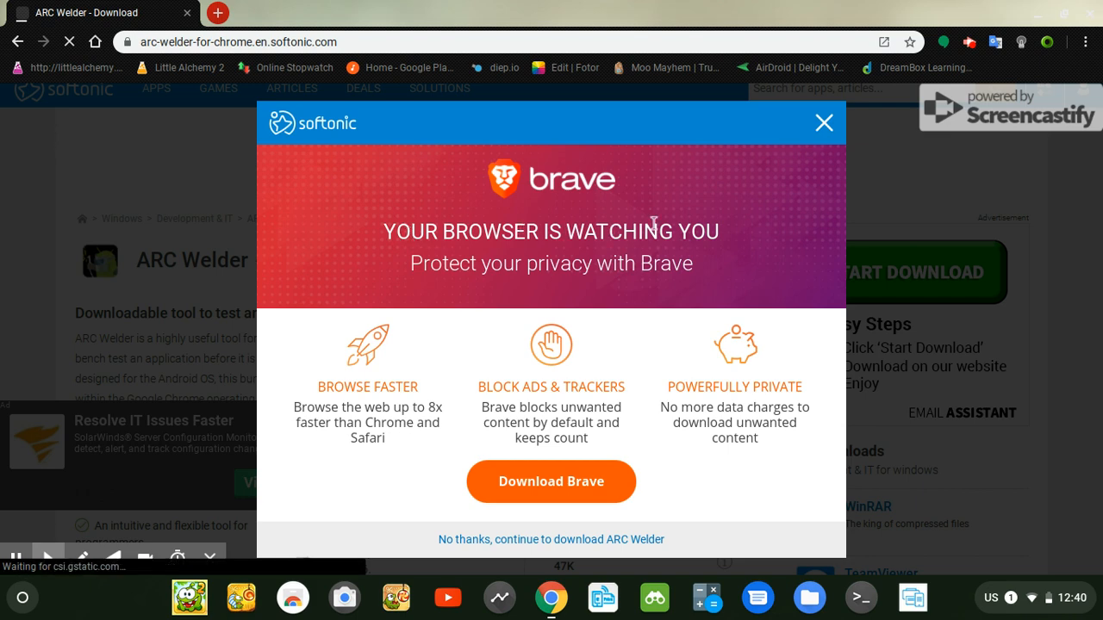
{"action": "mouse_move", "coordinate": [741, 210]}
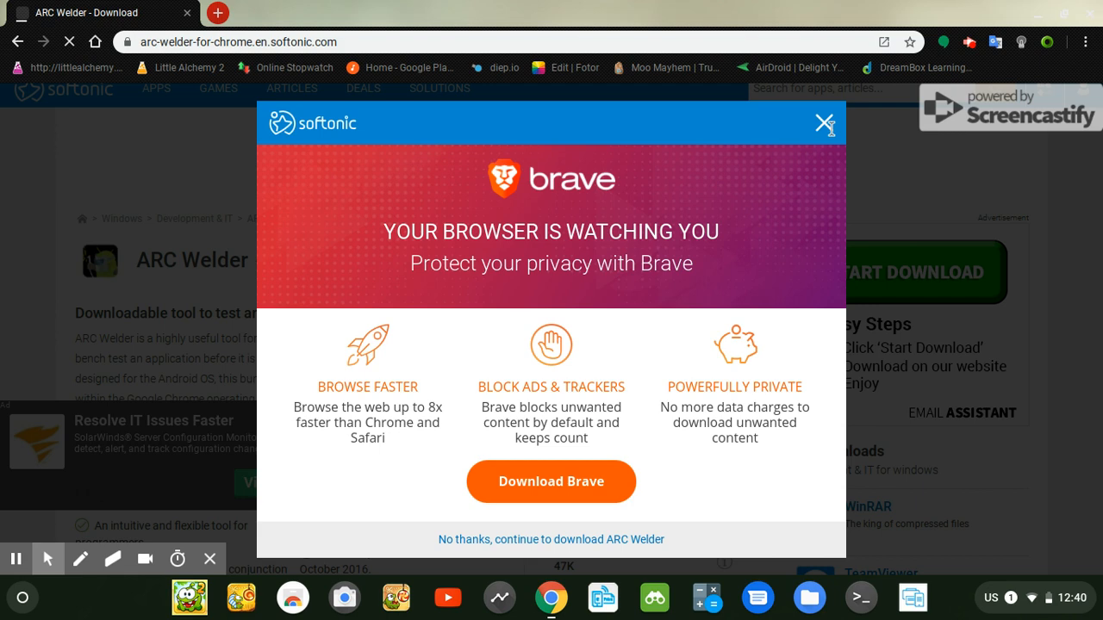
{"action": "left_click", "coordinate": [552, 540]}
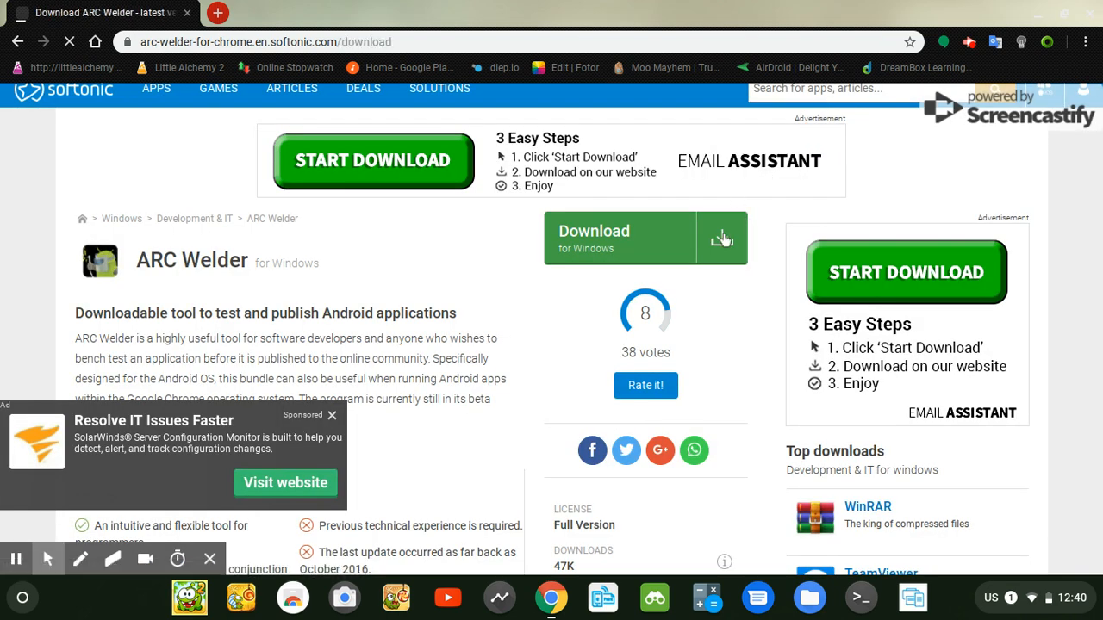
{"action": "mouse_move", "coordinate": [710, 242]}
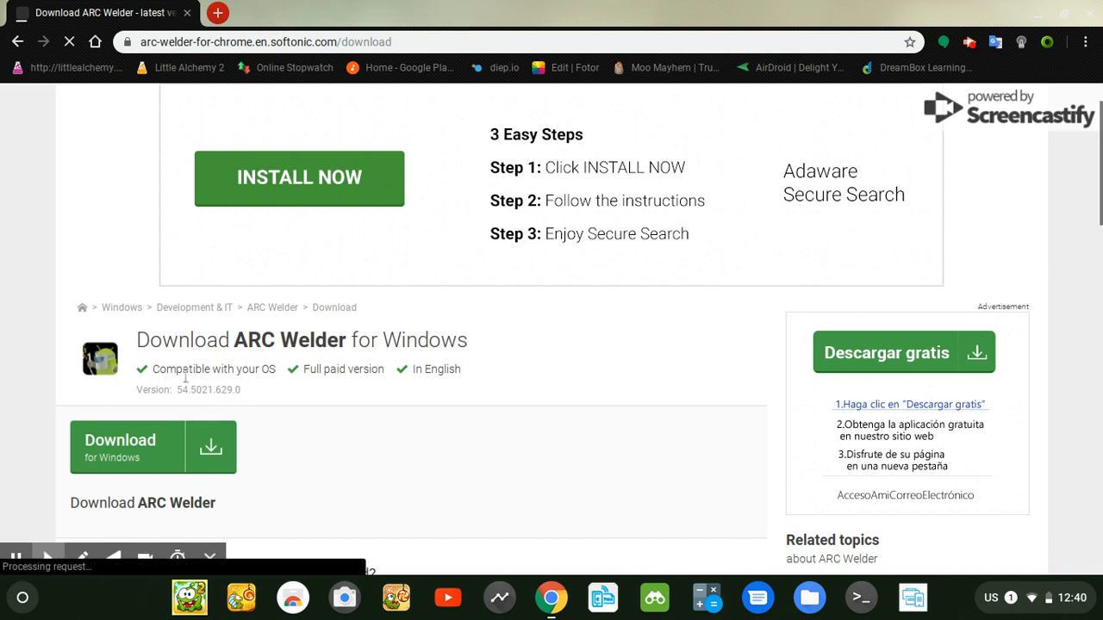
{"action": "mouse_move", "coordinate": [341, 328]}
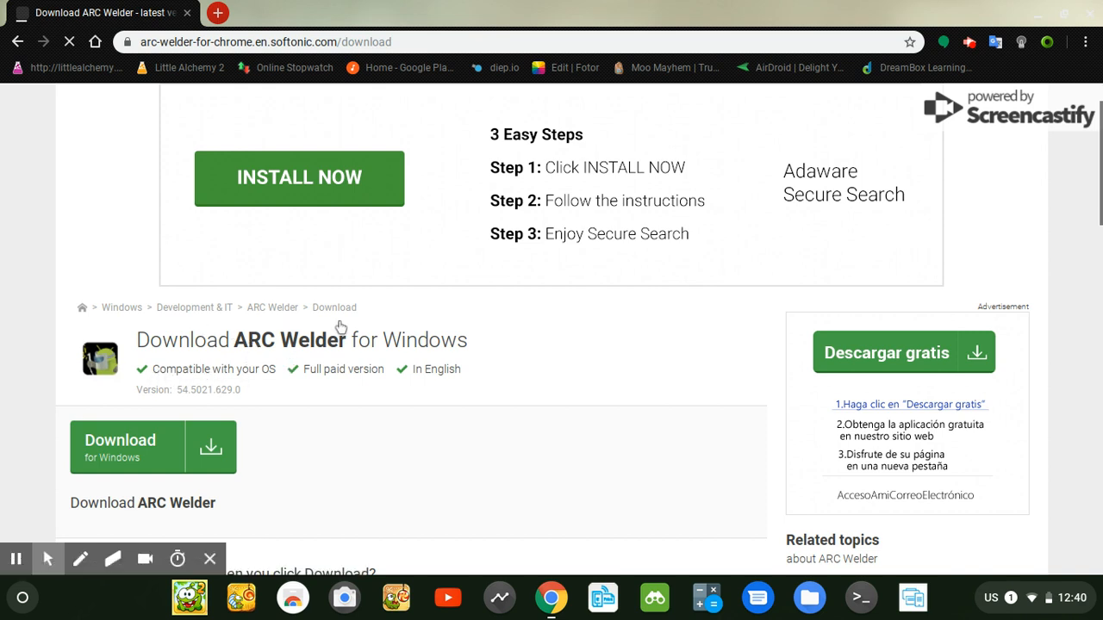
{"action": "mouse_move", "coordinate": [379, 343]}
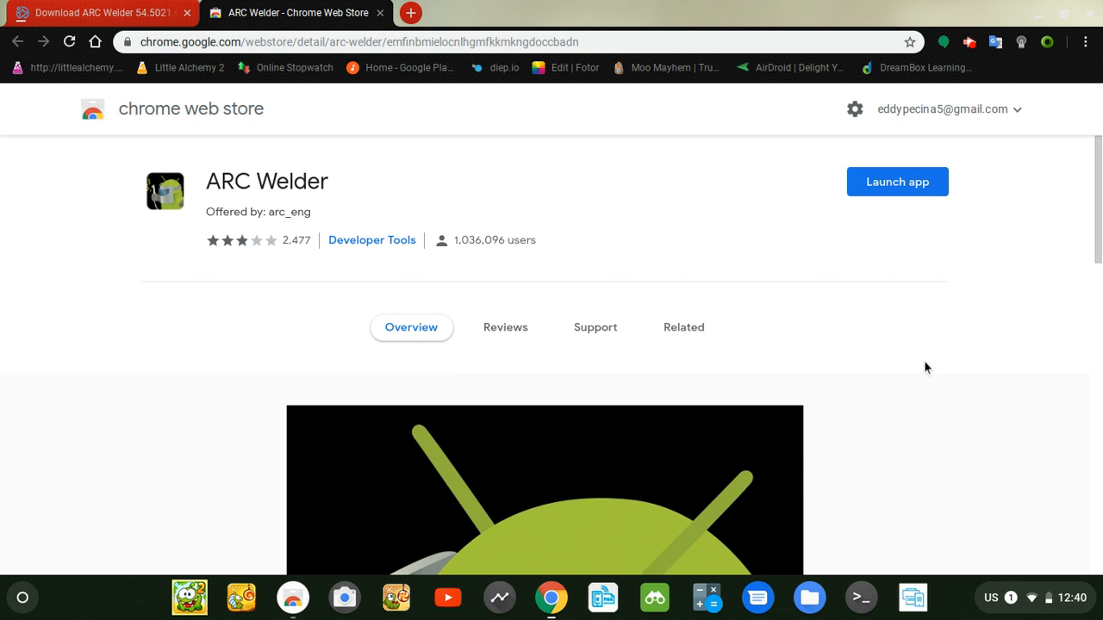
{"action": "mouse_move", "coordinate": [672, 5]}
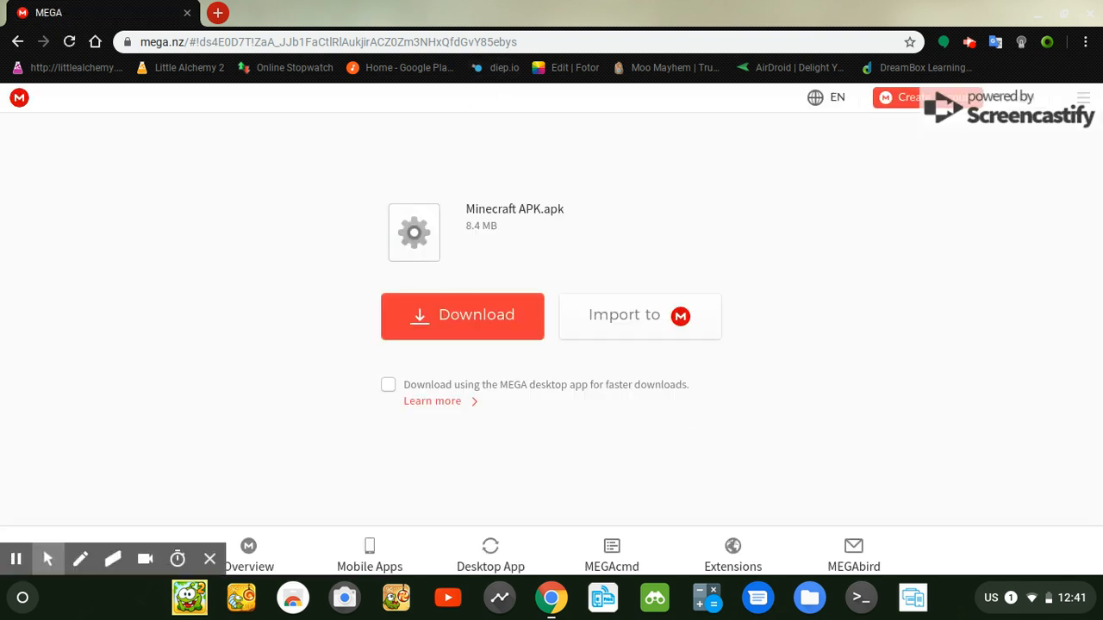
{"action": "mouse_move", "coordinate": [590, 427]}
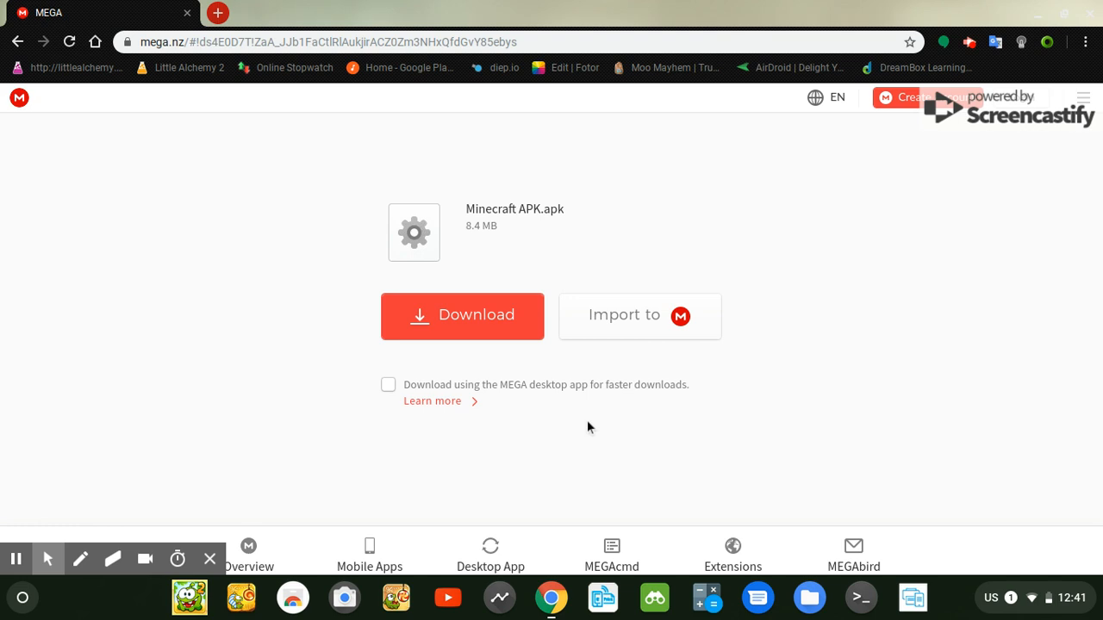
{"action": "mouse_move", "coordinate": [331, 364]}
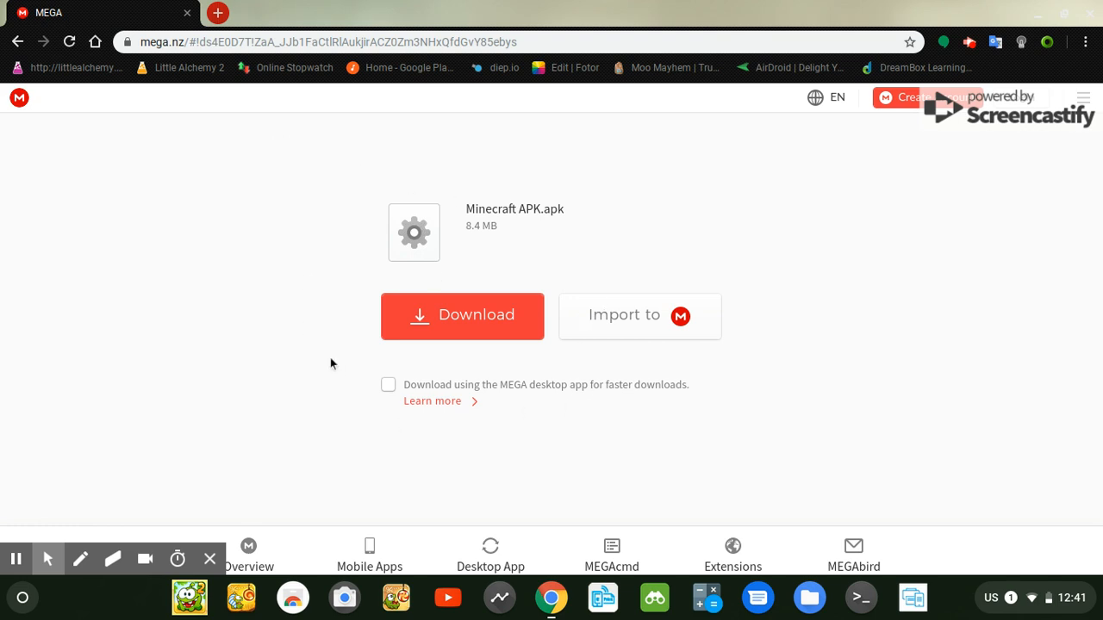
{"action": "mouse_move", "coordinate": [1034, 617]}
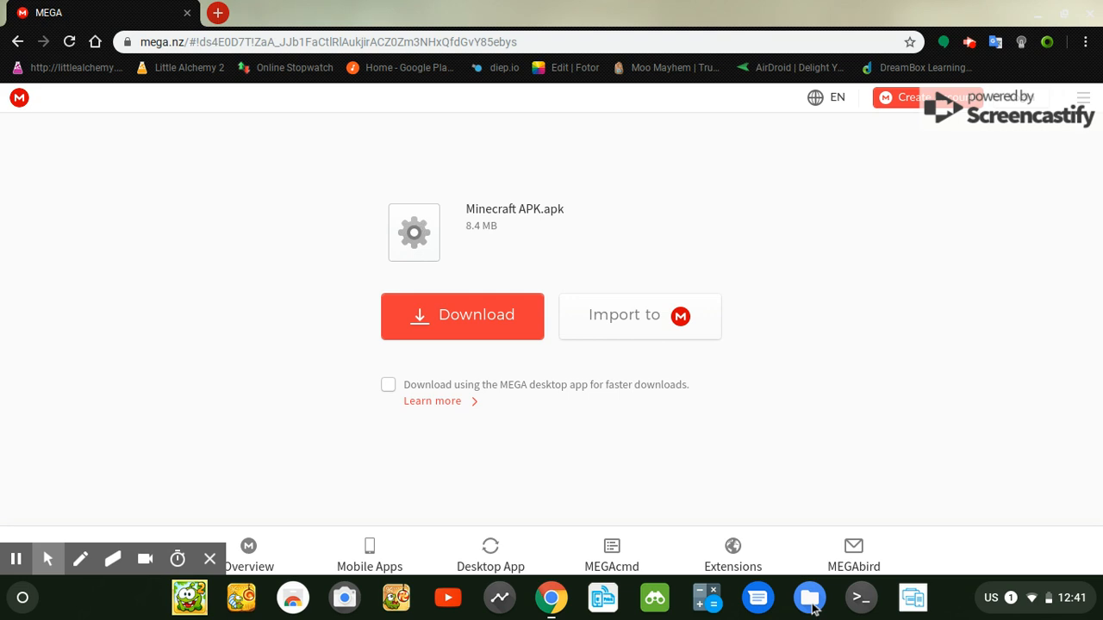
Step: Switch from the MEGA Minecraft APK.apk page to the Files app
{"action": "left_click", "coordinate": [809, 596]}
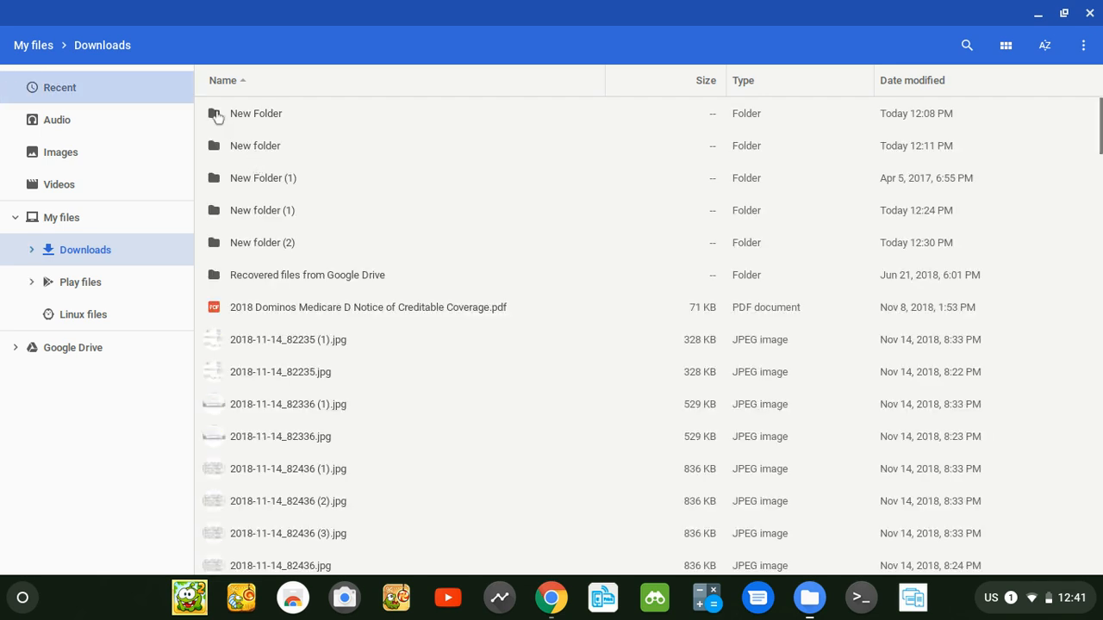
Step: View the Recent files listing of Minecraft APK copies, then close the Files window
{"action": "left_click", "coordinate": [59, 86]}
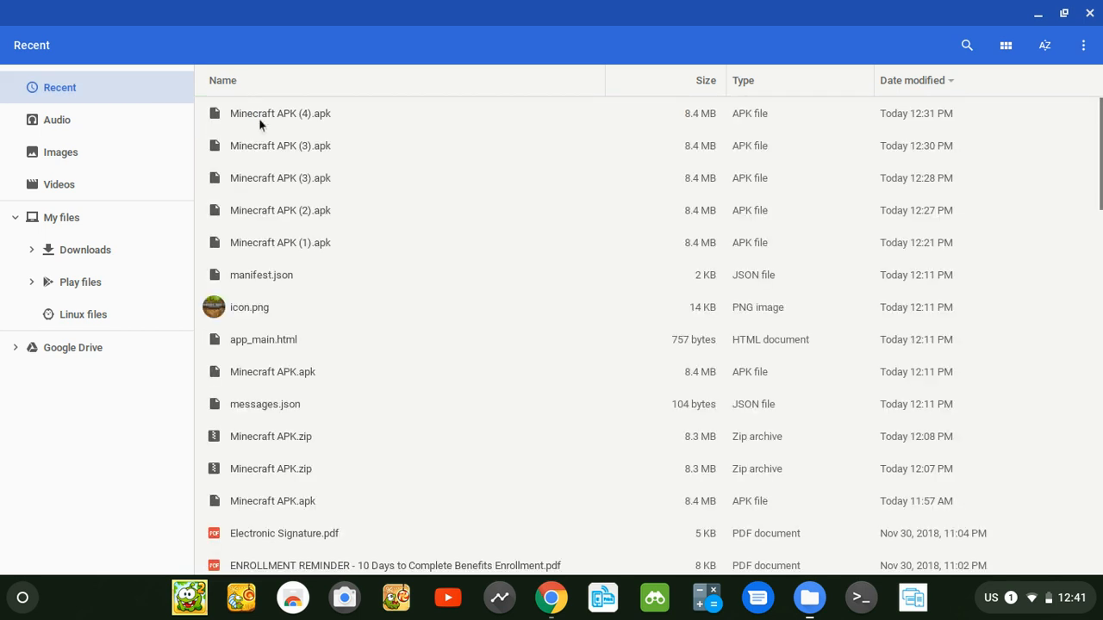
{"action": "mouse_move", "coordinate": [341, 145]}
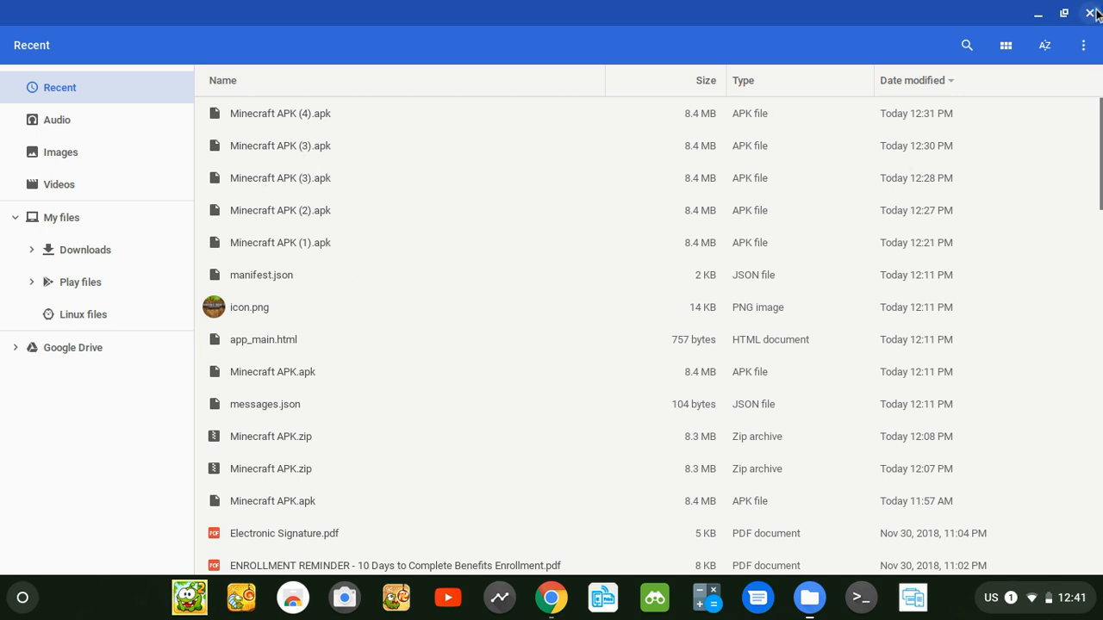
{"action": "left_click", "coordinate": [1096, 14]}
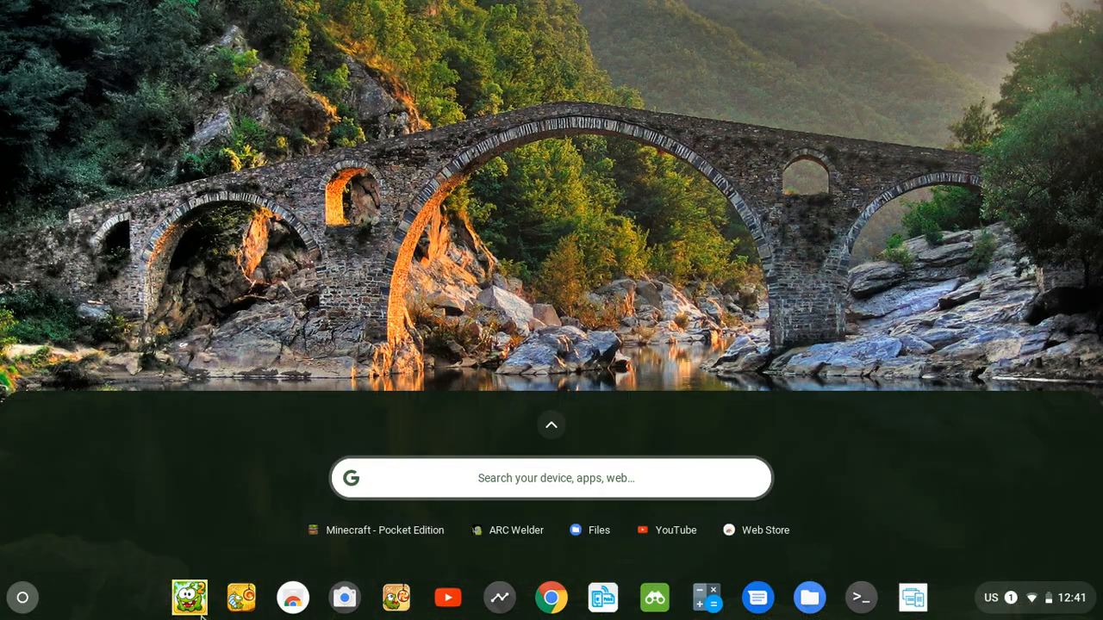
{"action": "mouse_move", "coordinate": [496, 534]}
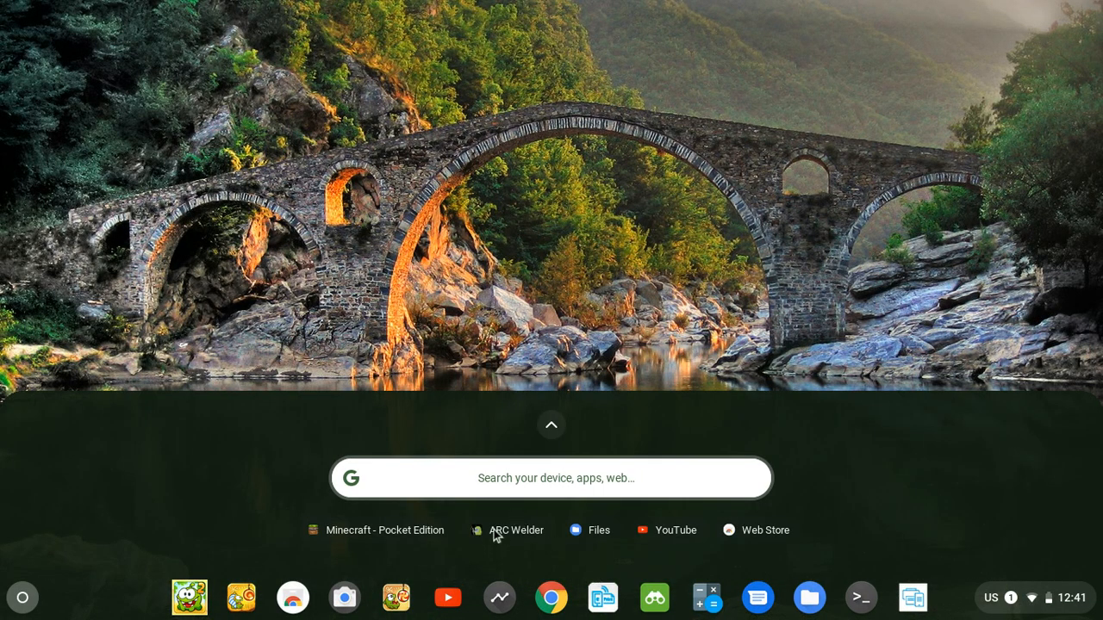
{"action": "left_click", "coordinate": [551, 424]}
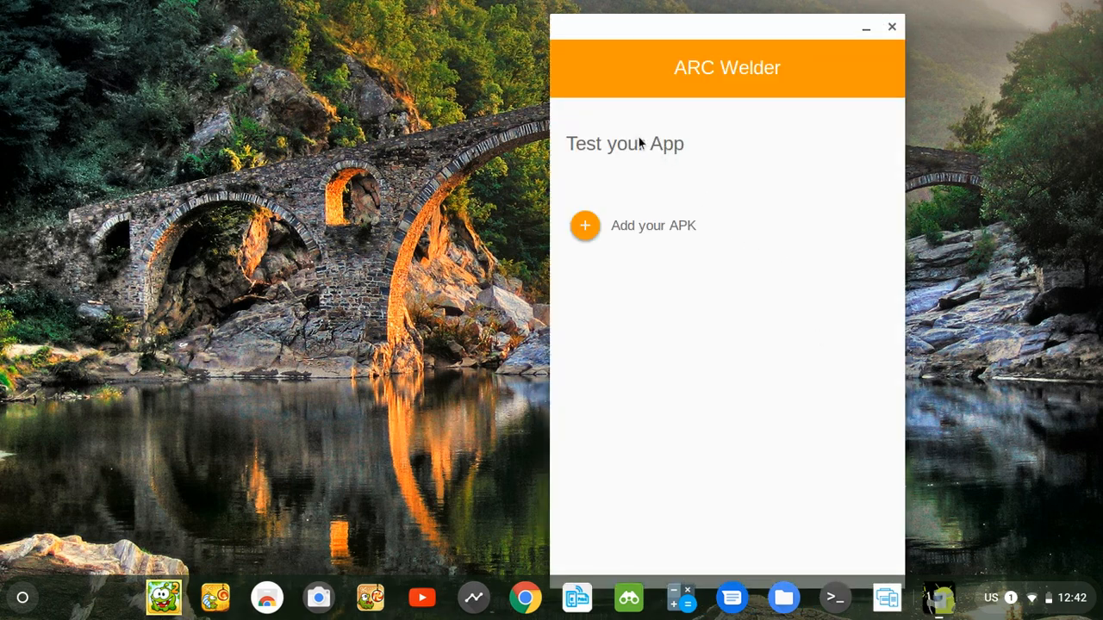
{"action": "mouse_move", "coordinate": [670, 186]}
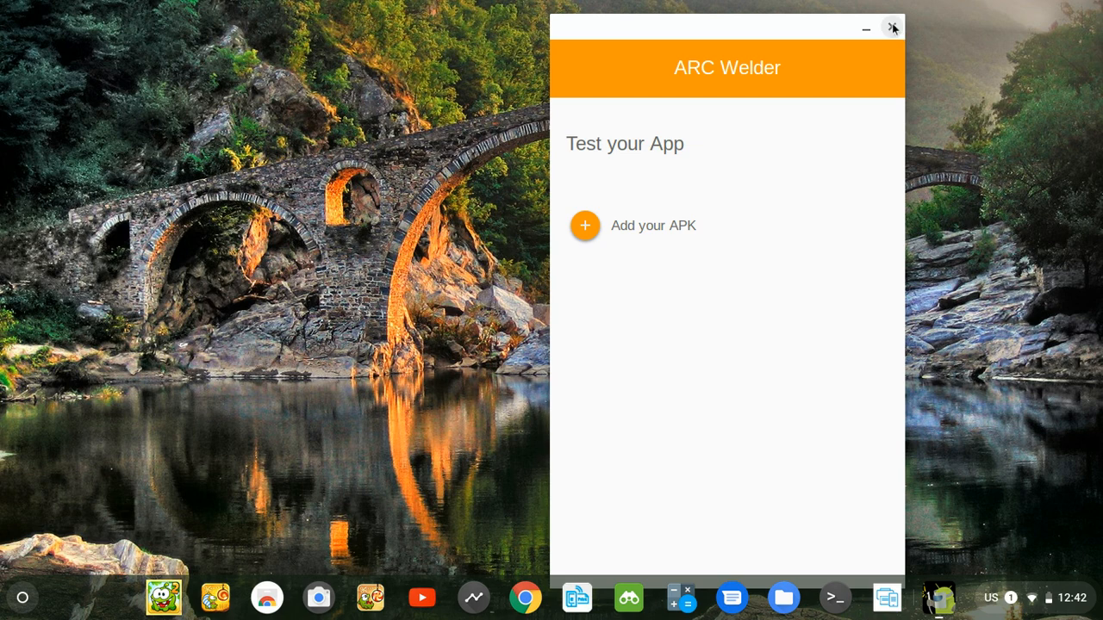
{"action": "mouse_move", "coordinate": [786, 156]}
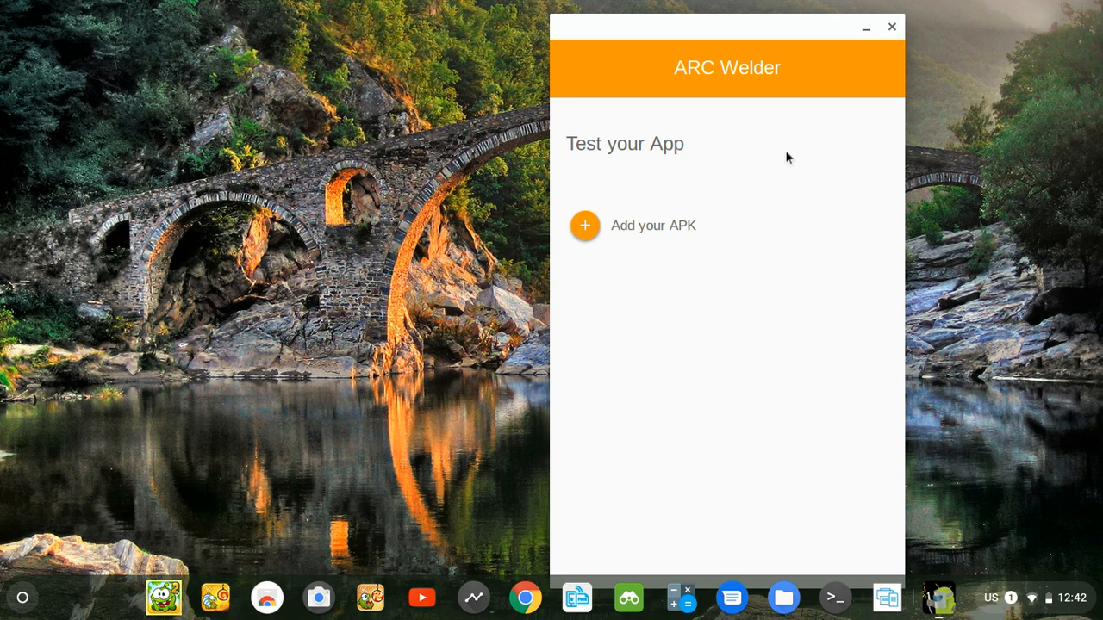
{"action": "mouse_move", "coordinate": [892, 27]}
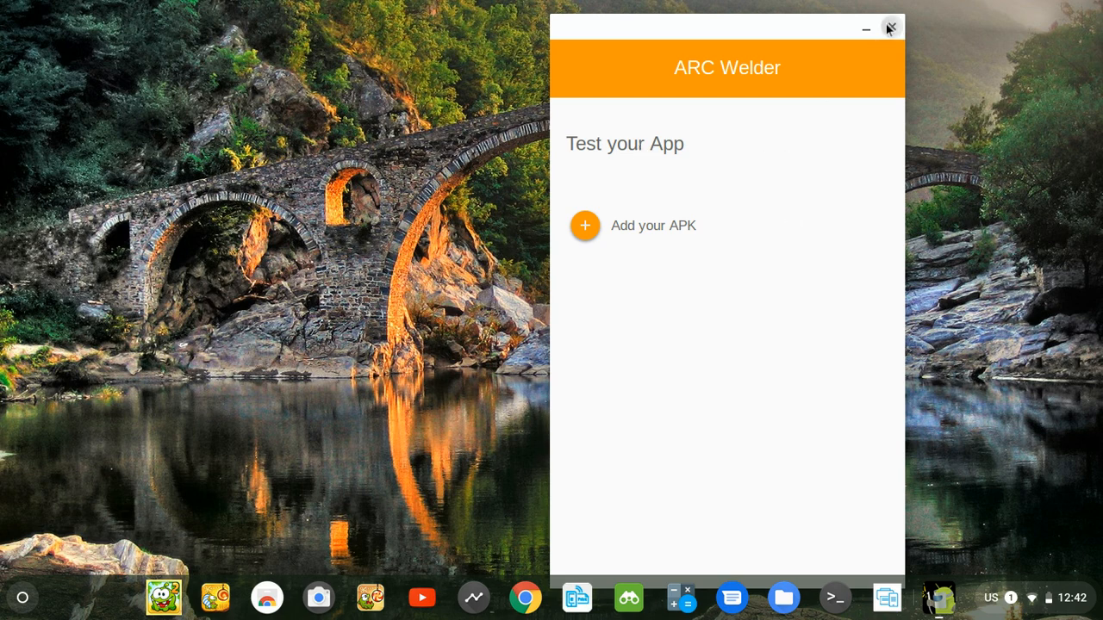
{"action": "left_click", "coordinate": [889, 27]}
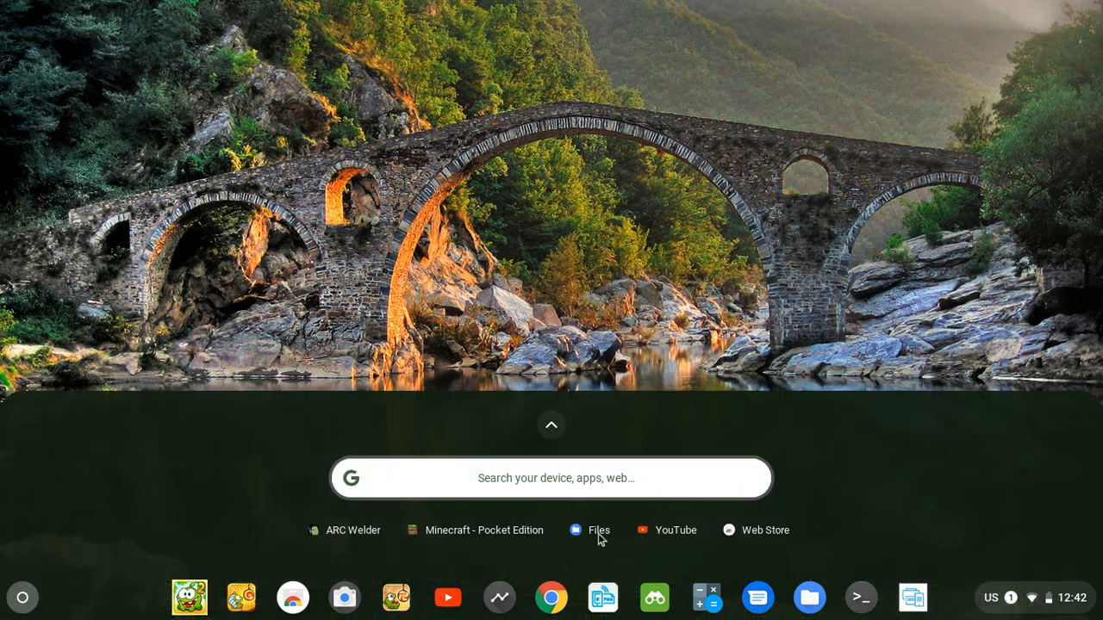
{"action": "mouse_move", "coordinate": [343, 534]}
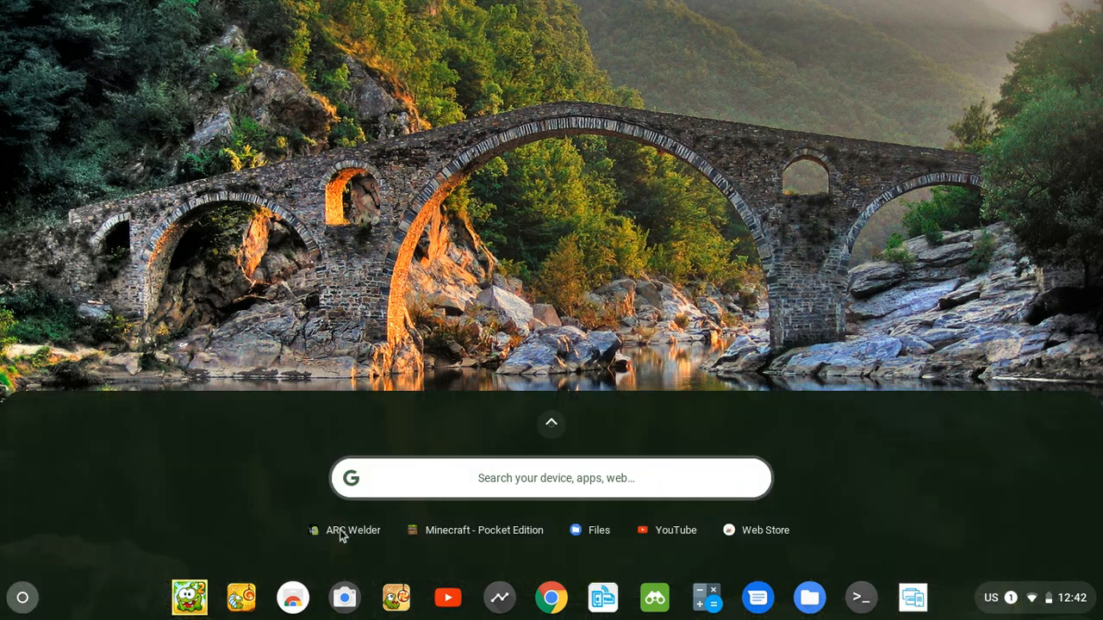
{"action": "left_click", "coordinate": [351, 531]}
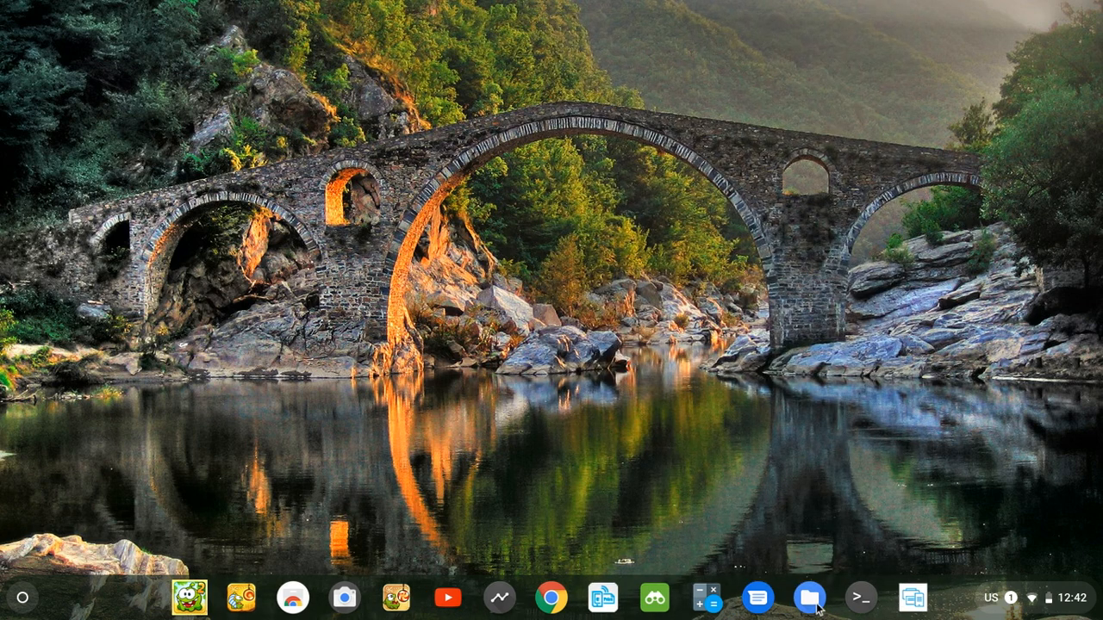
Step: Uninstall ARC Welder from the launcher app grid and confirm its removal
{"action": "left_click", "coordinate": [567, 596]}
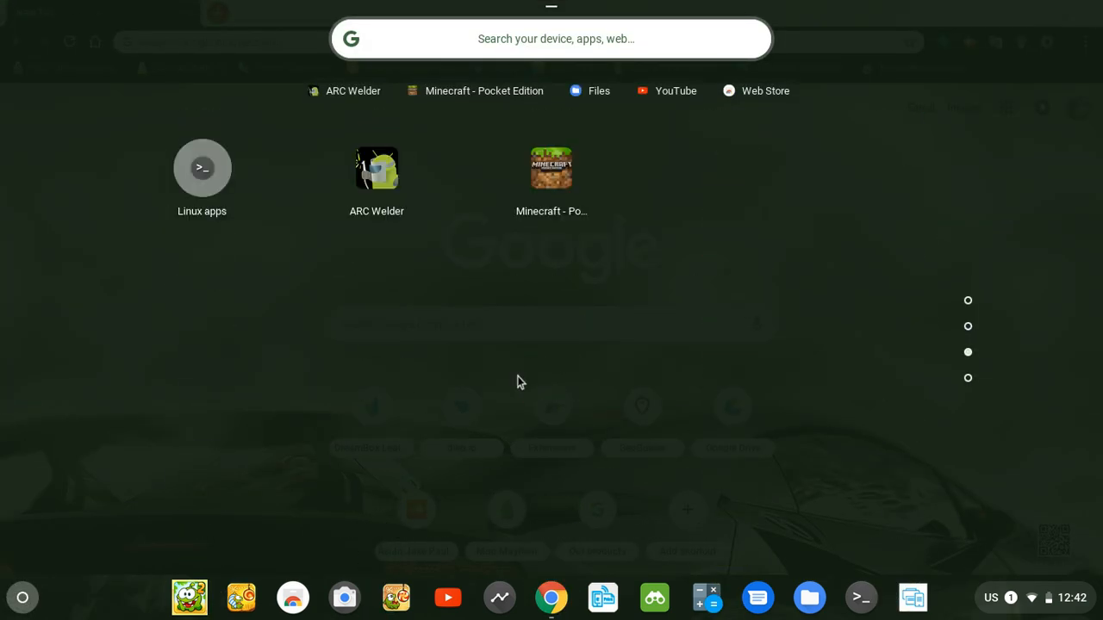
{"action": "right_click", "coordinate": [376, 169]}
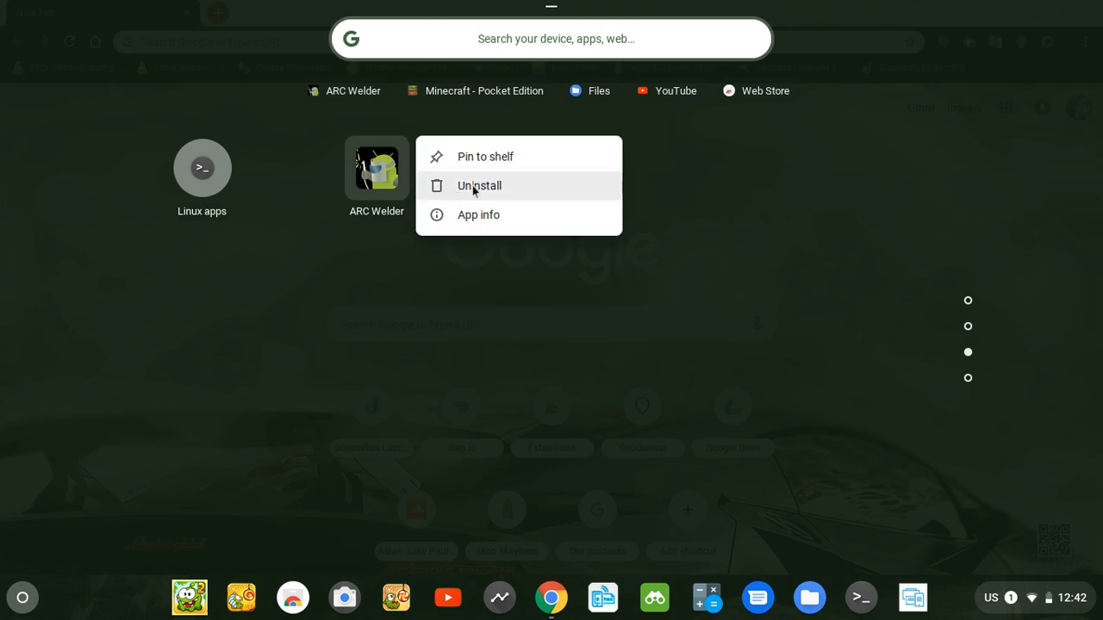
{"action": "left_click", "coordinate": [479, 186]}
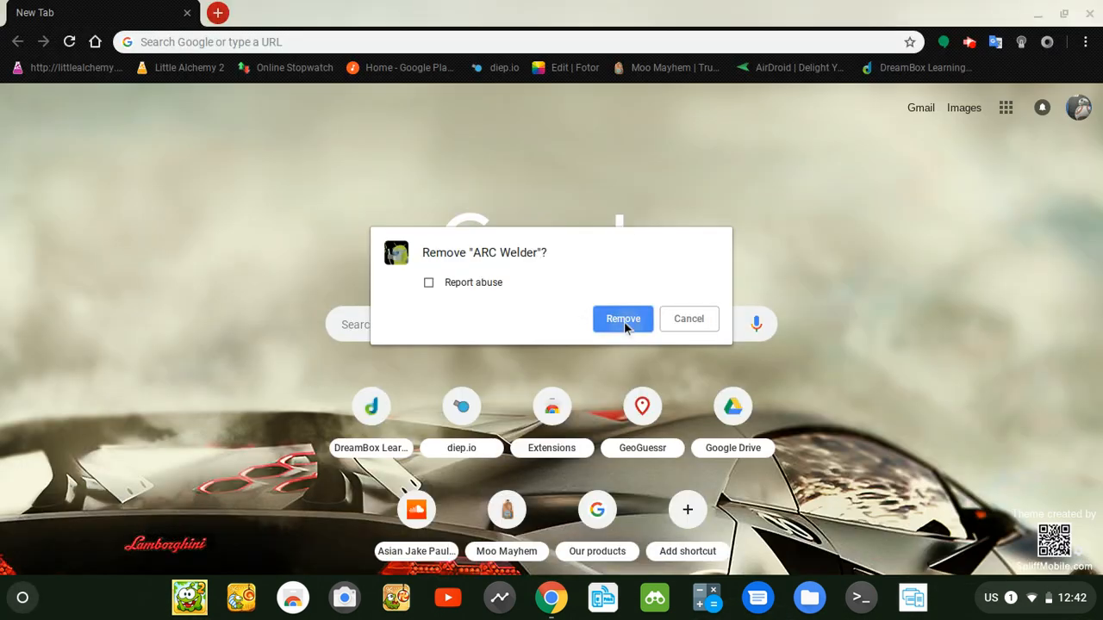
{"action": "left_click", "coordinate": [624, 319]}
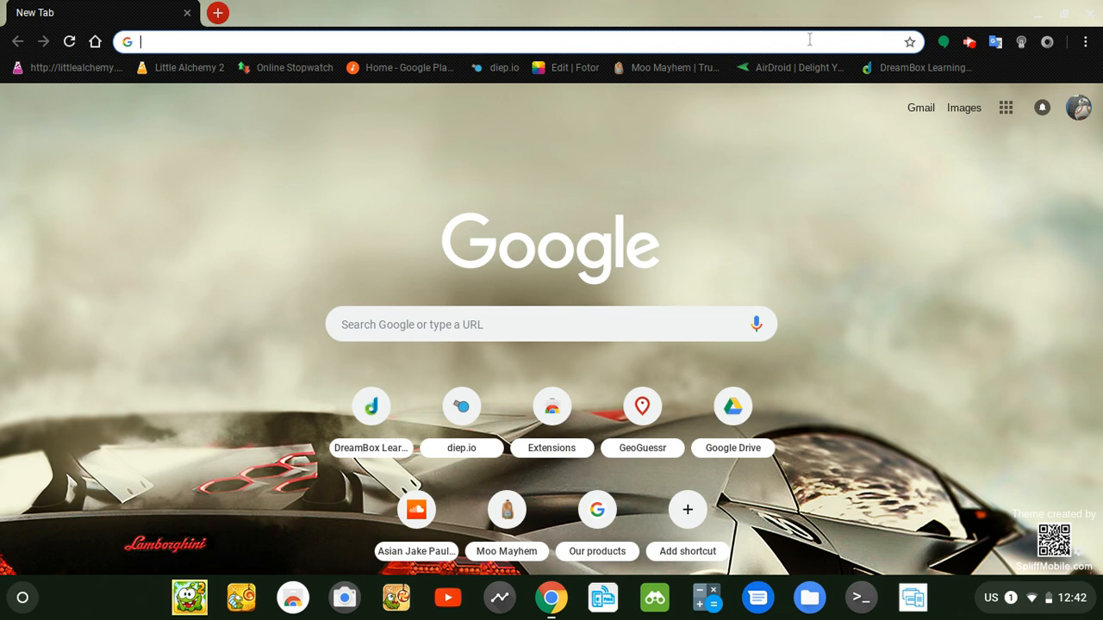
{"action": "mouse_move", "coordinate": [789, 67]}
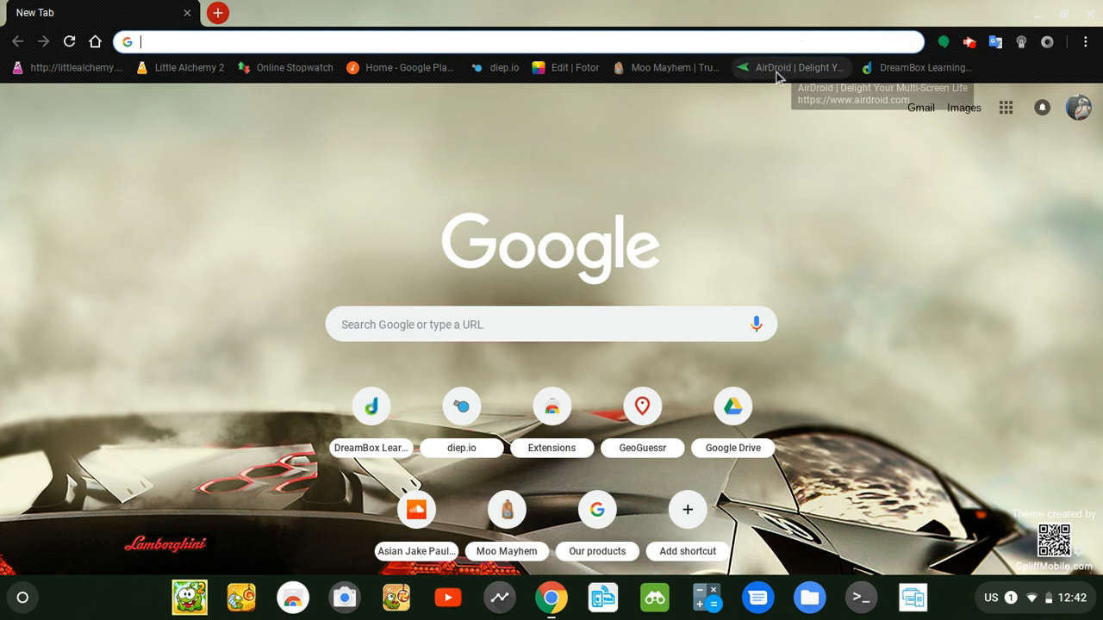
{"action": "mouse_move", "coordinate": [867, 253]}
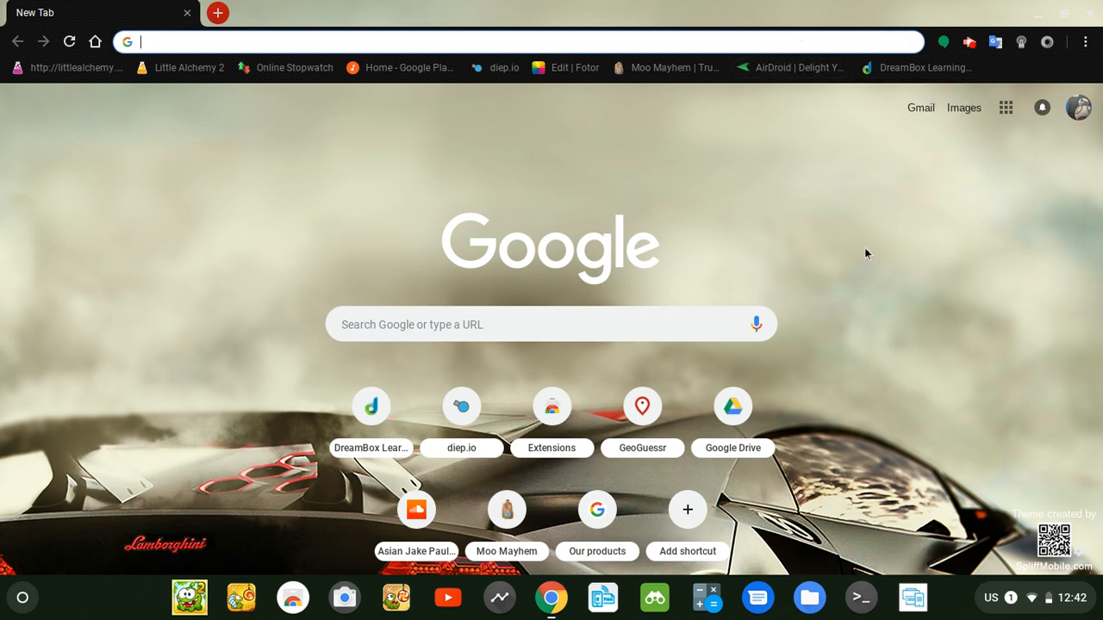
Step: Show Chrome's Recently closed pages through the three-dot menu's History entry
{"action": "left_click", "coordinate": [1086, 42]}
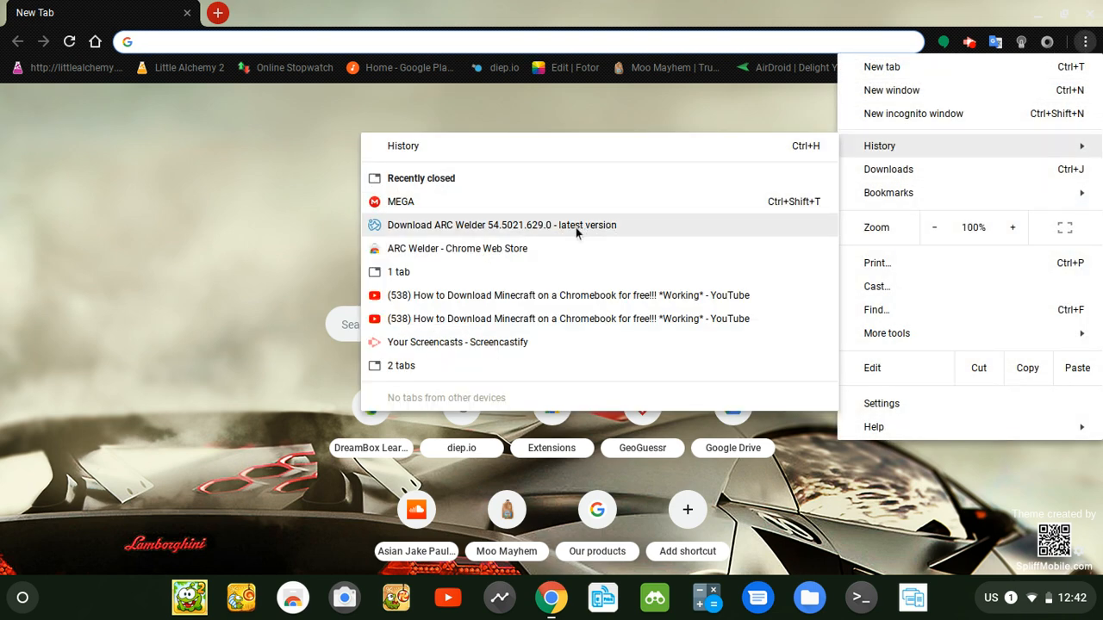
{"action": "mouse_move", "coordinate": [567, 248]}
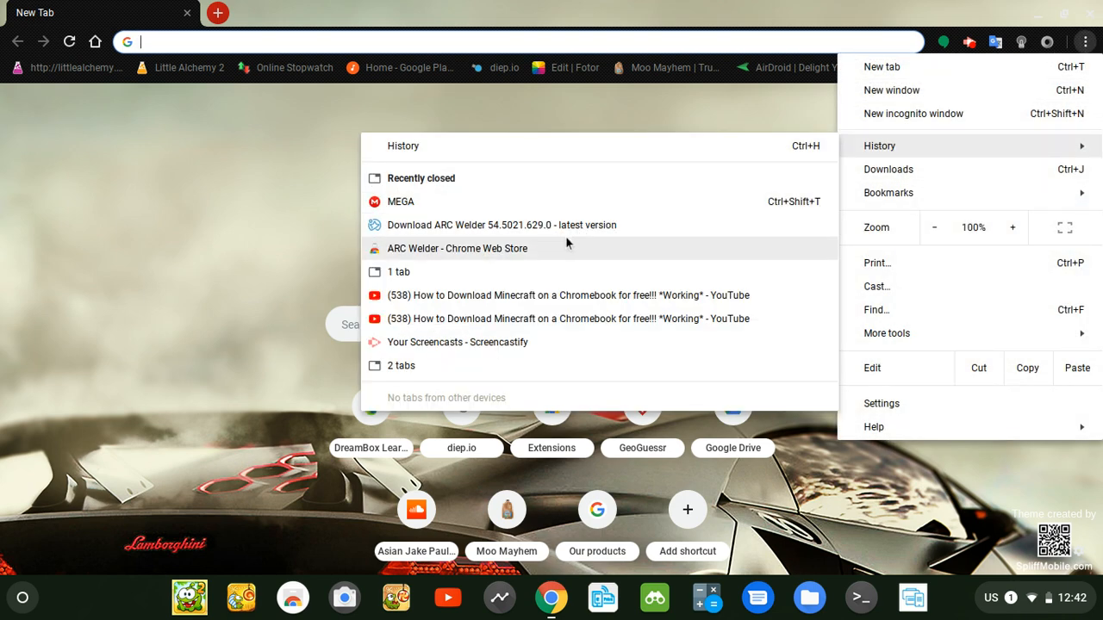
Step: Re-add ARC Welder from its Chrome Web Store page and keep its download running
{"action": "left_click", "coordinate": [457, 248]}
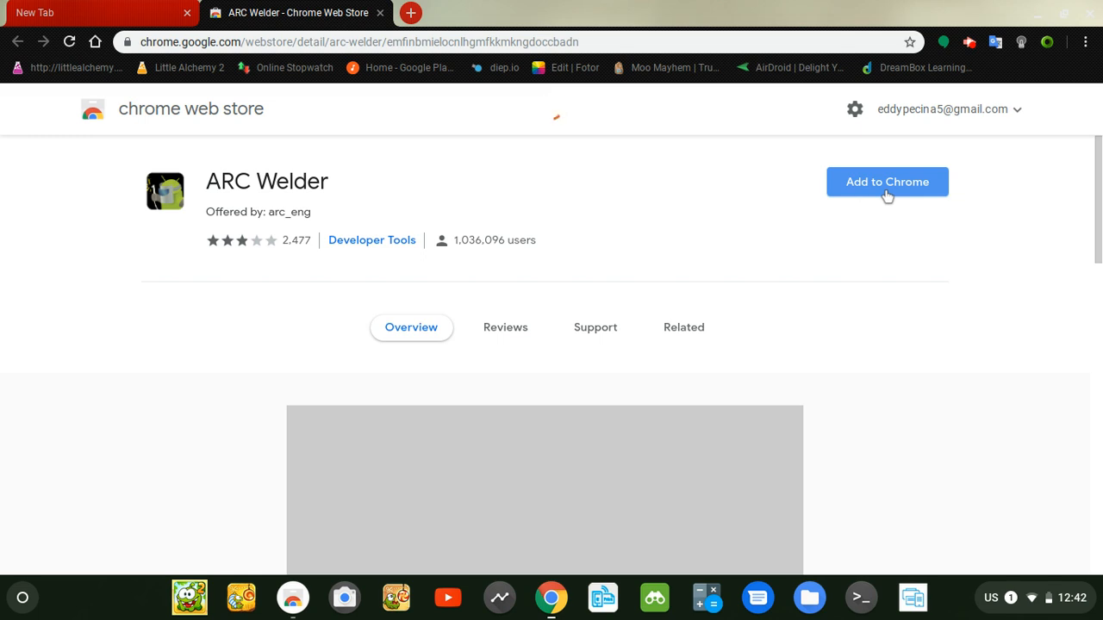
{"action": "left_click", "coordinate": [886, 182]}
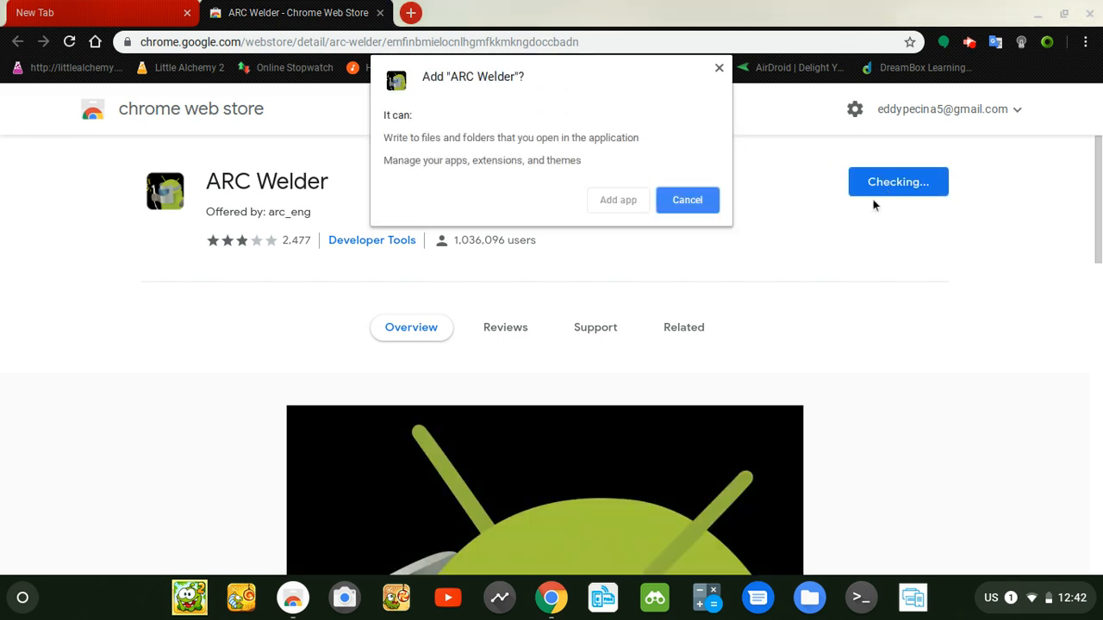
{"action": "mouse_move", "coordinate": [791, 245]}
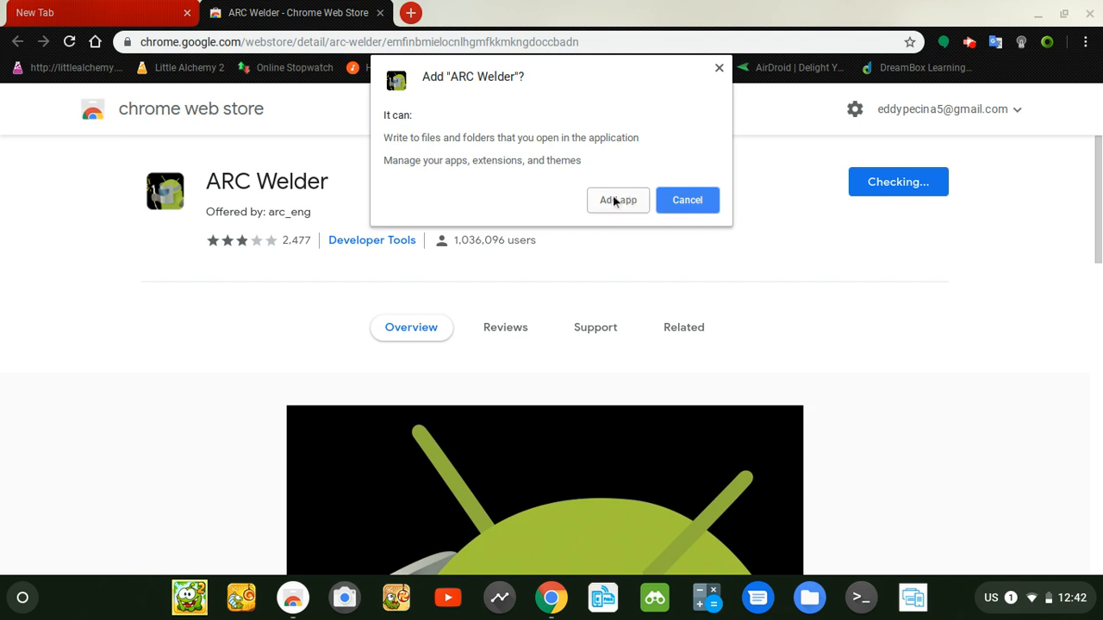
{"action": "left_click", "coordinate": [617, 200]}
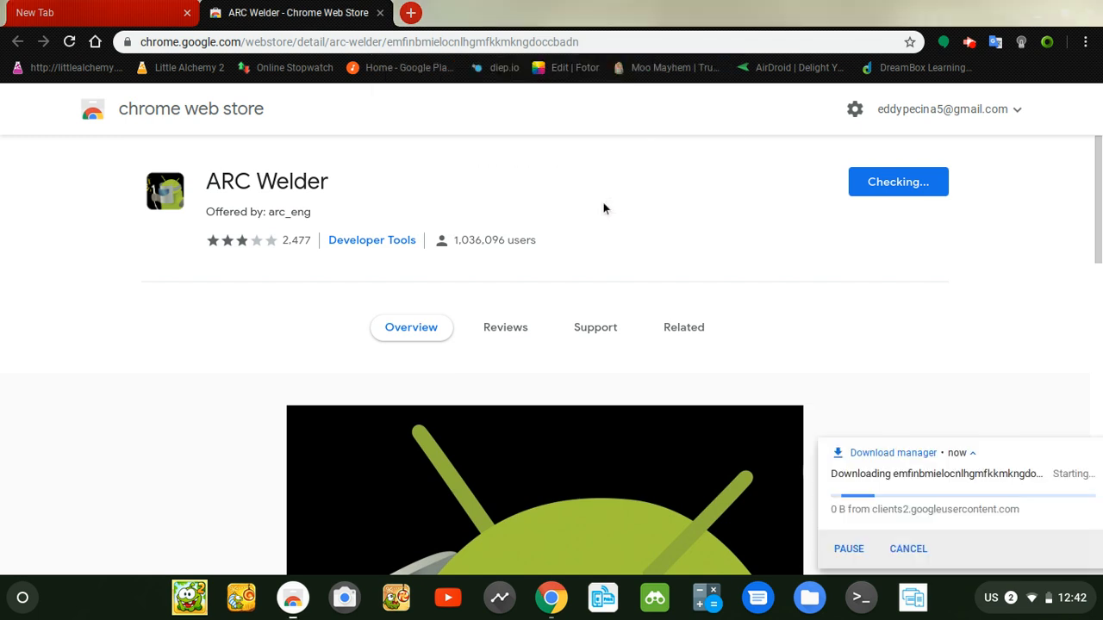
{"action": "left_click", "coordinate": [1089, 14]}
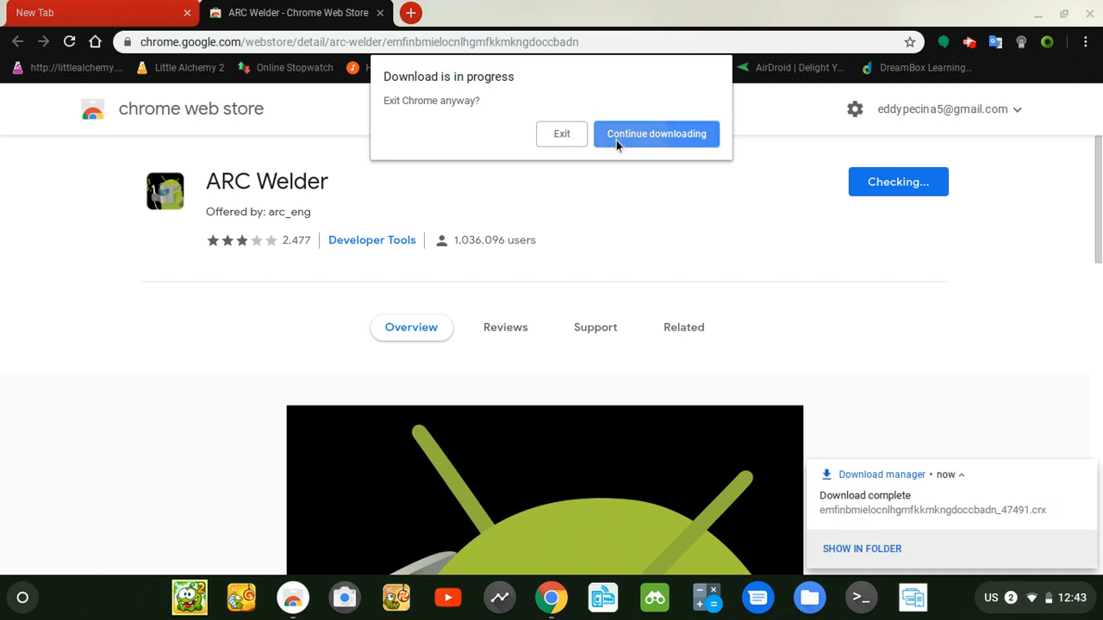
{"action": "left_click", "coordinate": [655, 135]}
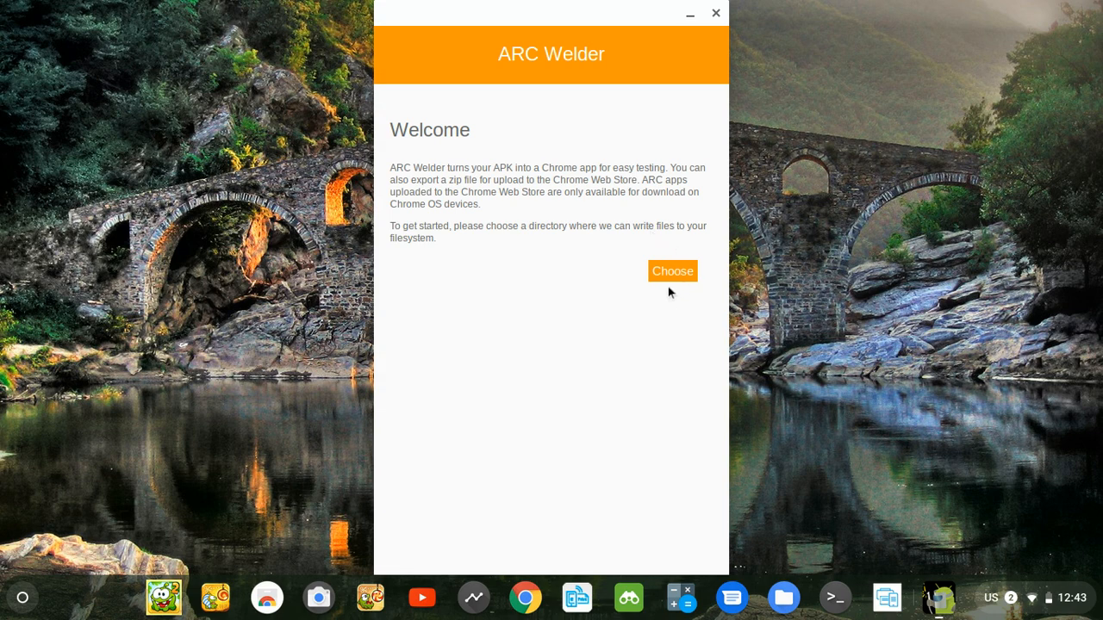
Step: Set Downloads as ARC Welder's working folder and add the newest Minecraft APK to test
{"action": "left_click", "coordinate": [672, 271]}
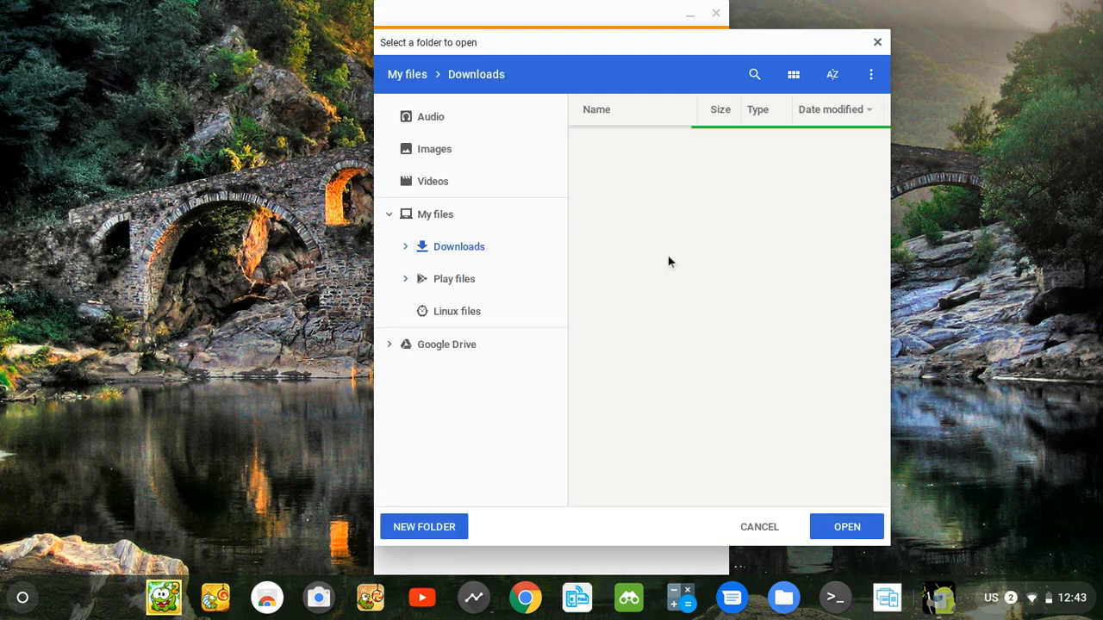
{"action": "left_click", "coordinate": [424, 527]}
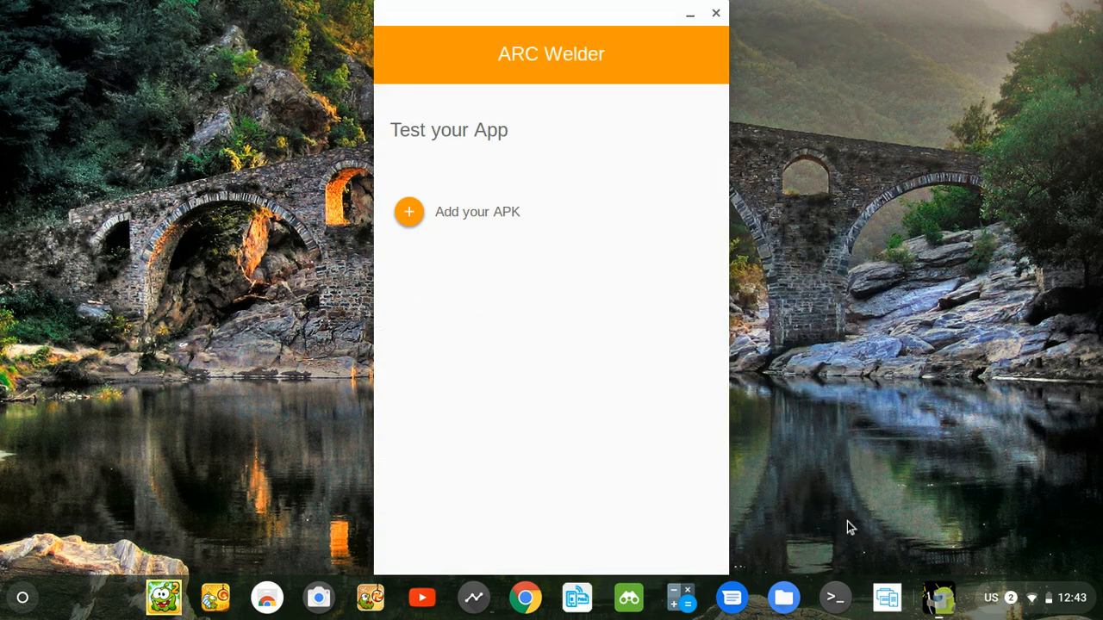
{"action": "mouse_move", "coordinate": [453, 226]}
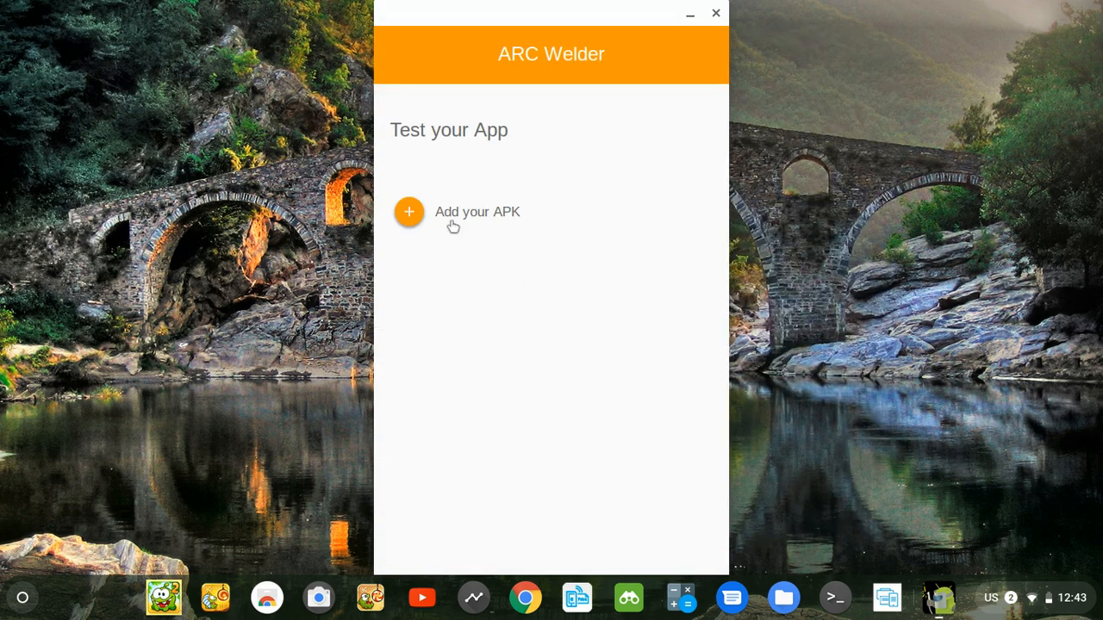
{"action": "left_click", "coordinate": [408, 212]}
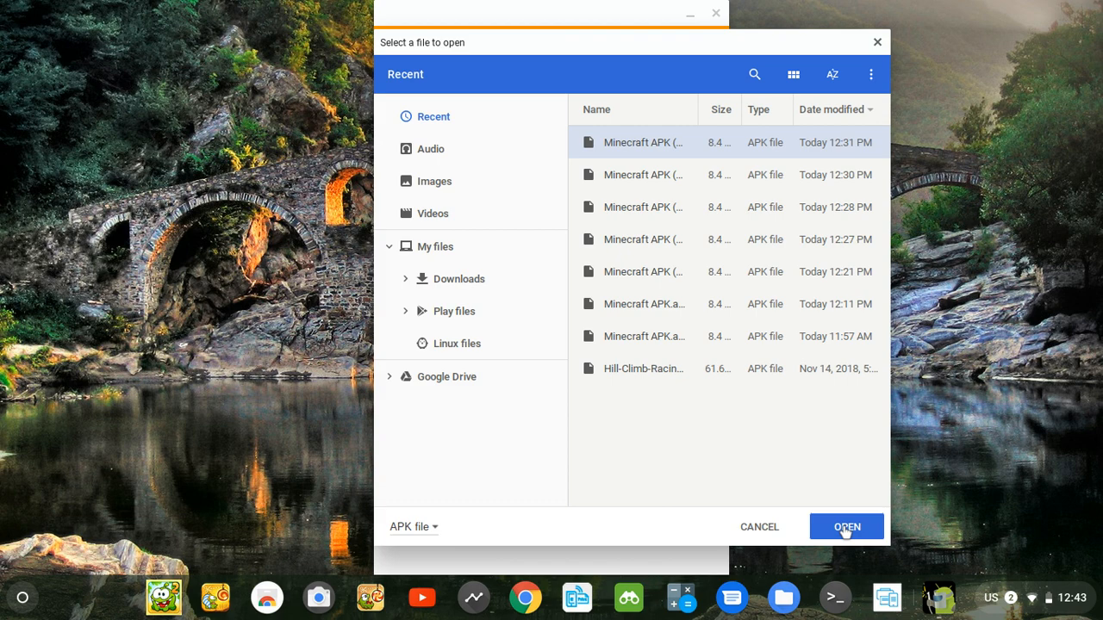
{"action": "left_click", "coordinate": [846, 528]}
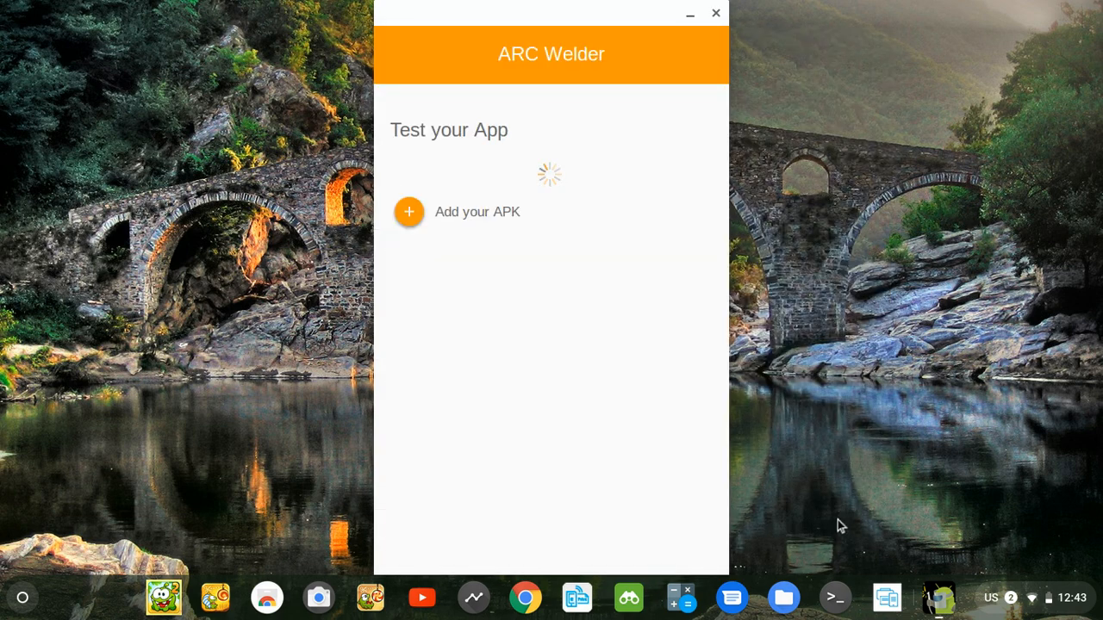
{"action": "mouse_move", "coordinate": [579, 420]}
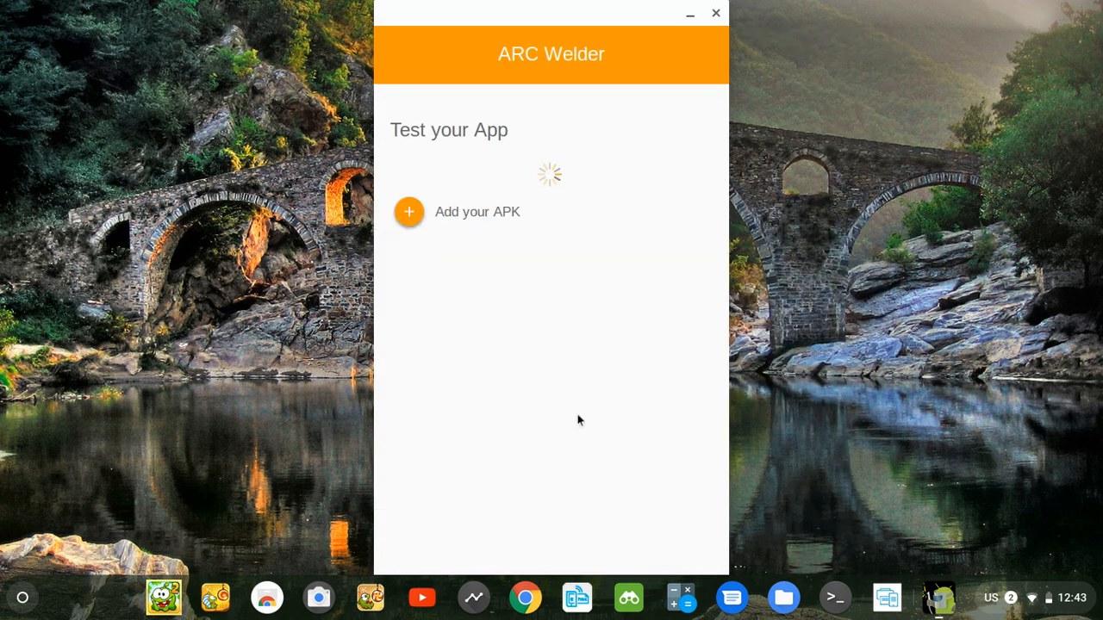
{"action": "mouse_move", "coordinate": [631, 118]}
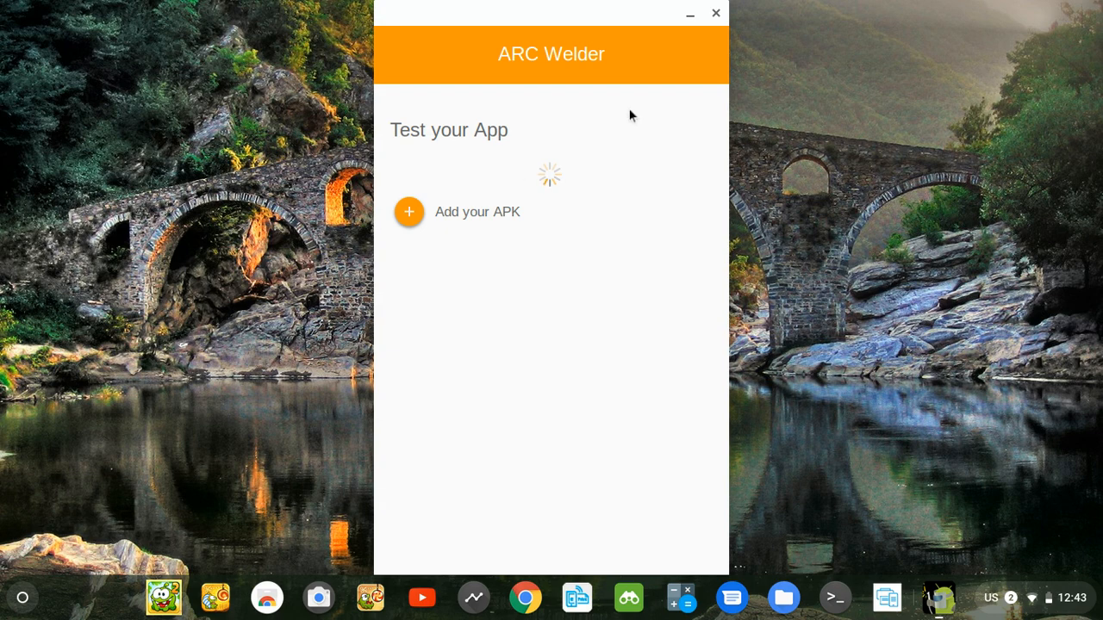
{"action": "mouse_move", "coordinate": [562, 162]}
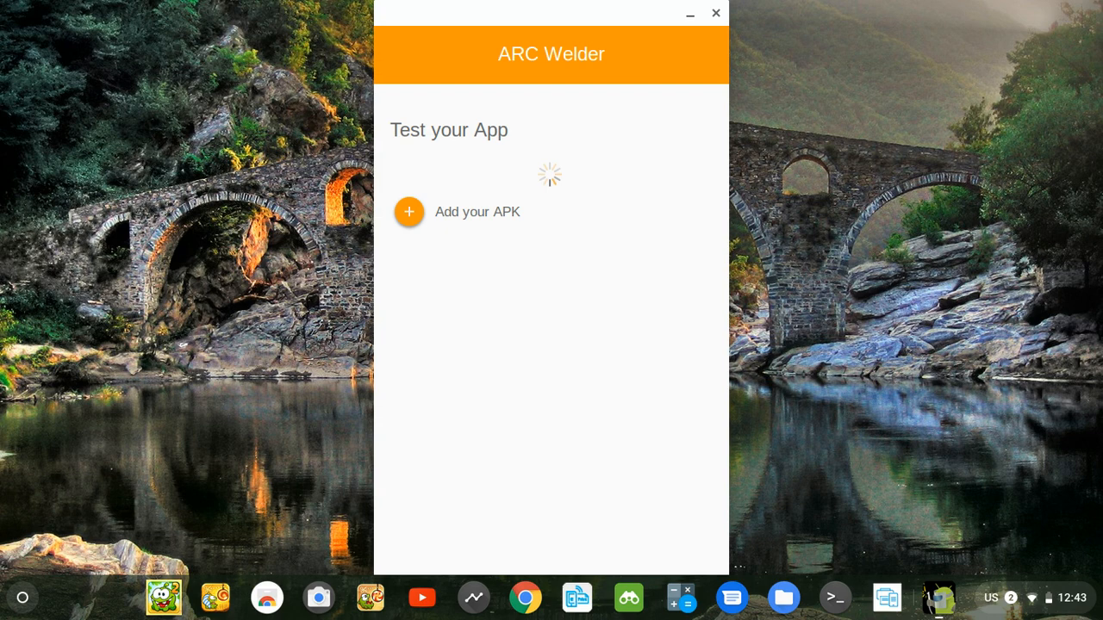
Step: Request a Download ZIP of the Minecraft - Pocket Edition app with Landscape/Tablet settings kept
{"action": "left_click", "coordinate": [408, 211]}
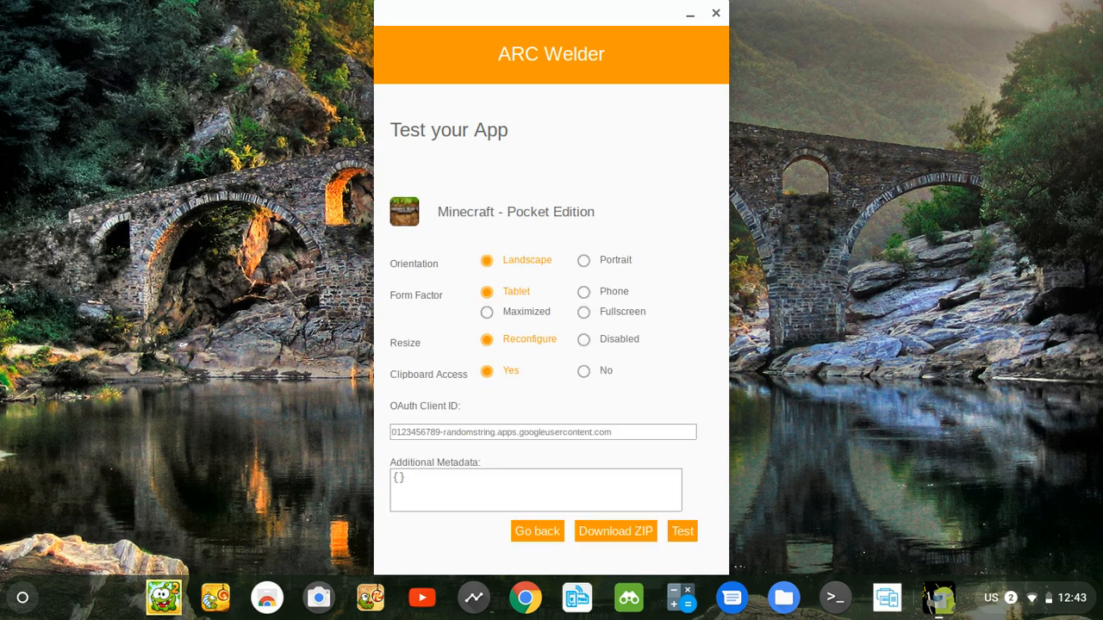
{"action": "mouse_move", "coordinate": [603, 140]}
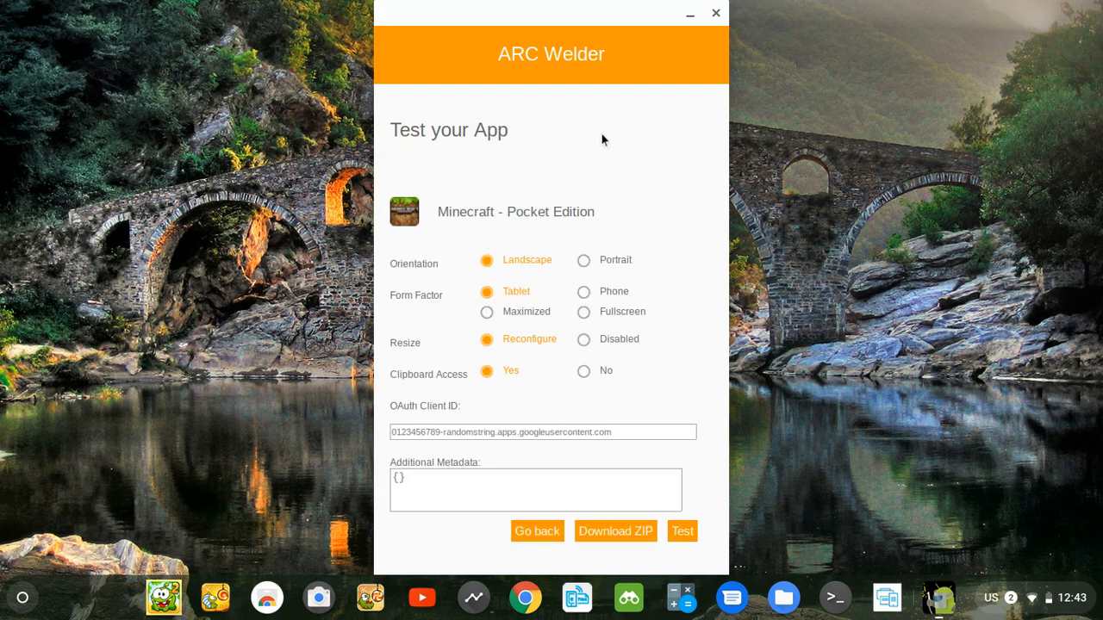
{"action": "mouse_move", "coordinate": [421, 529]}
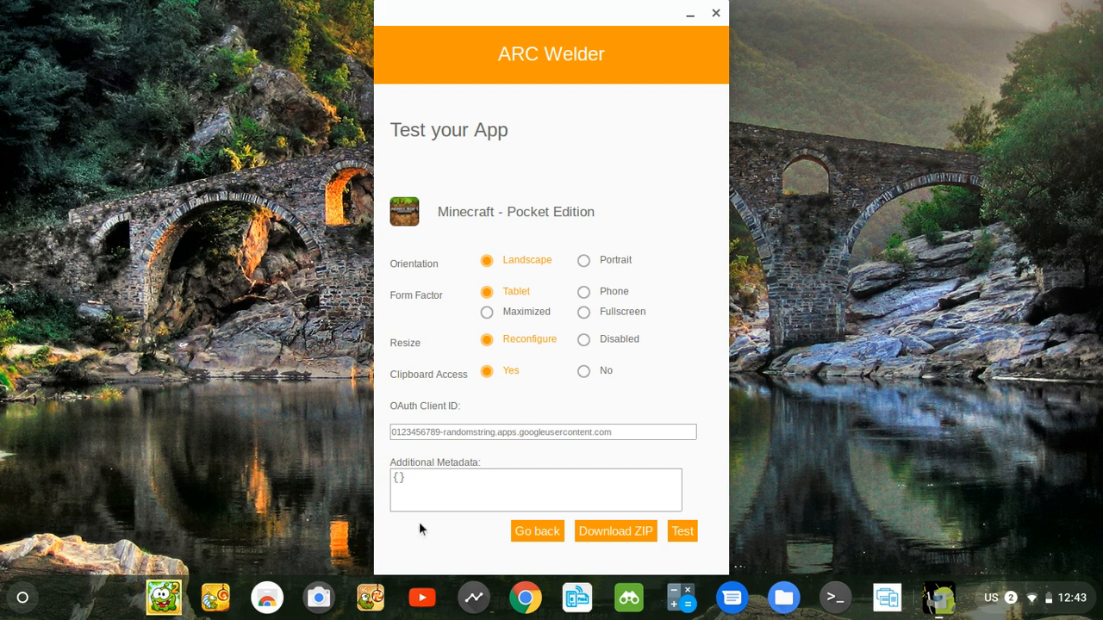
{"action": "mouse_move", "coordinate": [624, 297]}
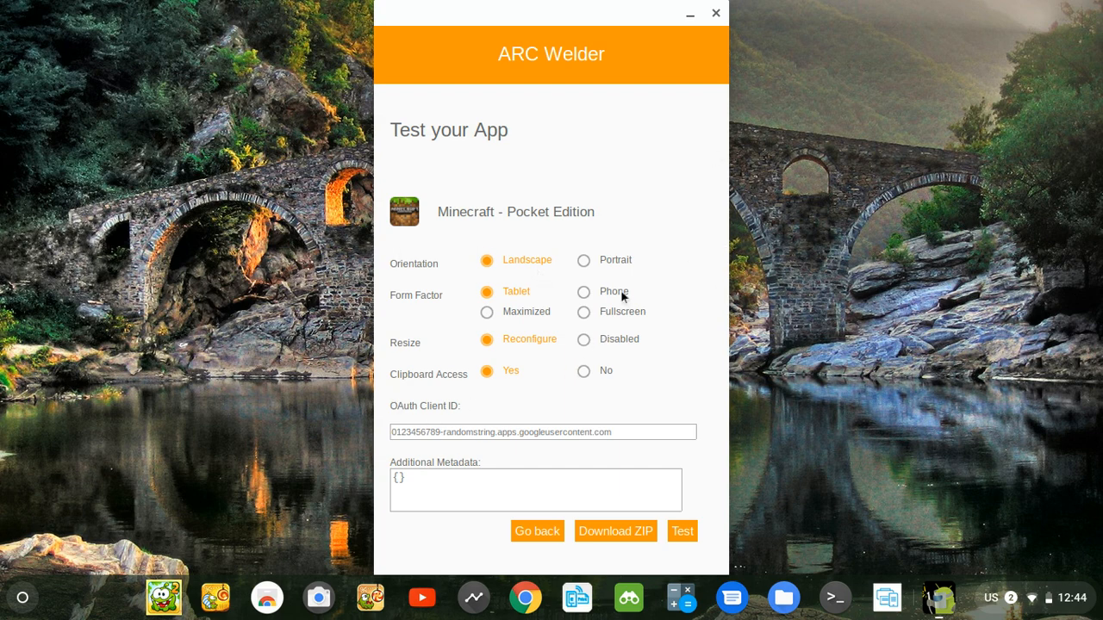
{"action": "mouse_move", "coordinate": [613, 565]}
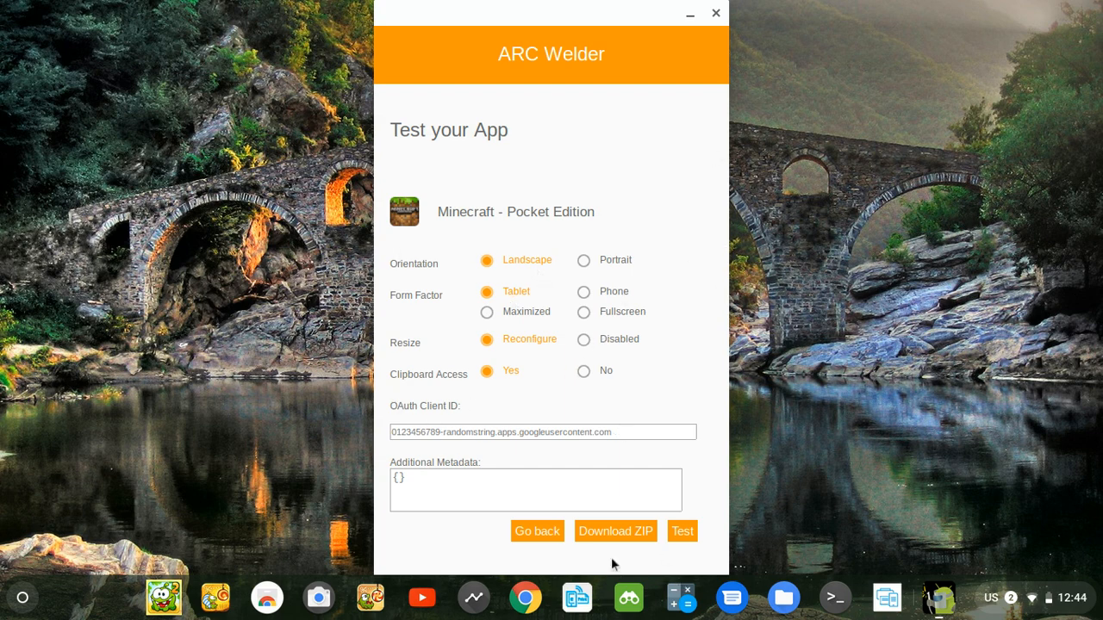
{"action": "left_click", "coordinate": [615, 531]}
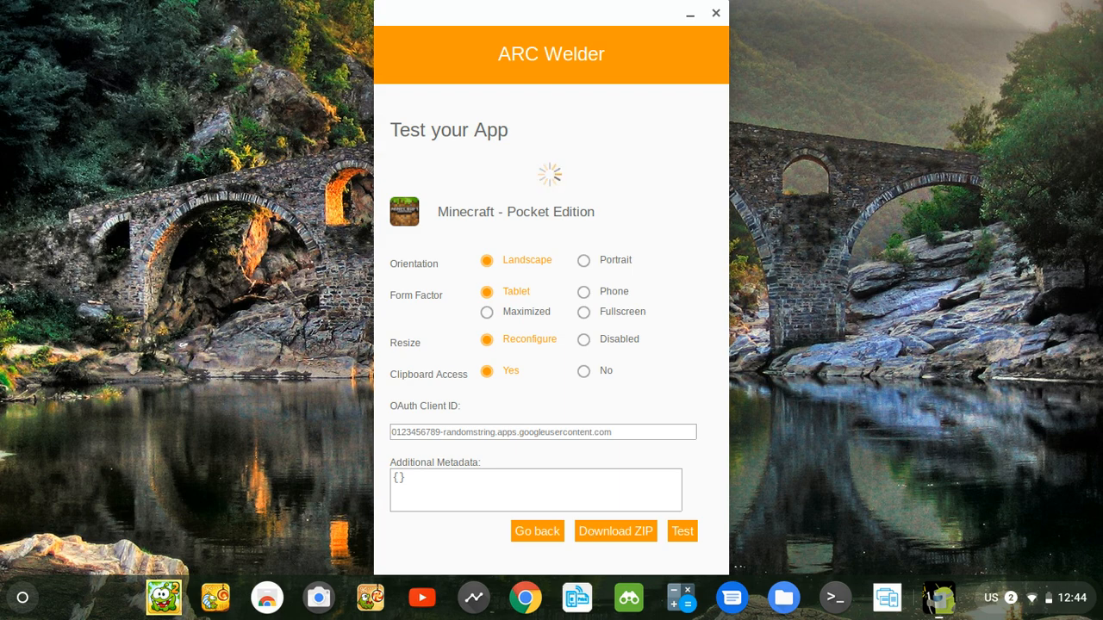
{"action": "mouse_move", "coordinate": [875, 424]}
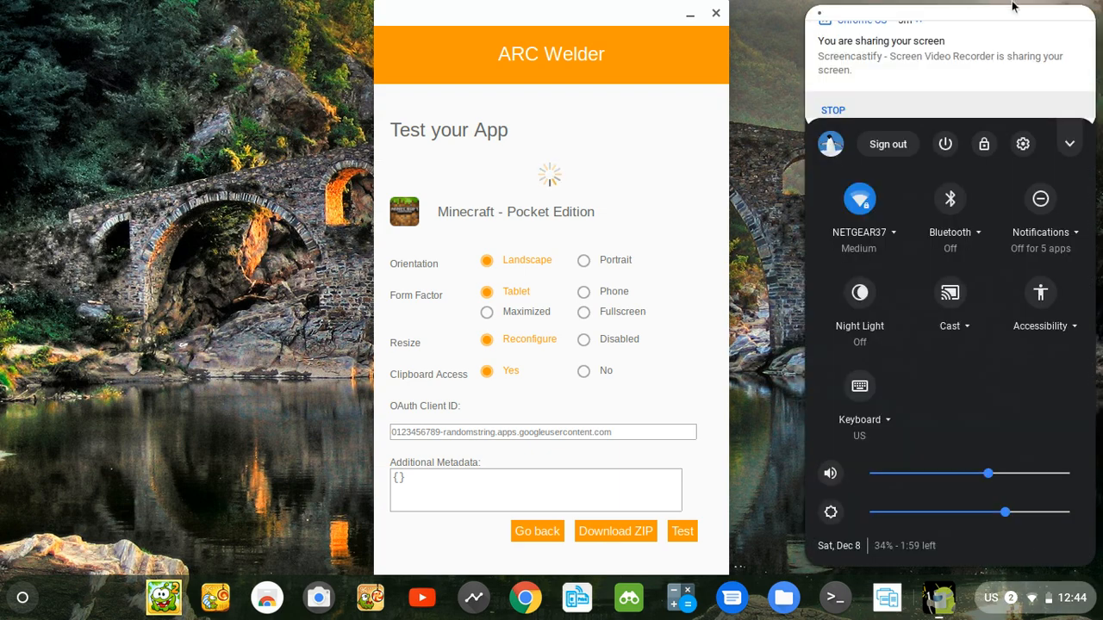
{"action": "mouse_move", "coordinate": [1034, 118]}
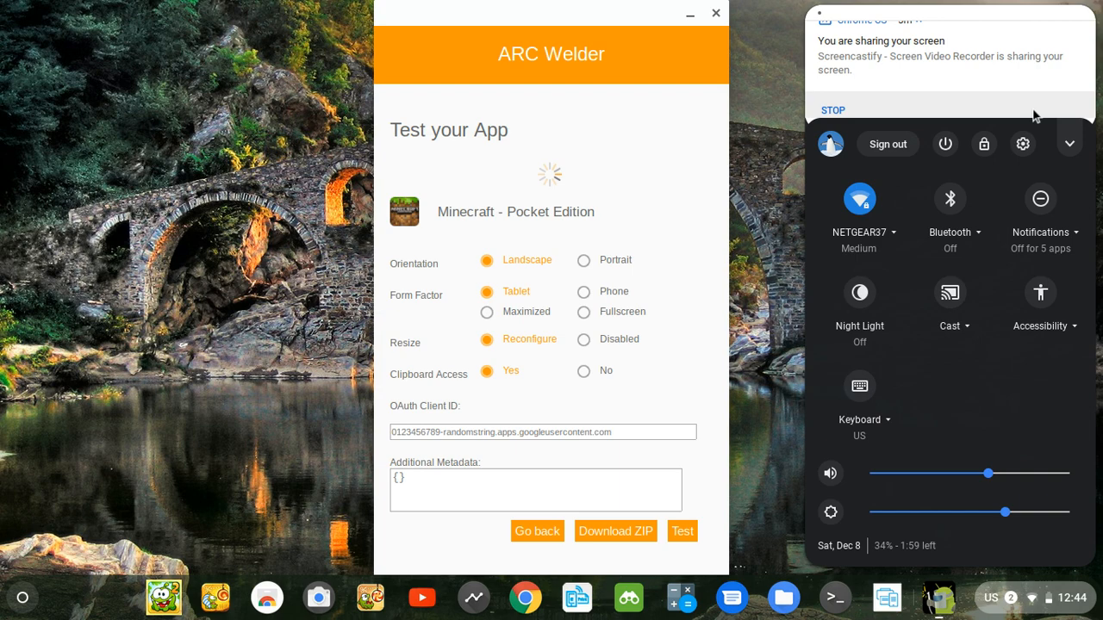
{"action": "left_click", "coordinate": [615, 531]}
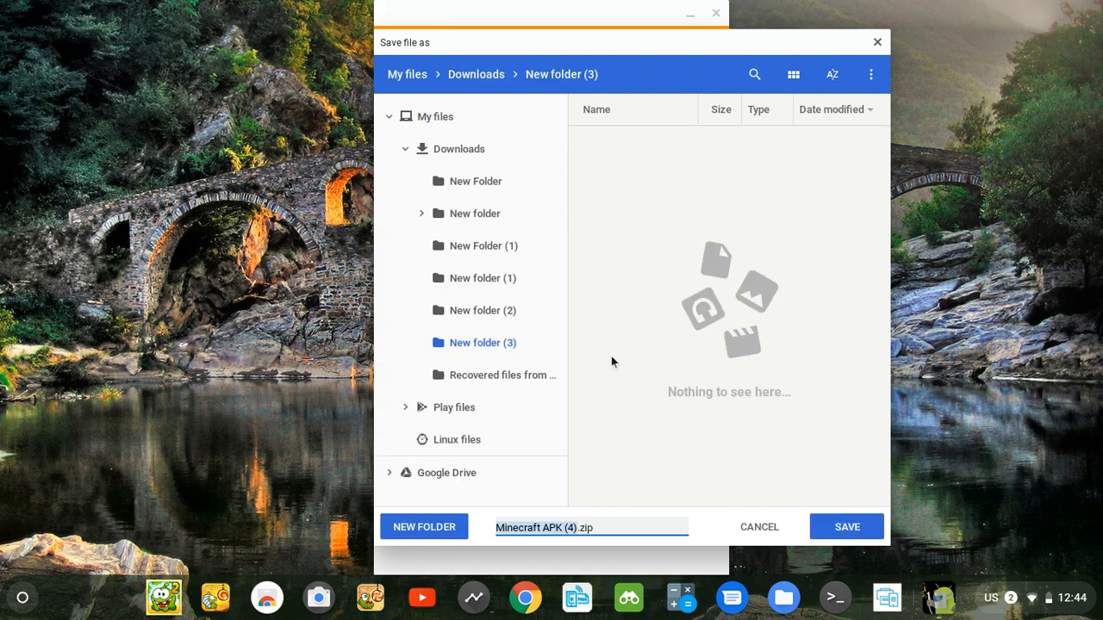
{"action": "mouse_move", "coordinate": [846, 527]}
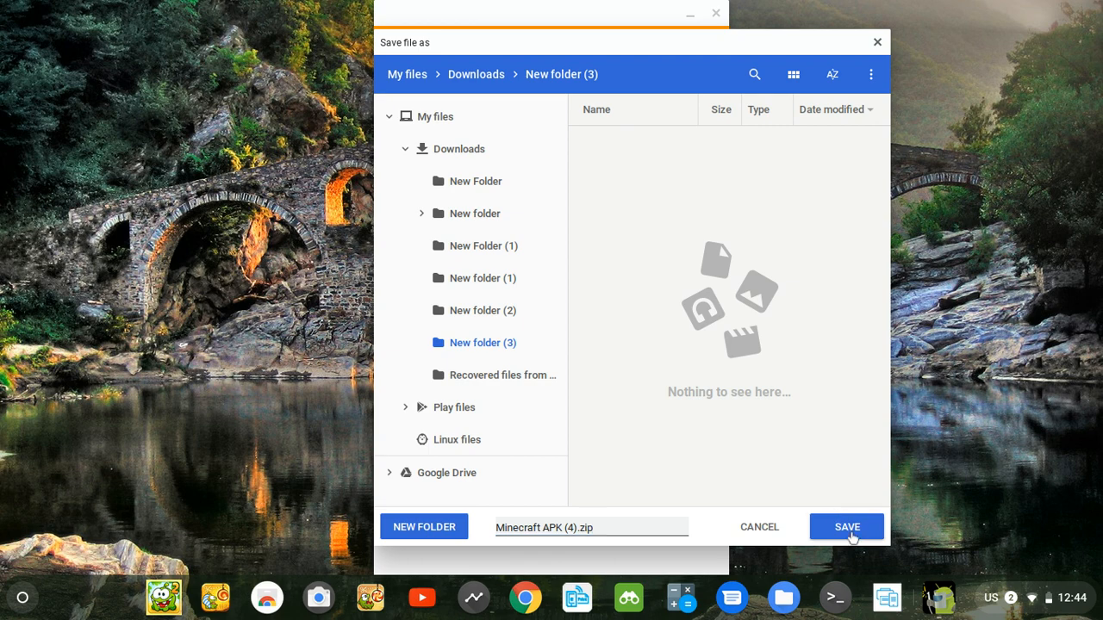
Step: Save Minecraft APK (4).zip into Downloads > New folder (3) and close ARC Welder
{"action": "left_click", "coordinate": [847, 527]}
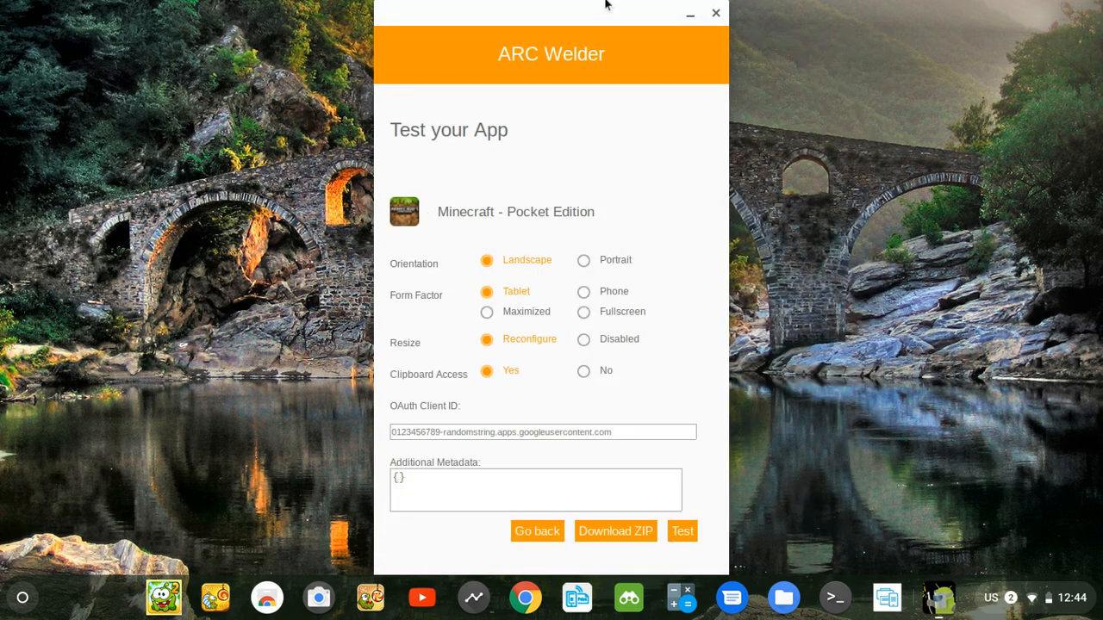
{"action": "left_click", "coordinate": [715, 14]}
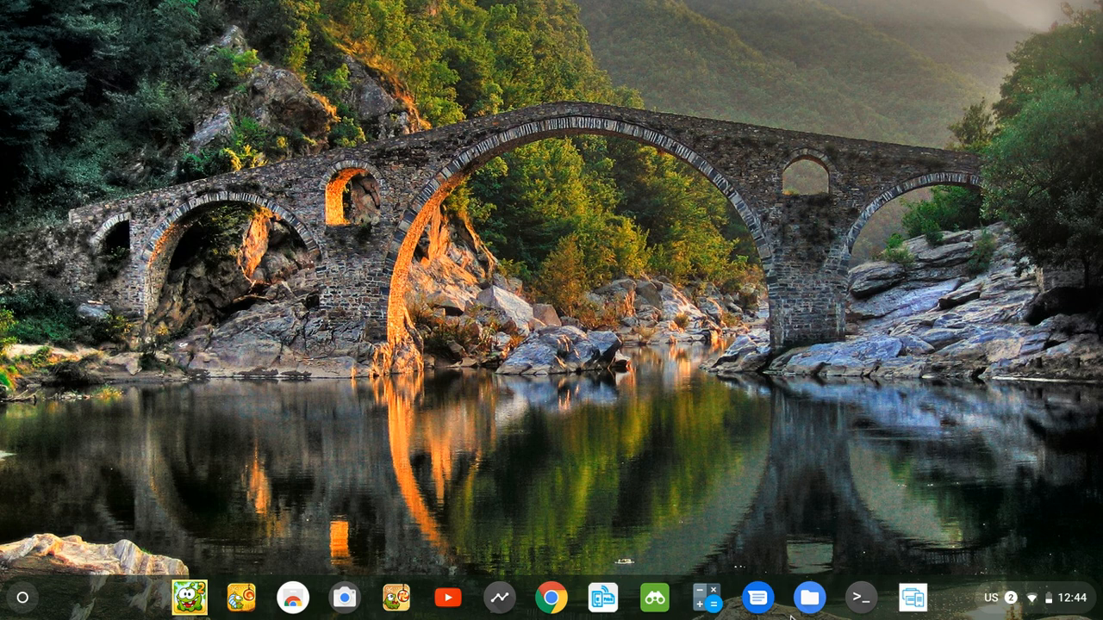
Step: In Files, find Minecraft APK (4).zip under Recent and mount the archive
{"action": "left_click", "coordinate": [810, 596]}
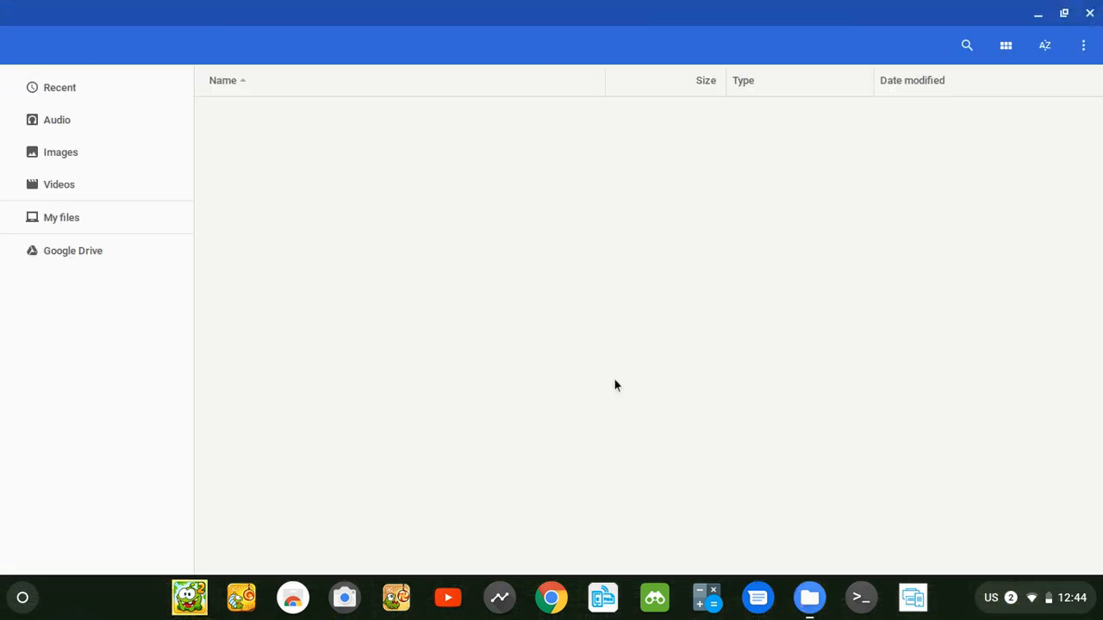
{"action": "left_click", "coordinate": [62, 217]}
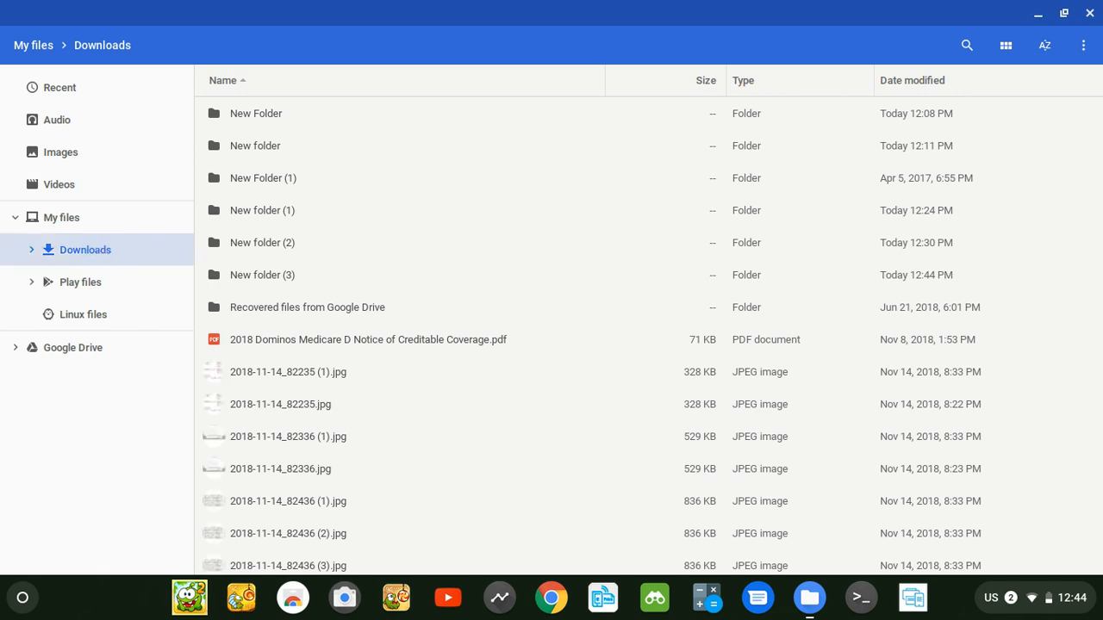
{"action": "mouse_move", "coordinate": [117, 93]}
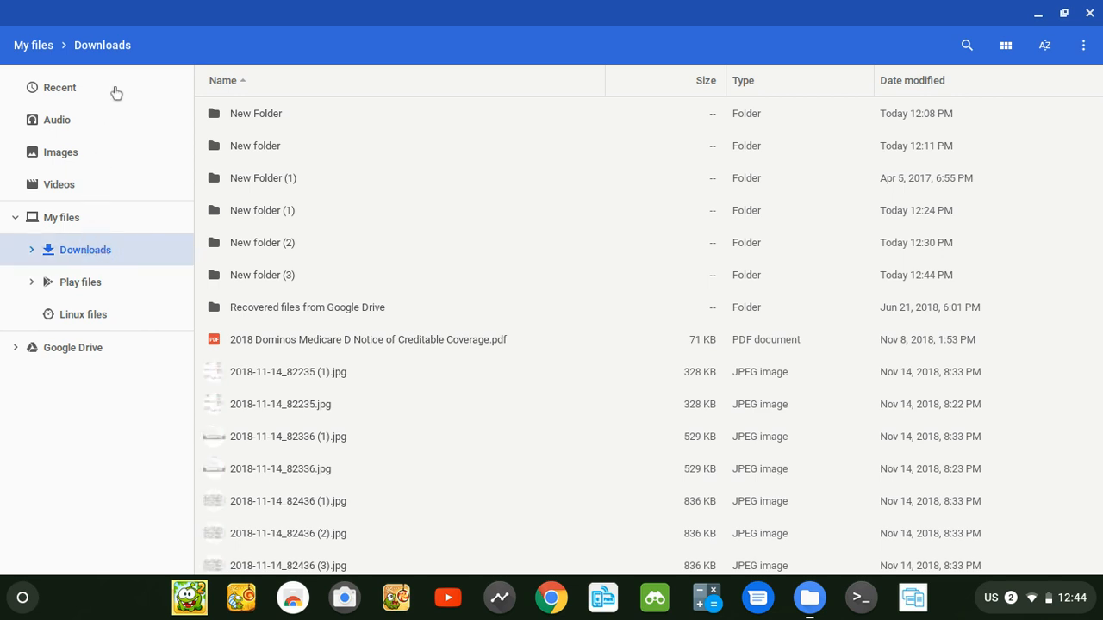
{"action": "left_click", "coordinate": [61, 86]}
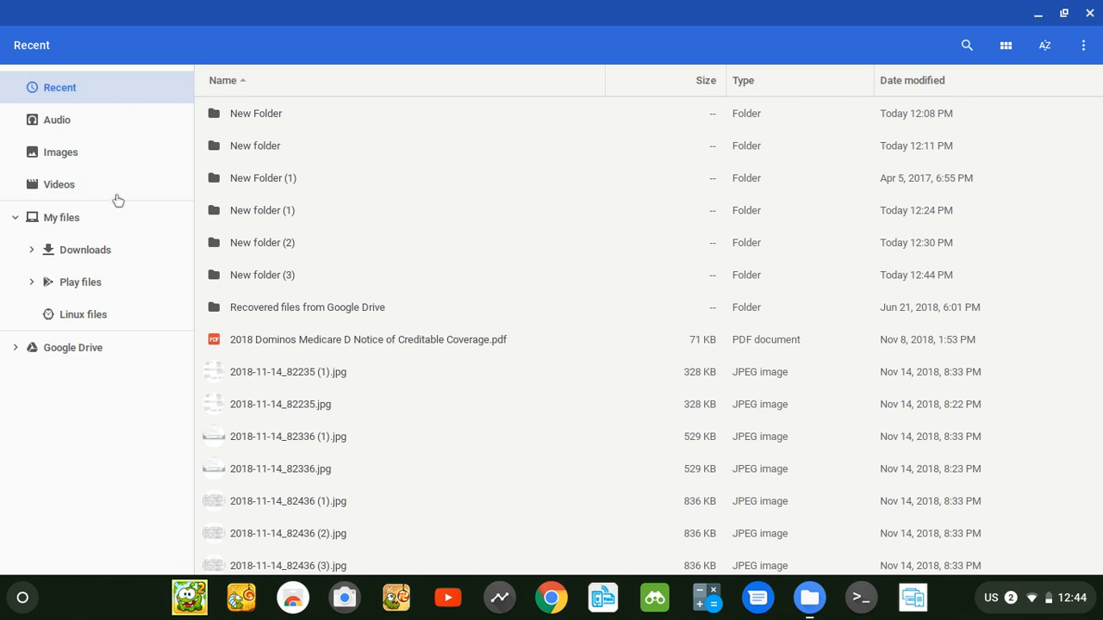
{"action": "left_click", "coordinate": [911, 81]}
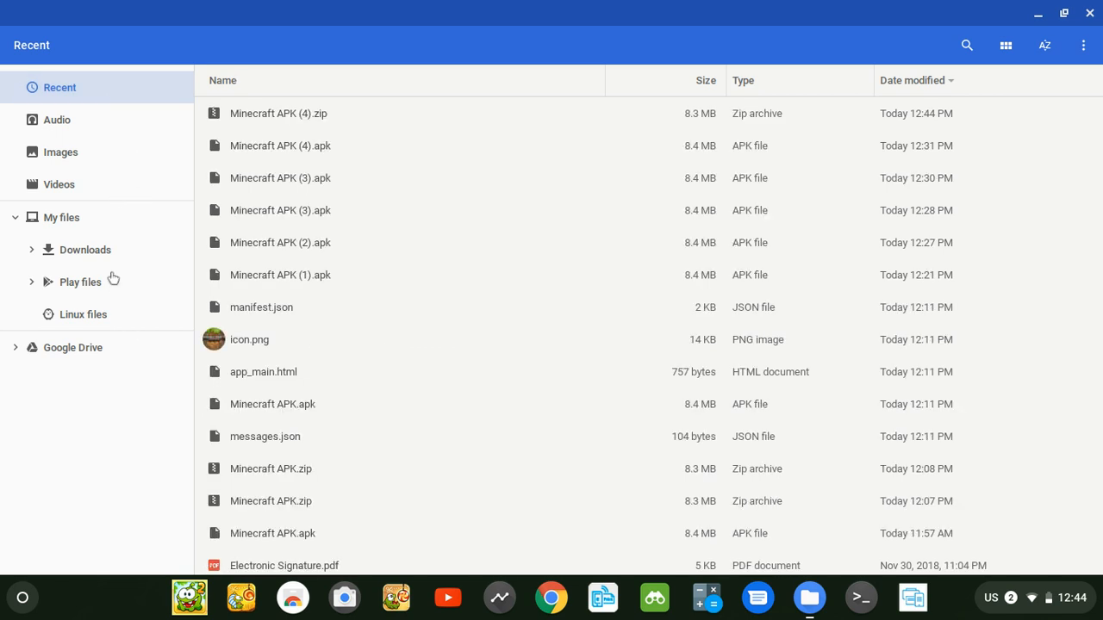
{"action": "left_click", "coordinate": [279, 113]}
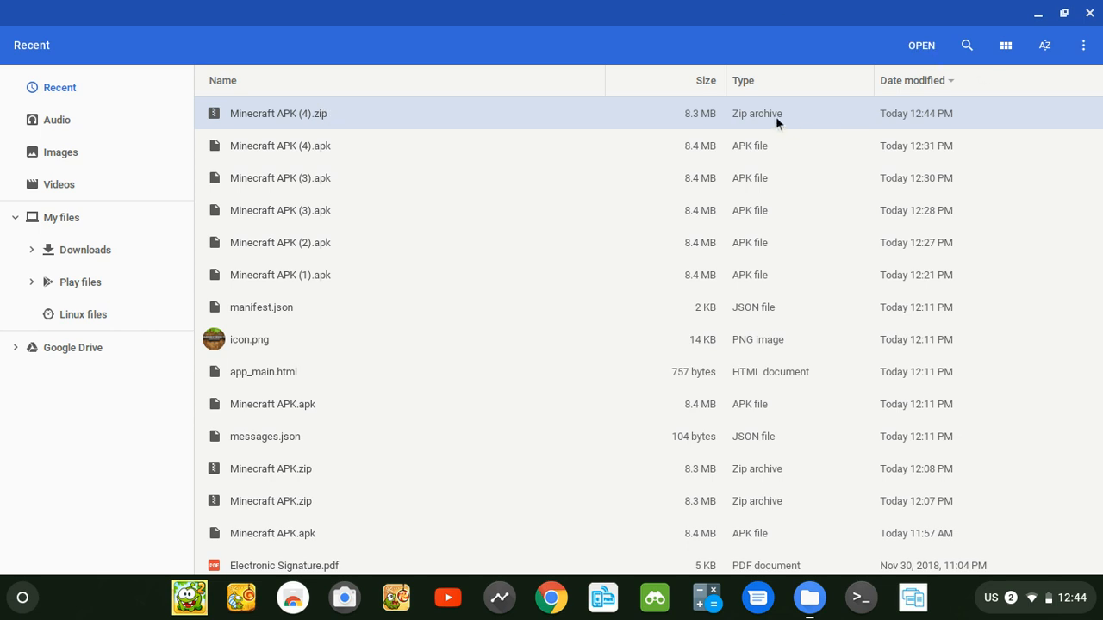
{"action": "double_click", "coordinate": [279, 114]}
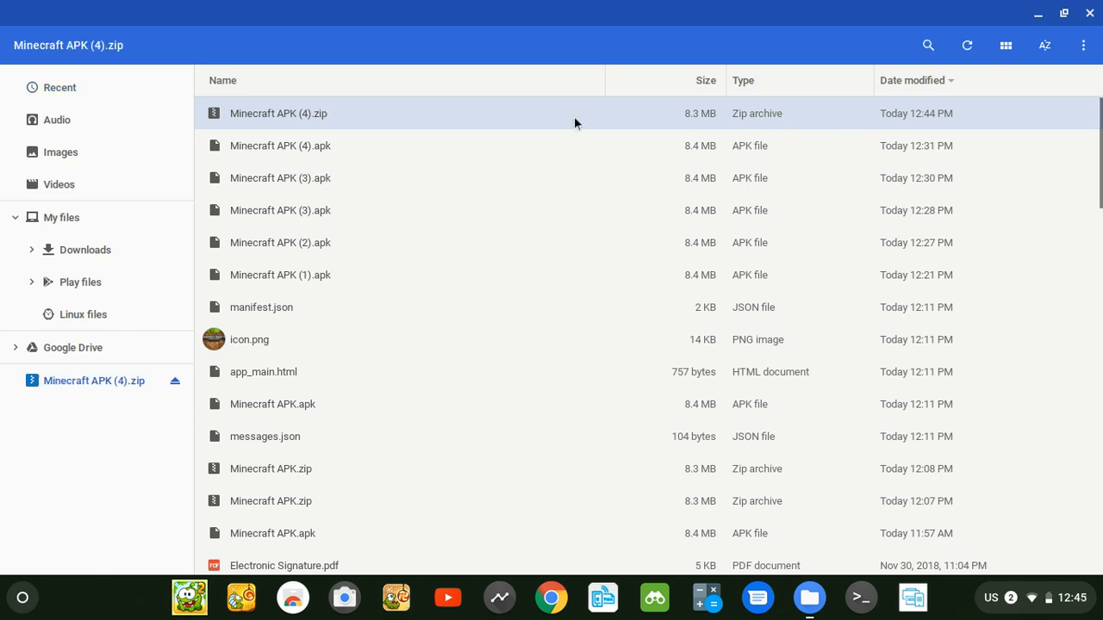
Step: Select _locales, vendor, app_main.html, icon.png and manifest.json in the ZIP and copy them
{"action": "double_click", "coordinate": [279, 114]}
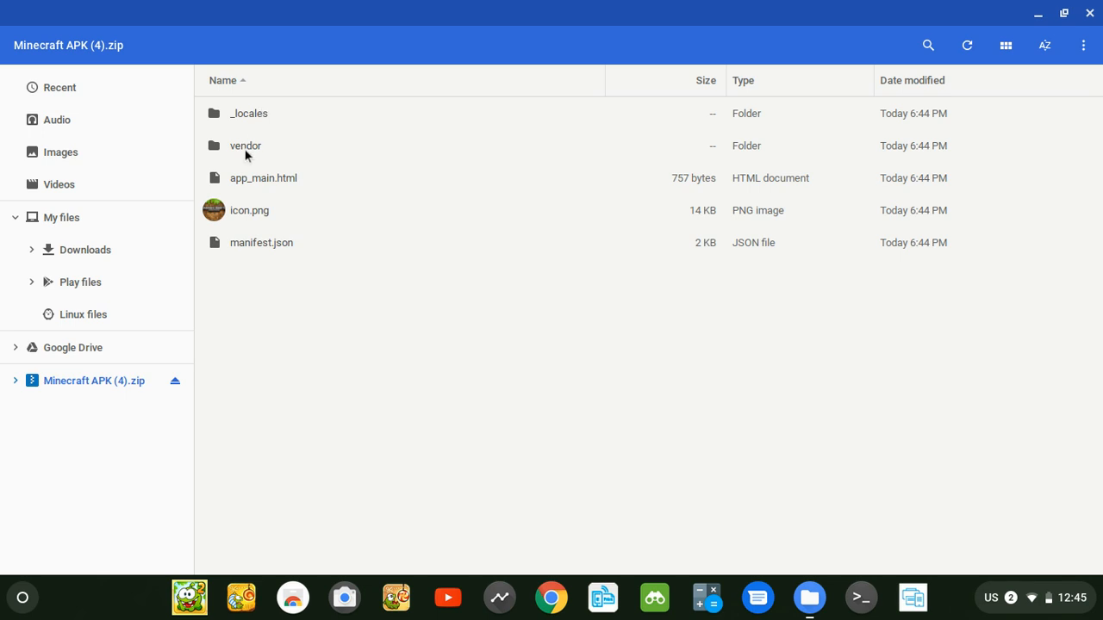
{"action": "mouse_move", "coordinate": [221, 119]}
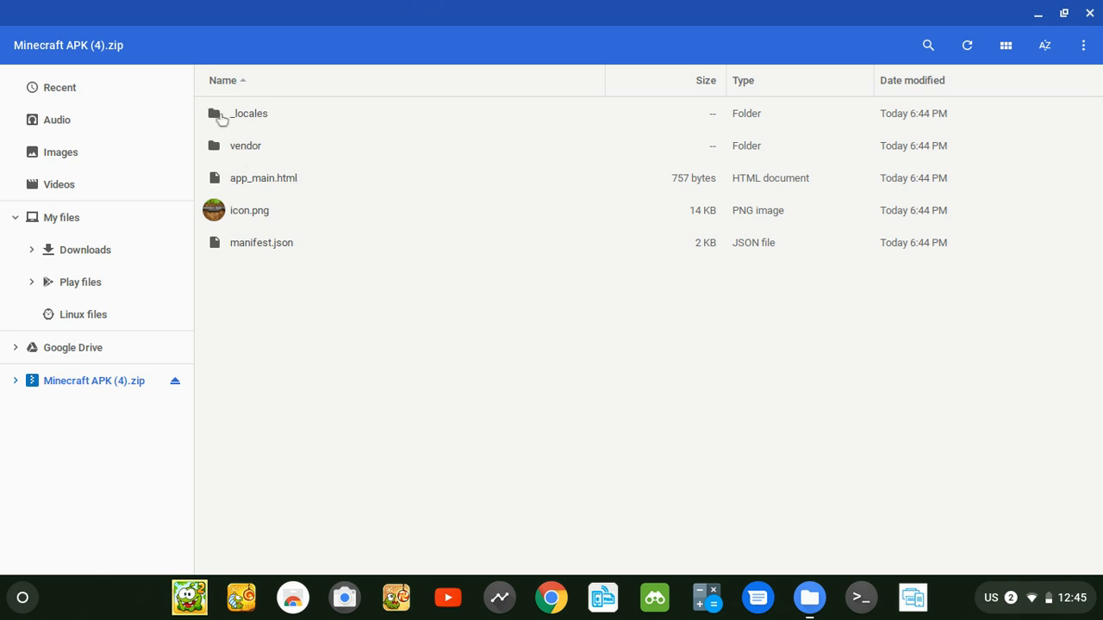
{"action": "left_click", "coordinate": [213, 114]}
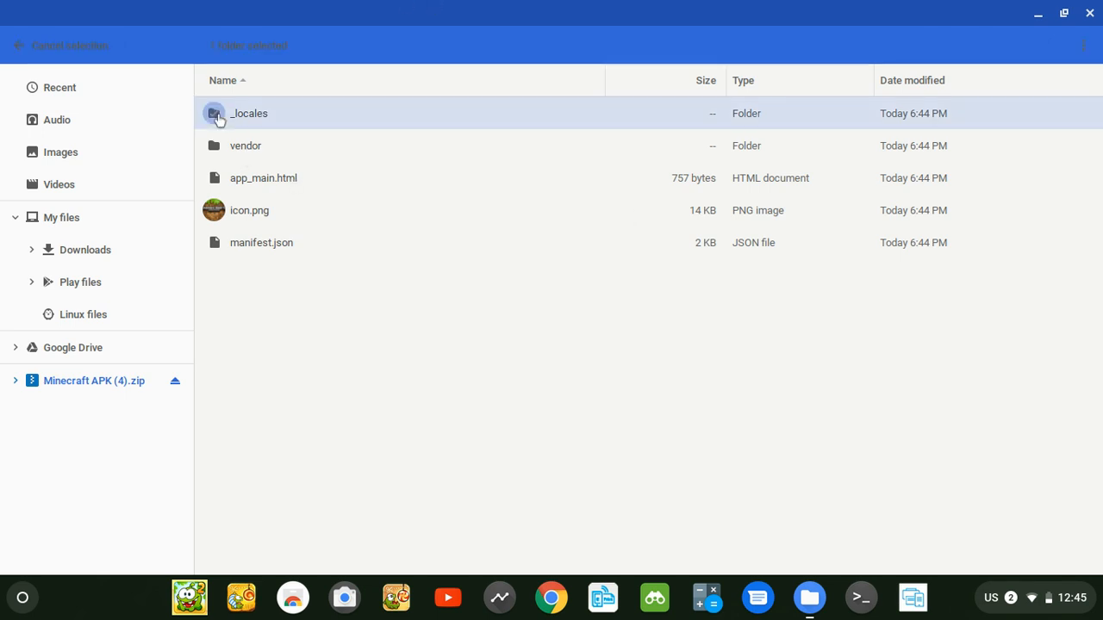
{"action": "left_click", "coordinate": [213, 114]}
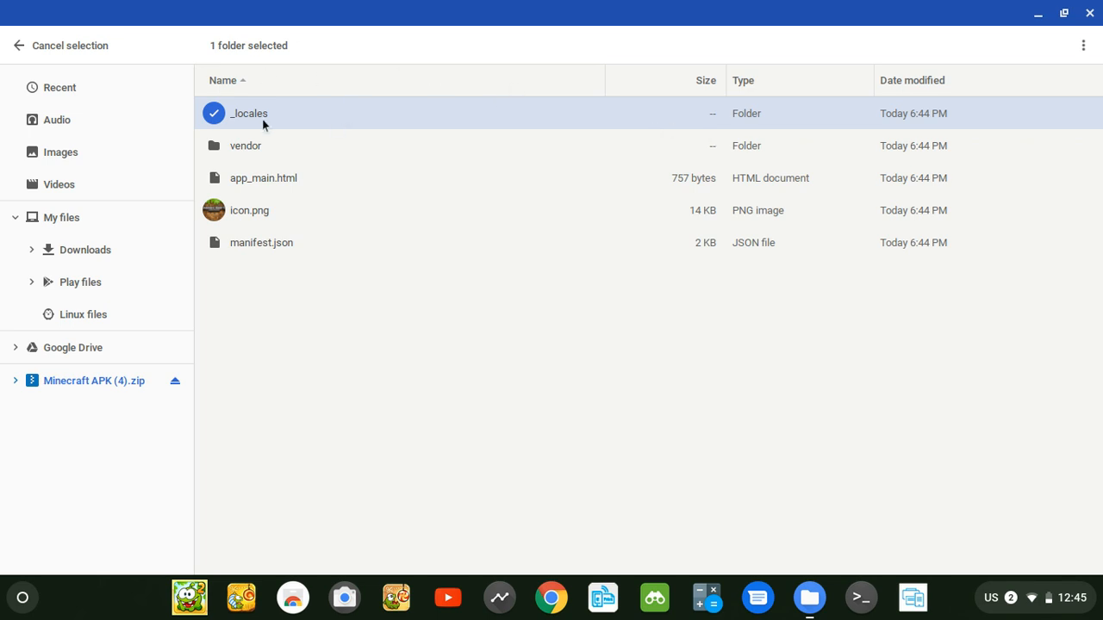
{"action": "left_click", "coordinate": [214, 145]}
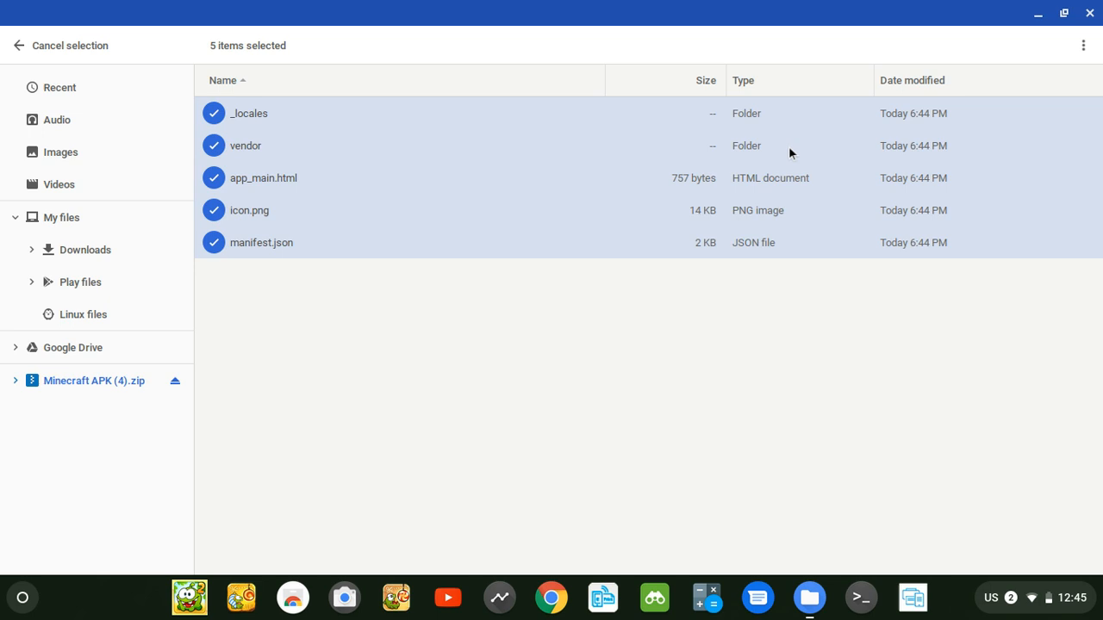
{"action": "left_click", "coordinate": [1083, 45]}
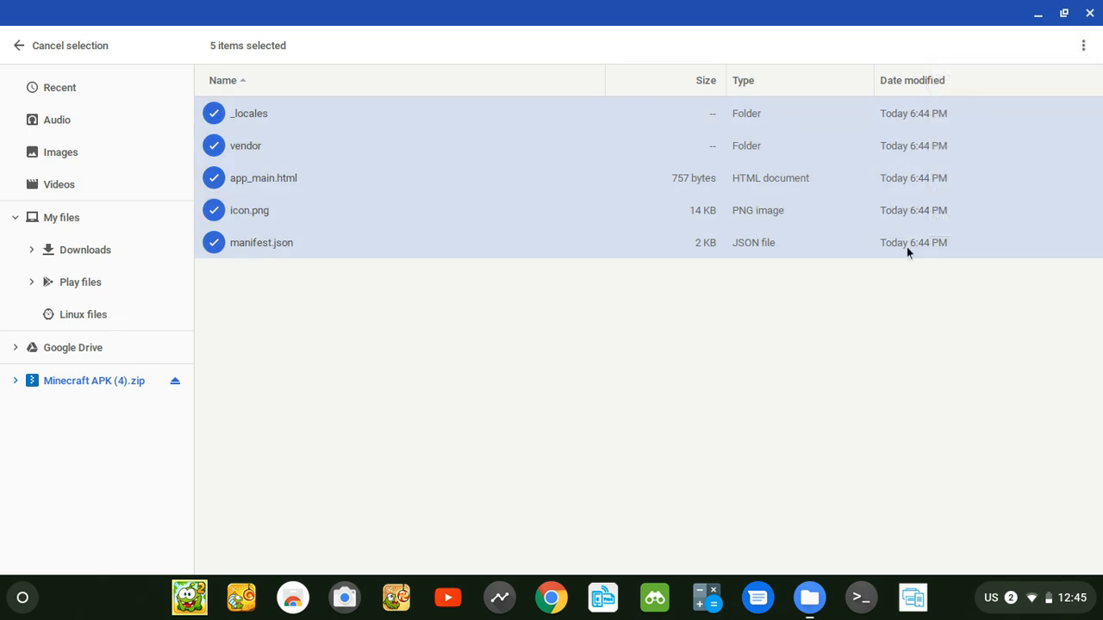
{"action": "mouse_move", "coordinate": [1078, 50]}
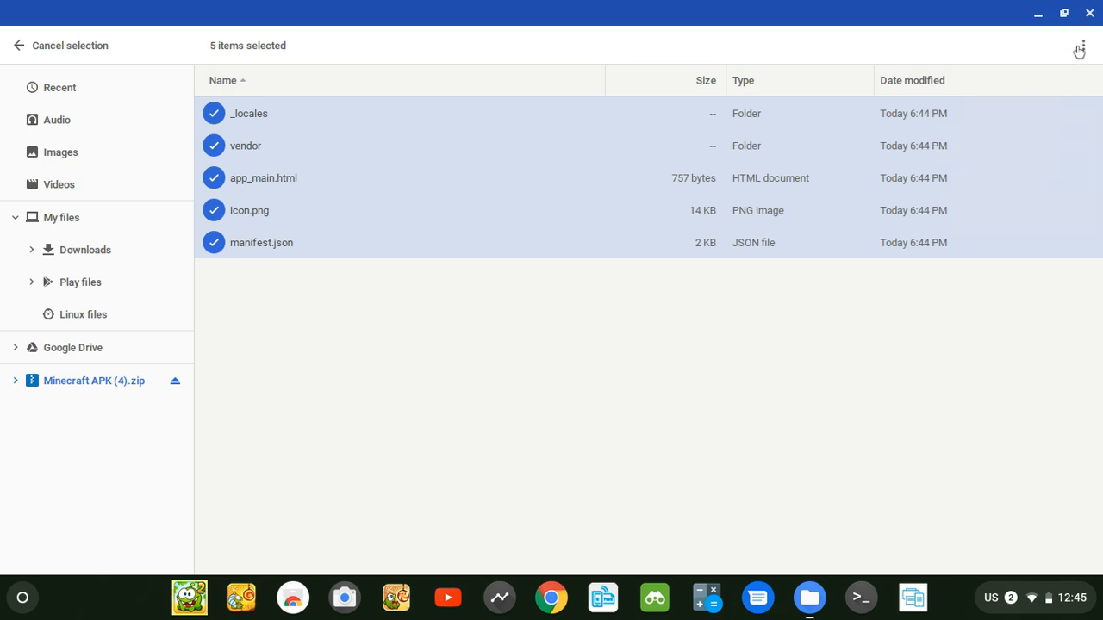
{"action": "left_click", "coordinate": [1082, 45]}
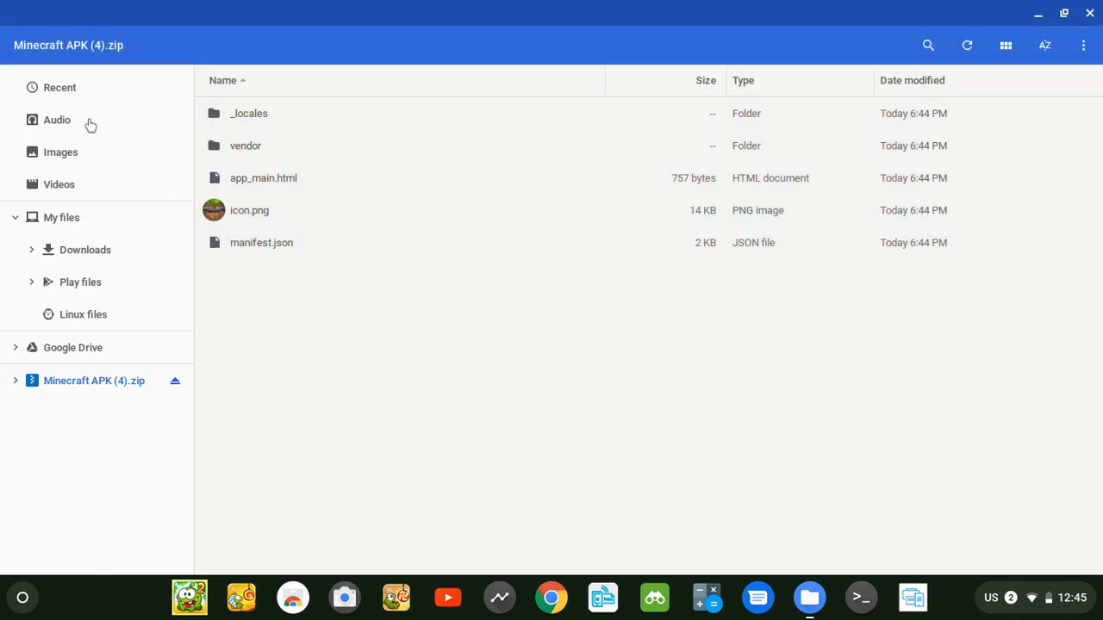
Step: Return to Downloads, check the existing New Folder, and bring up folder options as paste destination
{"action": "left_click", "coordinate": [85, 248]}
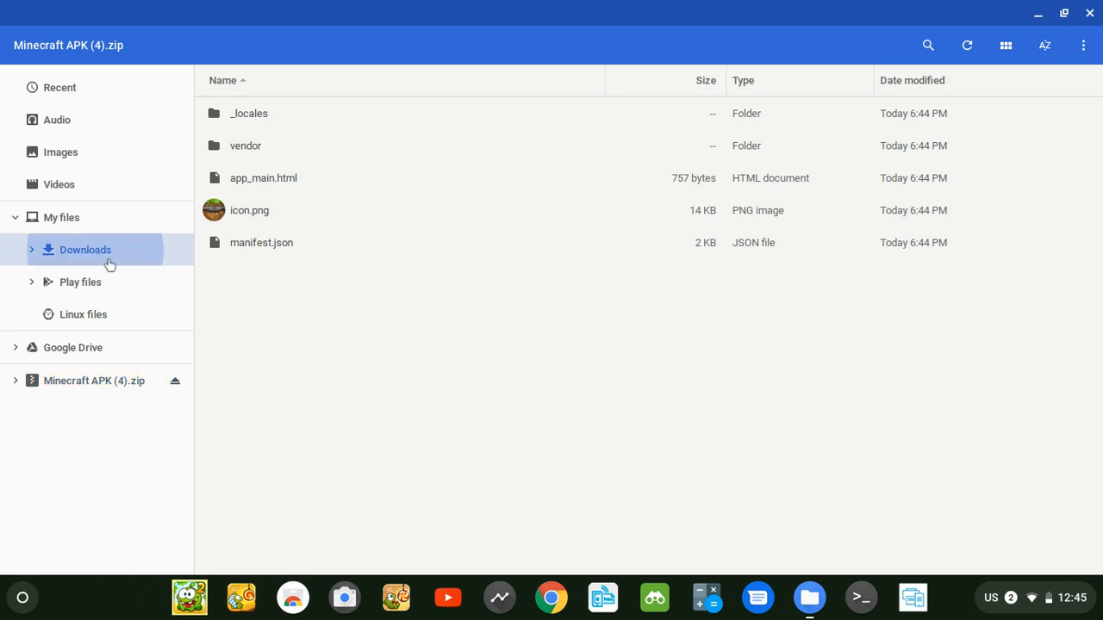
{"action": "left_click", "coordinate": [84, 248]}
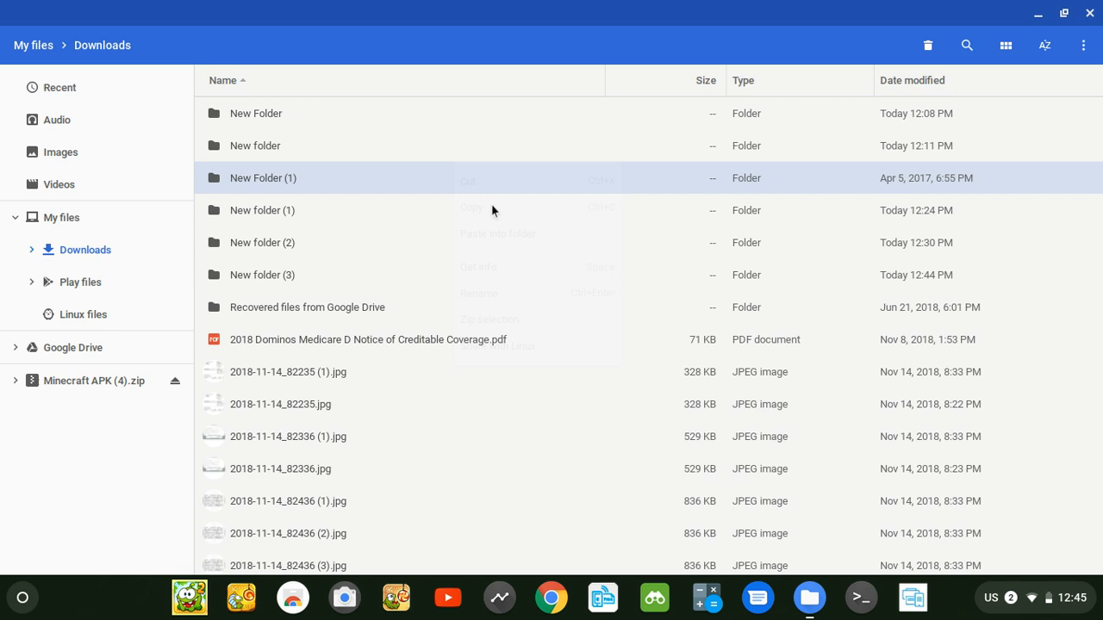
{"action": "left_click", "coordinate": [510, 141]}
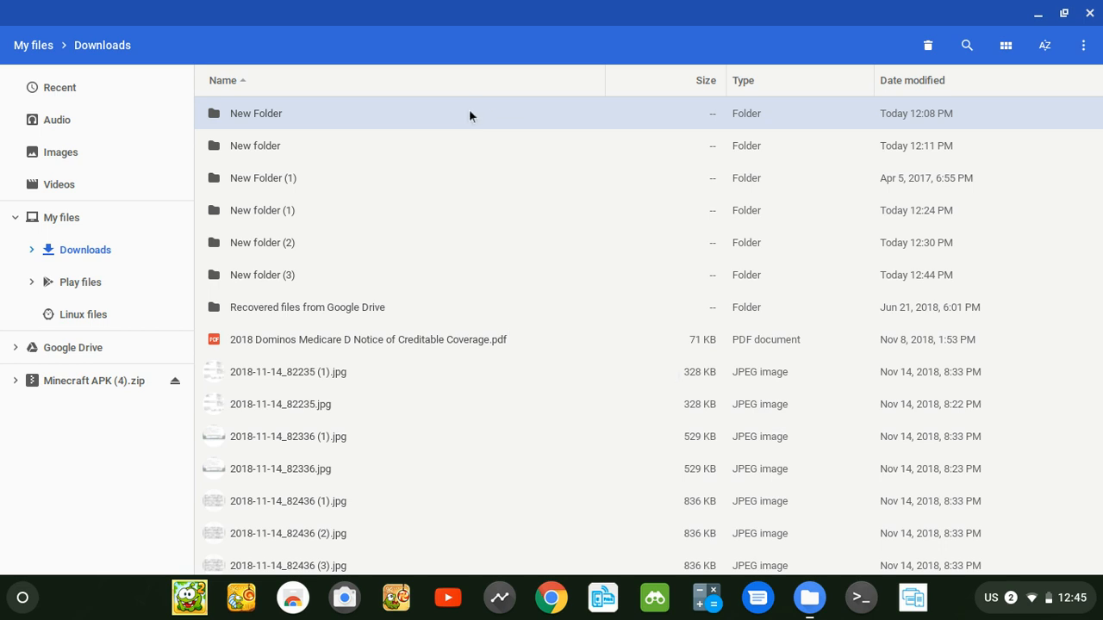
{"action": "double_click", "coordinate": [255, 114]}
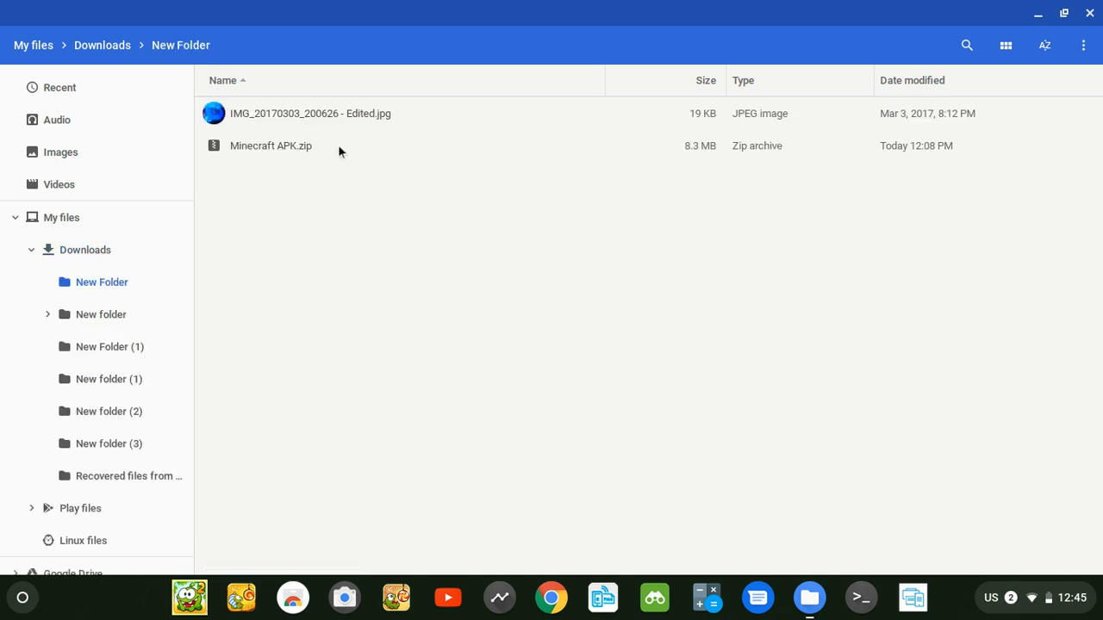
{"action": "left_click", "coordinate": [84, 250]}
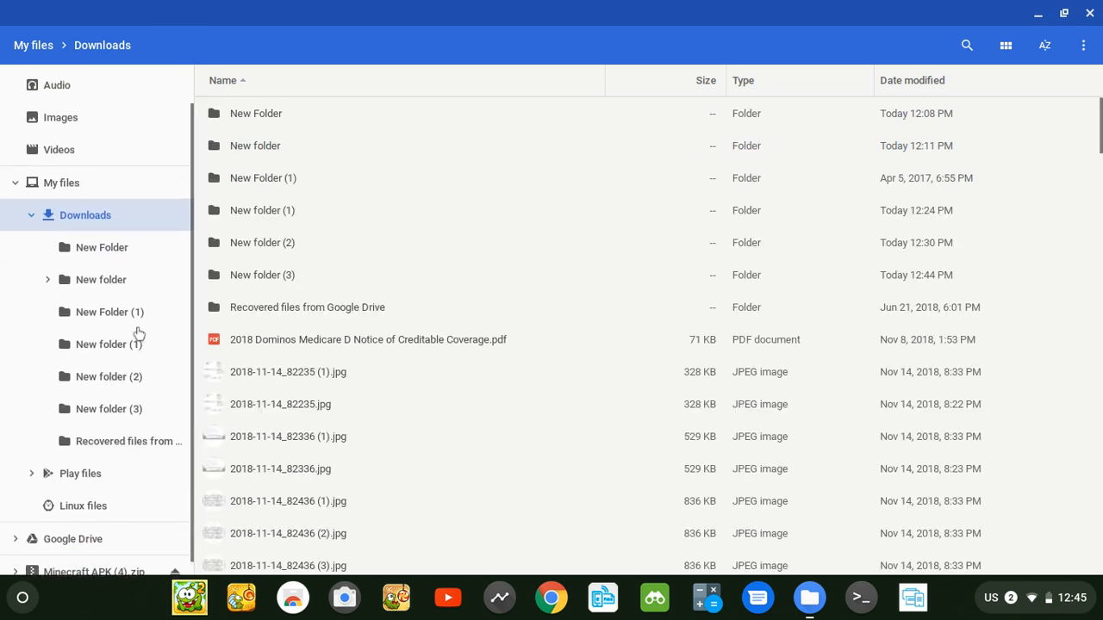
{"action": "scroll", "scroll_direction": "down", "scroll_amount": 3}
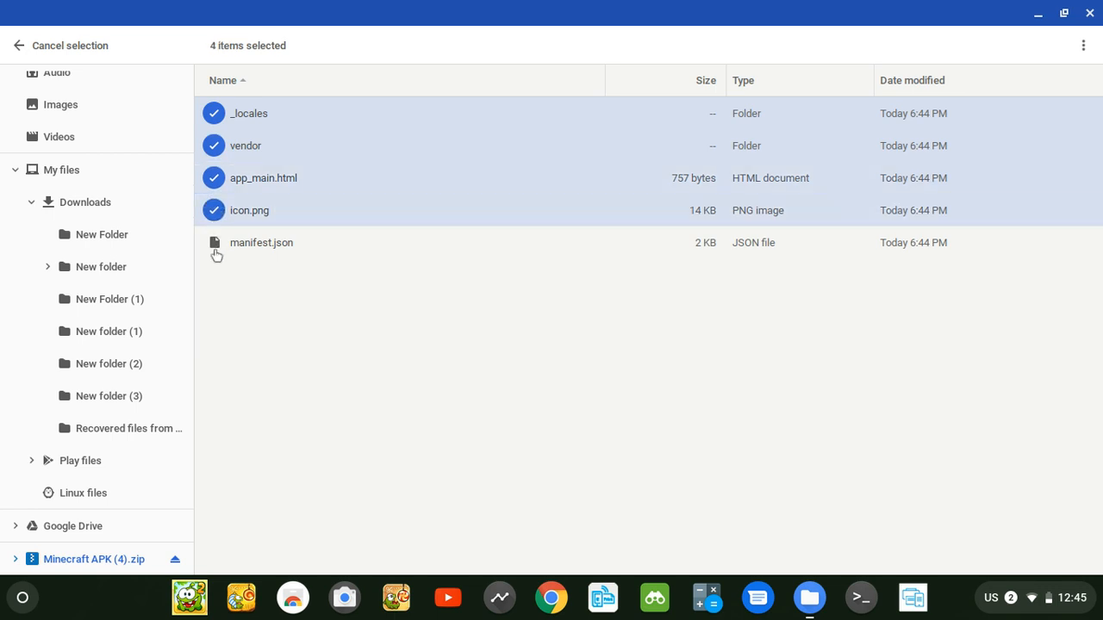
{"action": "left_click", "coordinate": [214, 241]}
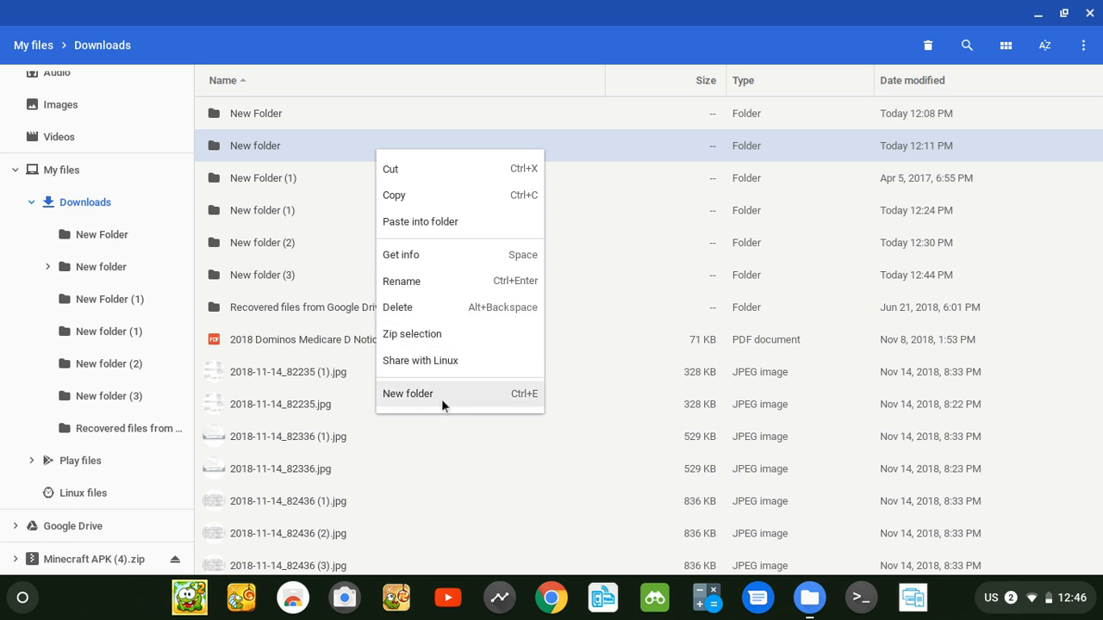
Step: Create New folder (4) in Downloads and paste the copied ZIP contents into it
{"action": "left_click", "coordinate": [407, 392]}
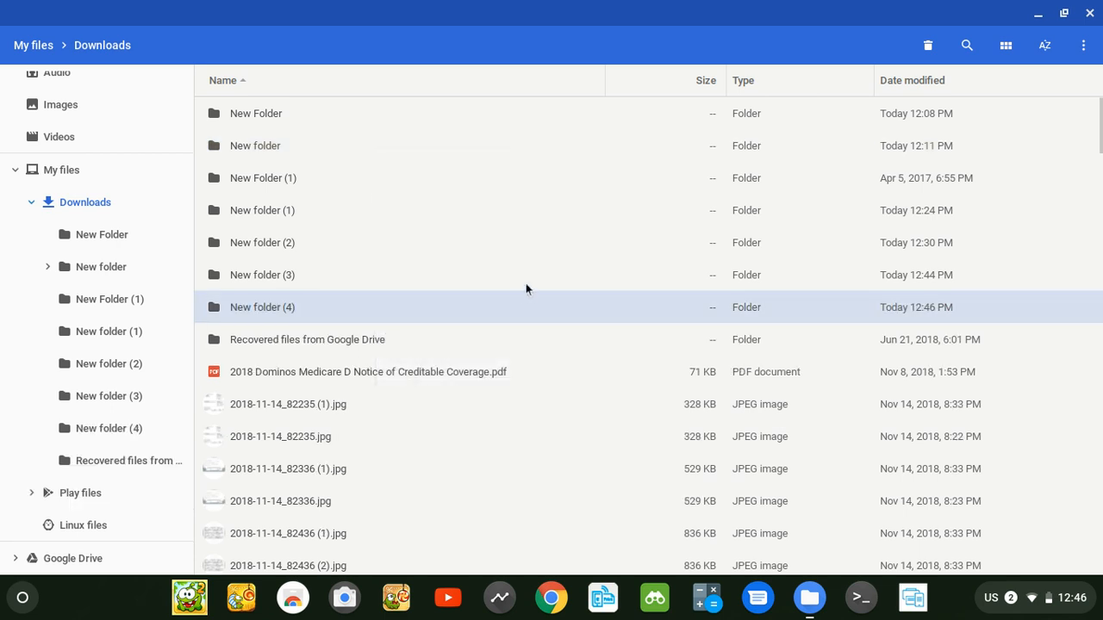
{"action": "mouse_move", "coordinate": [279, 303]}
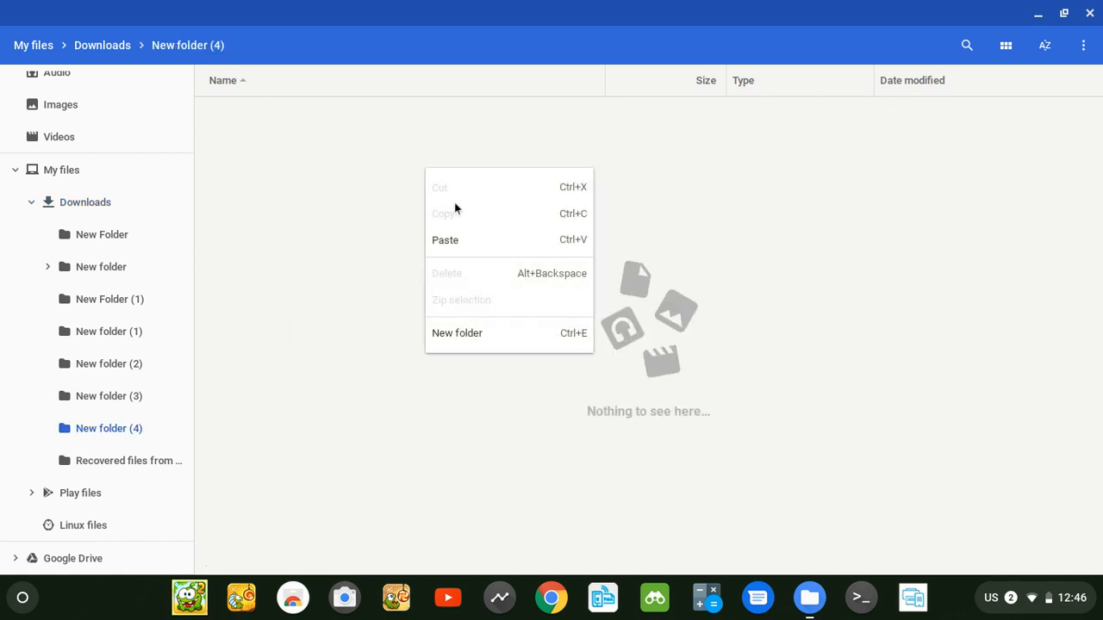
{"action": "left_click", "coordinate": [445, 239]}
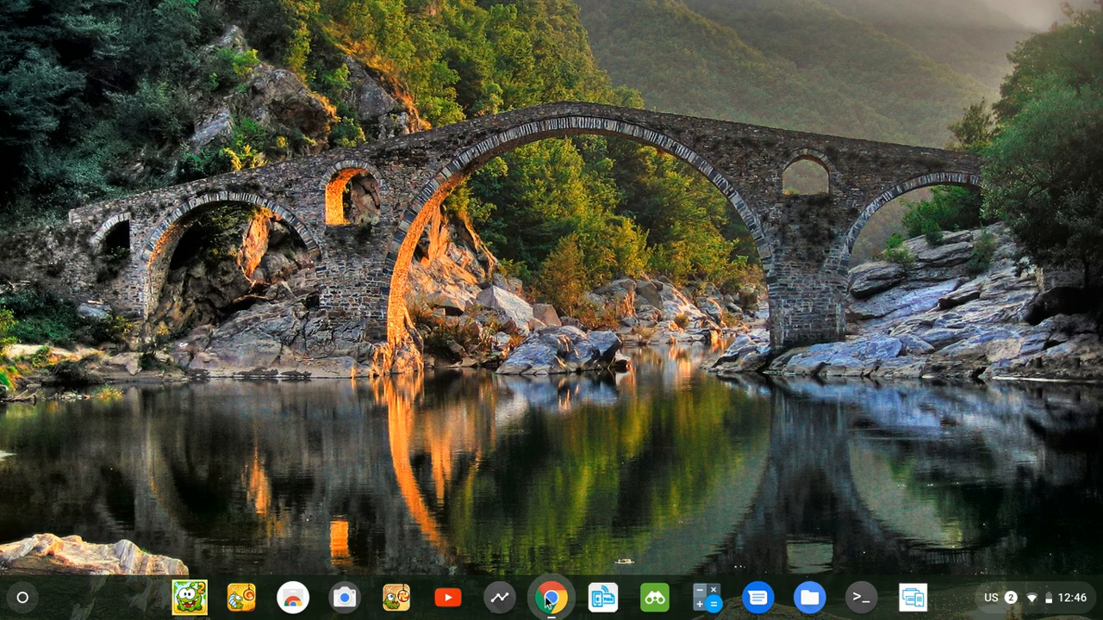
Step: Open Chrome's Extensions page, enable Developer mode, and start Load unpacked
{"action": "left_click", "coordinate": [551, 597]}
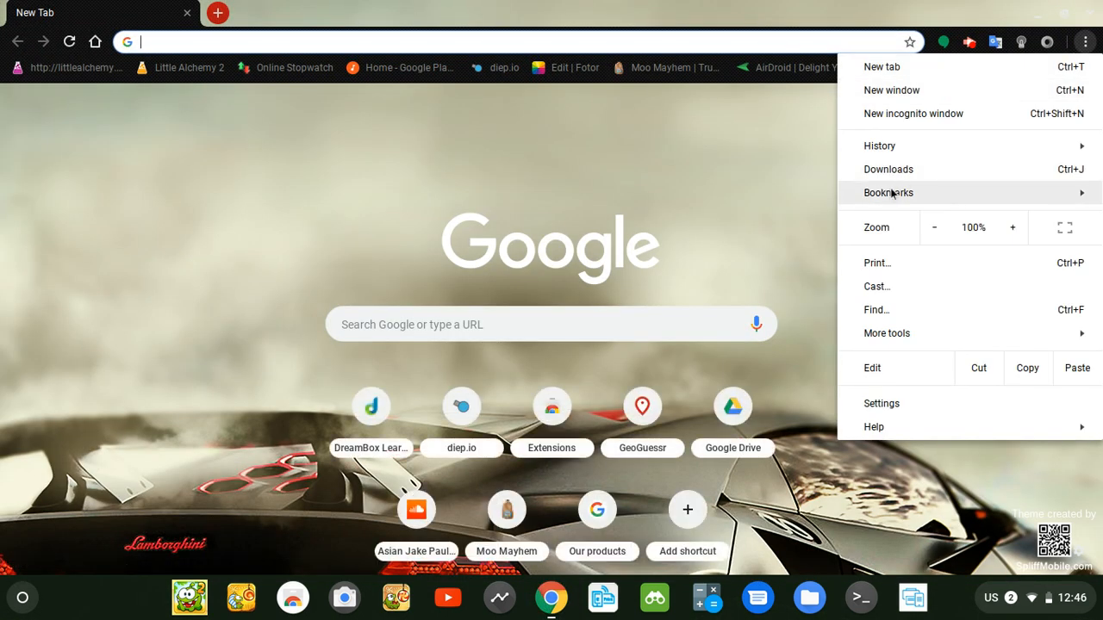
{"action": "left_click", "coordinate": [885, 334]}
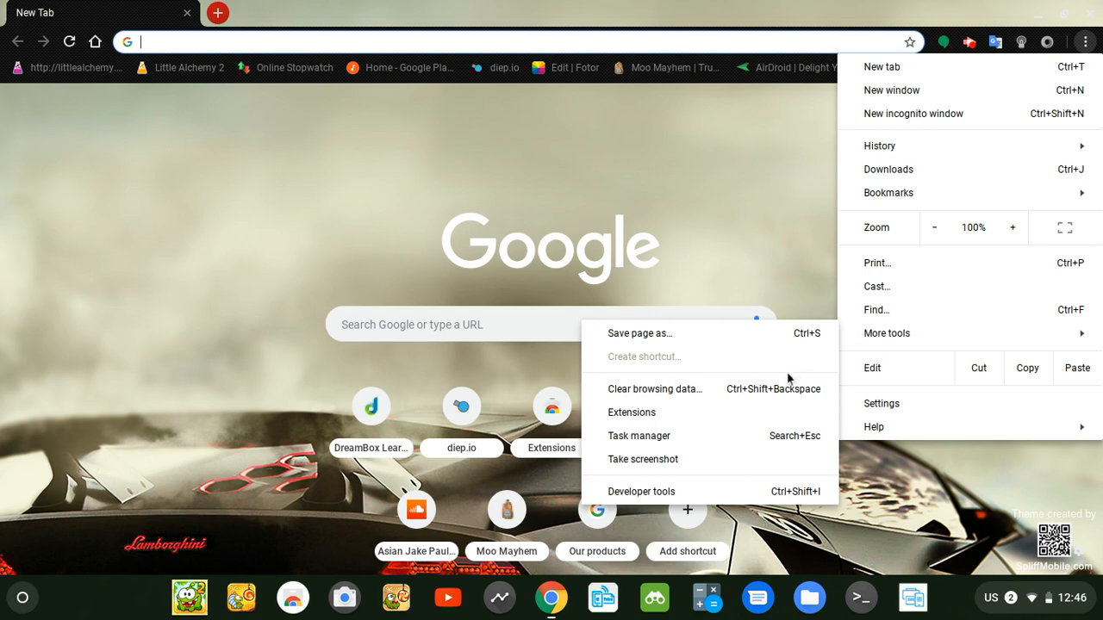
{"action": "mouse_move", "coordinate": [685, 412]}
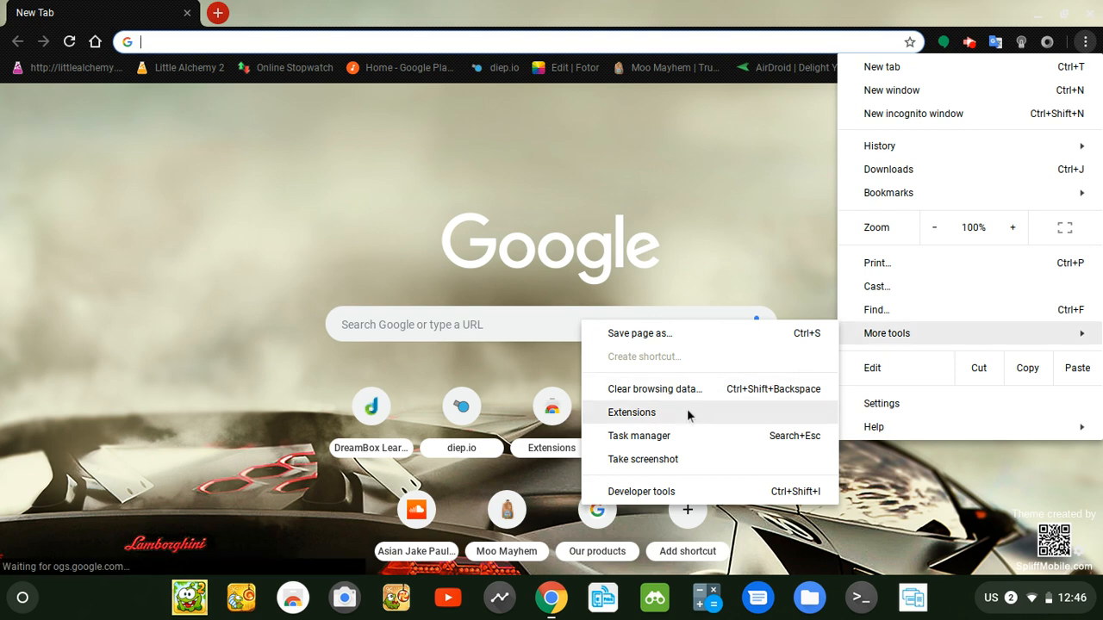
{"action": "left_click", "coordinate": [630, 412]}
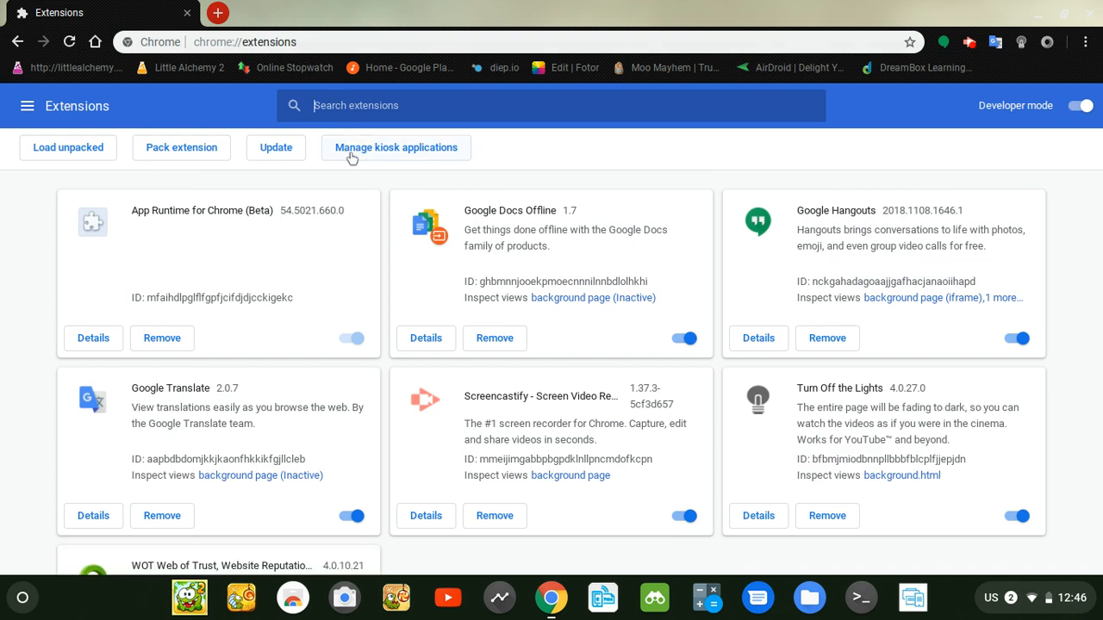
{"action": "left_click", "coordinate": [1079, 105]}
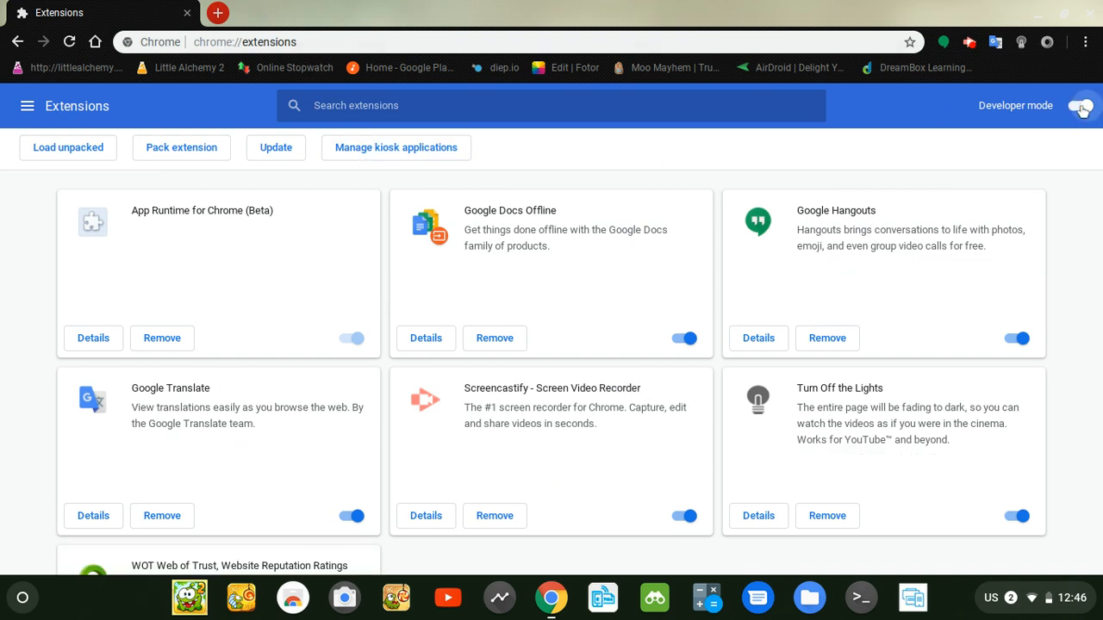
{"action": "left_click", "coordinate": [1079, 105]}
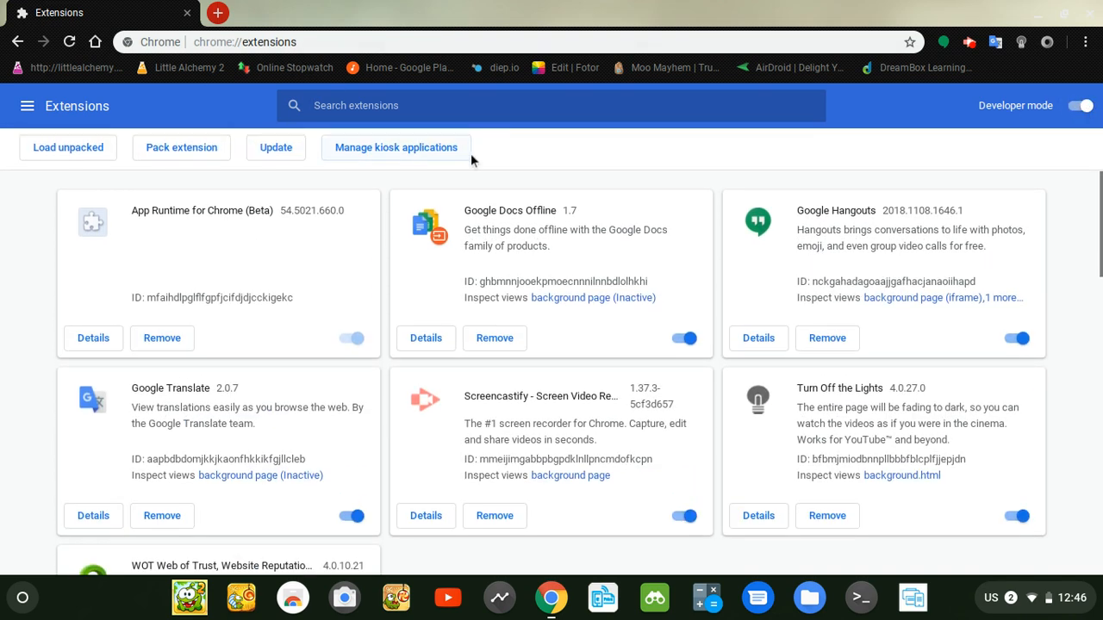
{"action": "left_click", "coordinate": [69, 148]}
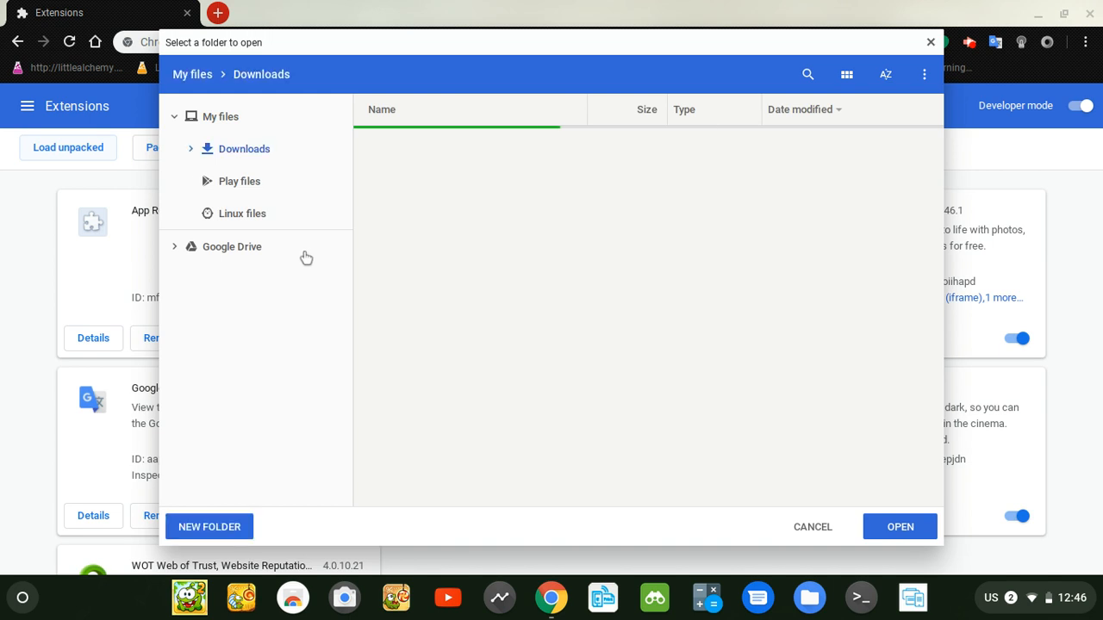
Step: Load the Downloads folder as an unpacked extension and review the two Minecraft - Pocket Edition entries
{"action": "left_click", "coordinate": [245, 148]}
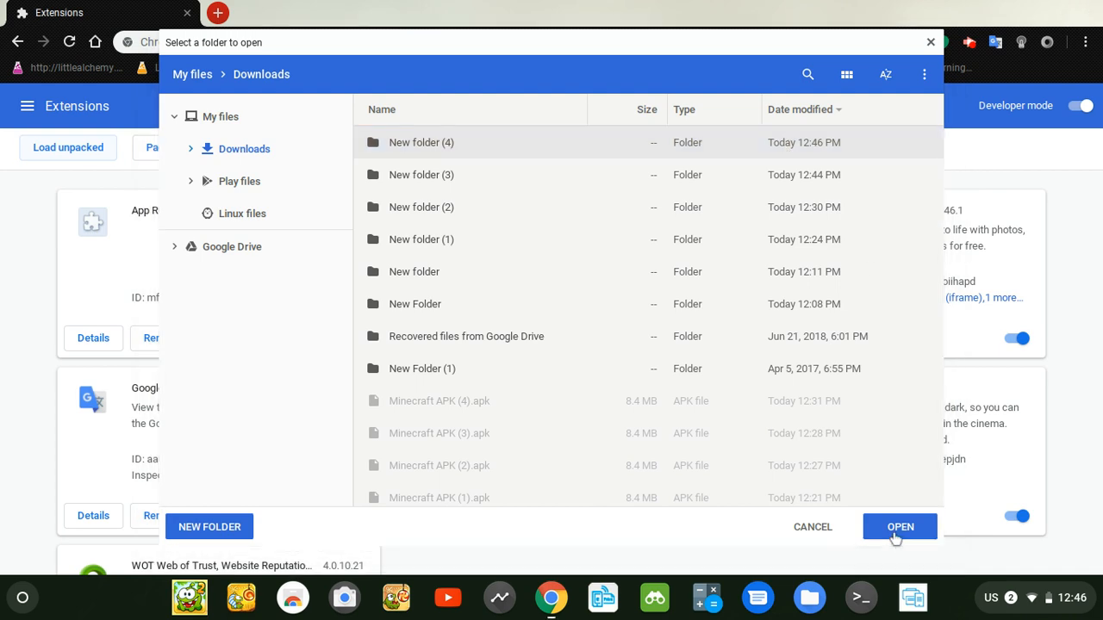
{"action": "left_click", "coordinate": [900, 527]}
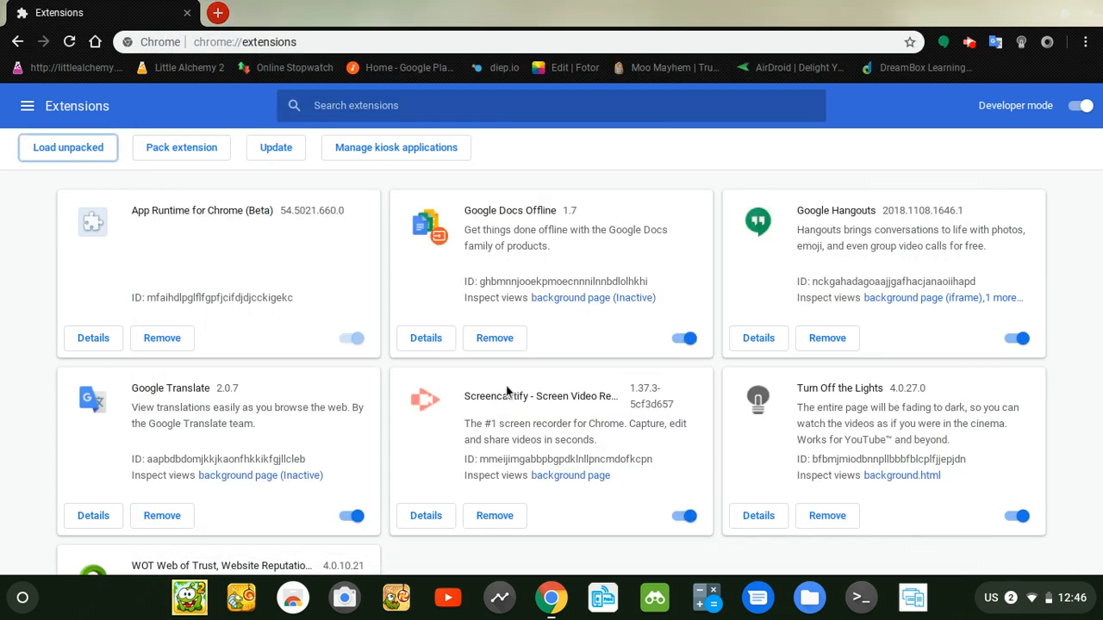
{"action": "scroll", "scroll_direction": "down", "scroll_amount": 3}
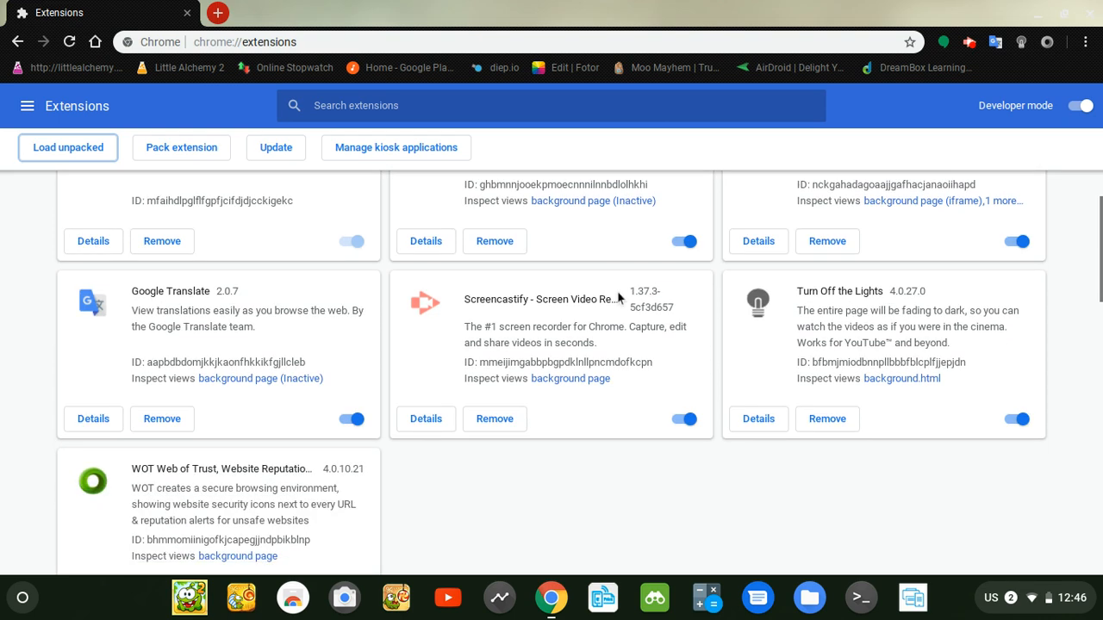
{"action": "scroll", "scroll_direction": "down", "scroll_amount": 3}
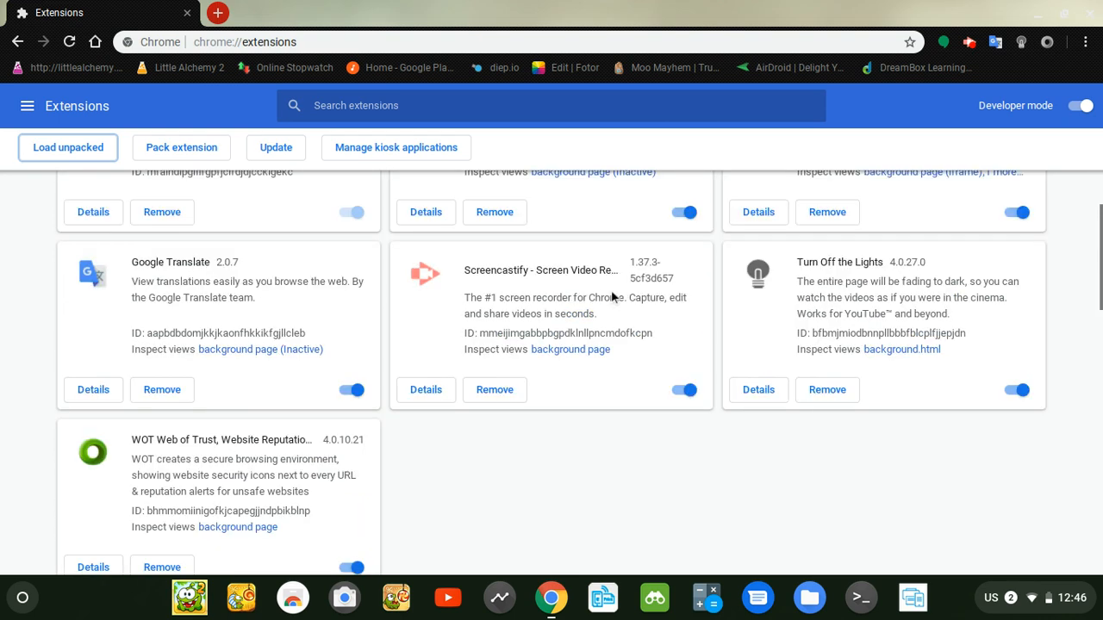
{"action": "scroll", "scroll_direction": "down", "scroll_amount": 3}
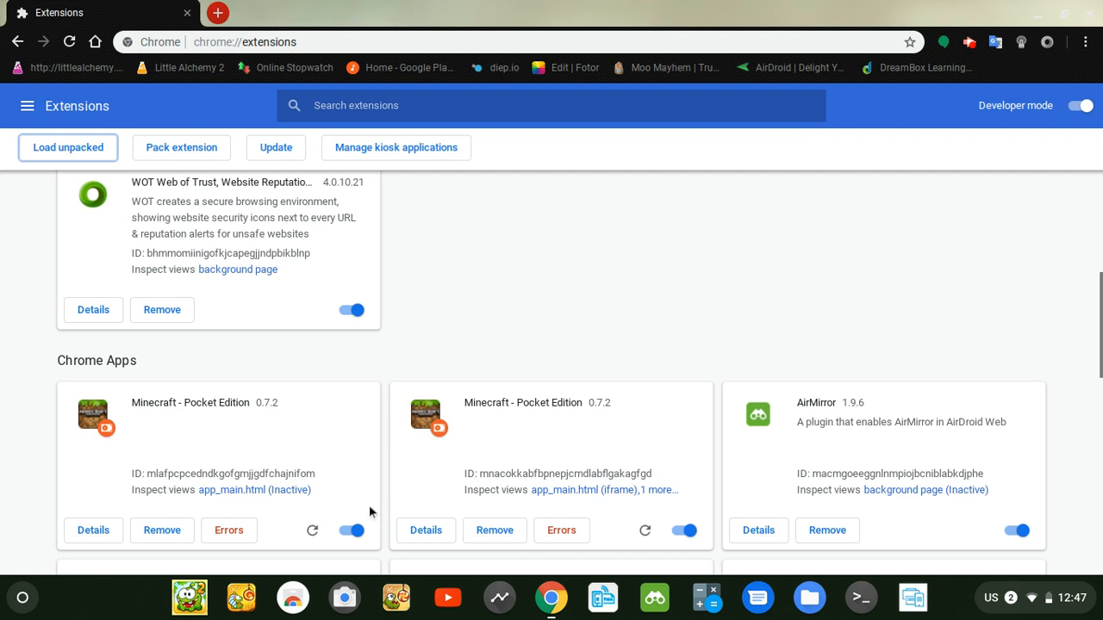
{"action": "mouse_move", "coordinate": [284, 400]}
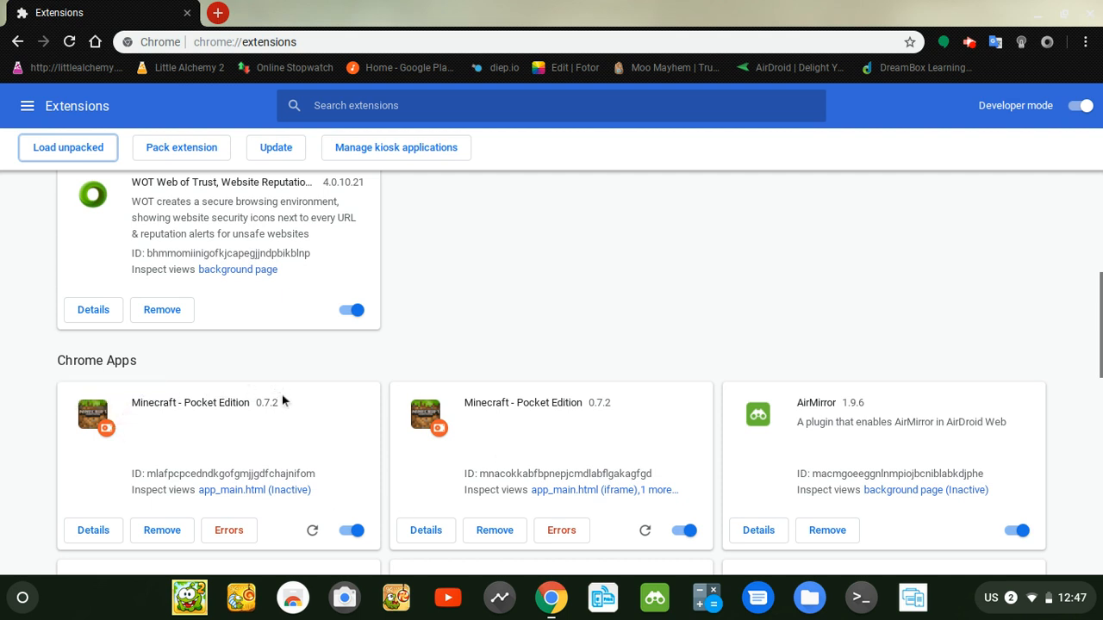
{"action": "mouse_move", "coordinate": [536, 441]}
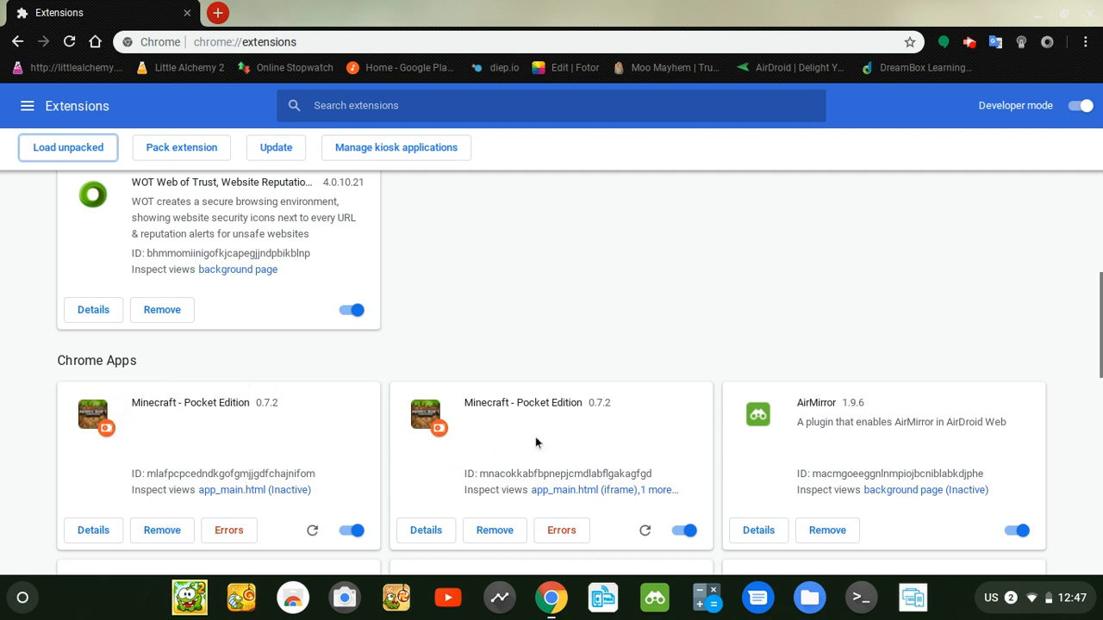
{"action": "mouse_move", "coordinate": [544, 427]}
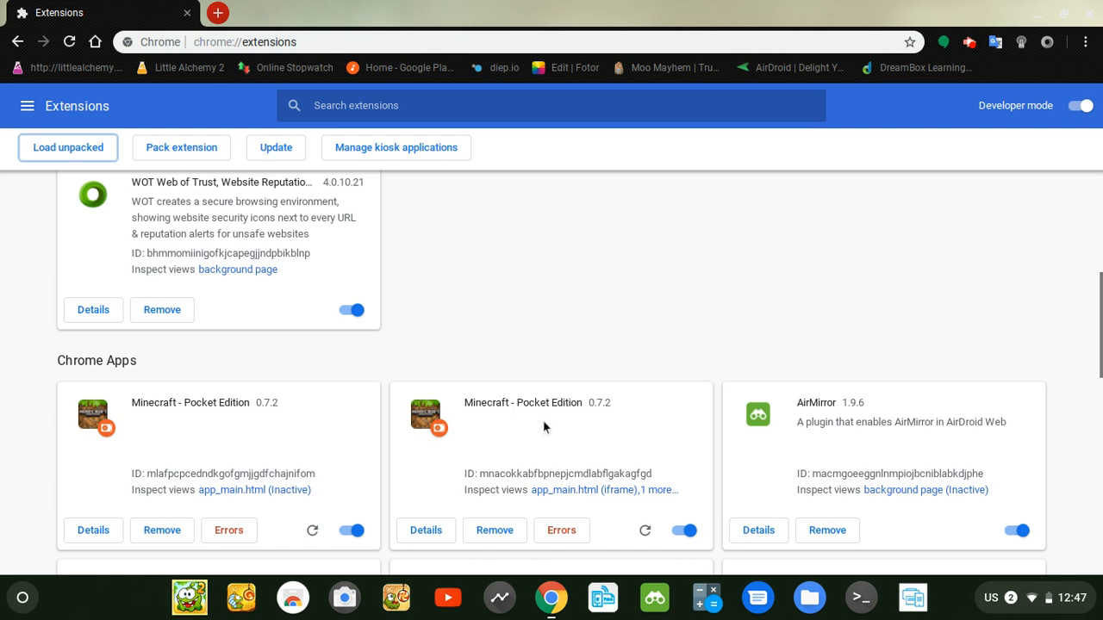
{"action": "mouse_move", "coordinate": [1092, 20]}
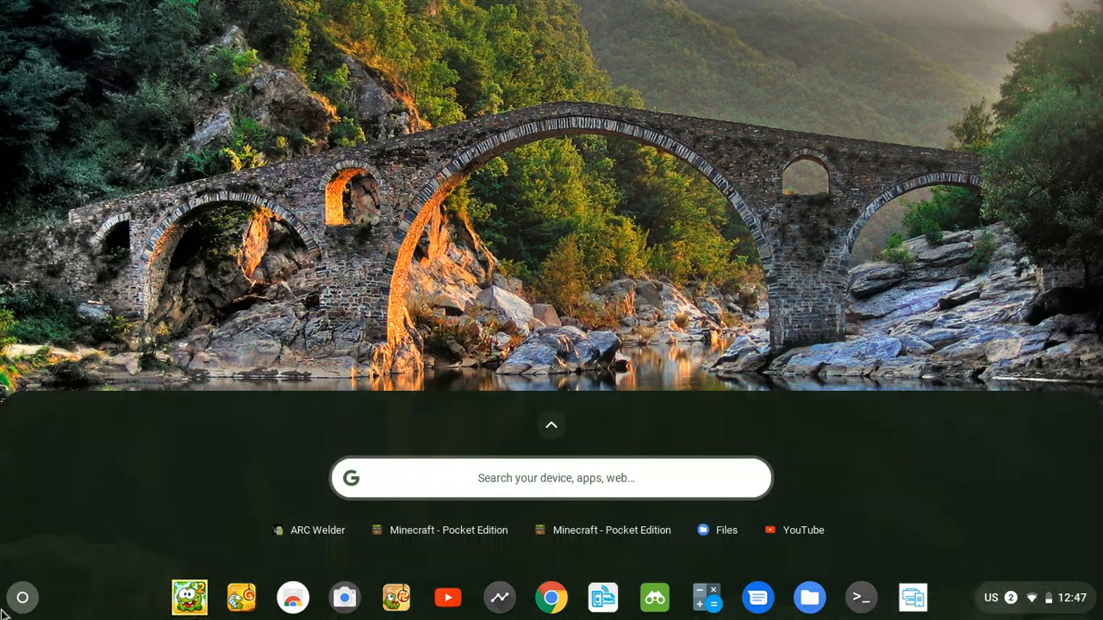
Step: Launch Minecraft - Pocket Edition from the launcher, maximize it, and go to its Options screen
{"action": "left_click", "coordinate": [551, 424]}
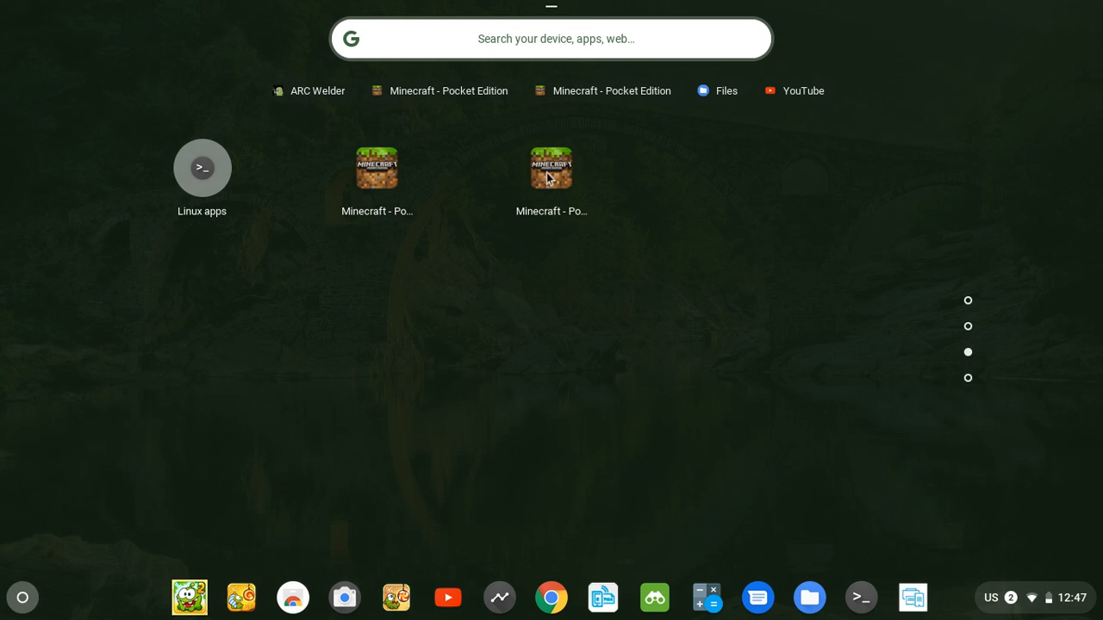
{"action": "mouse_move", "coordinate": [551, 168]}
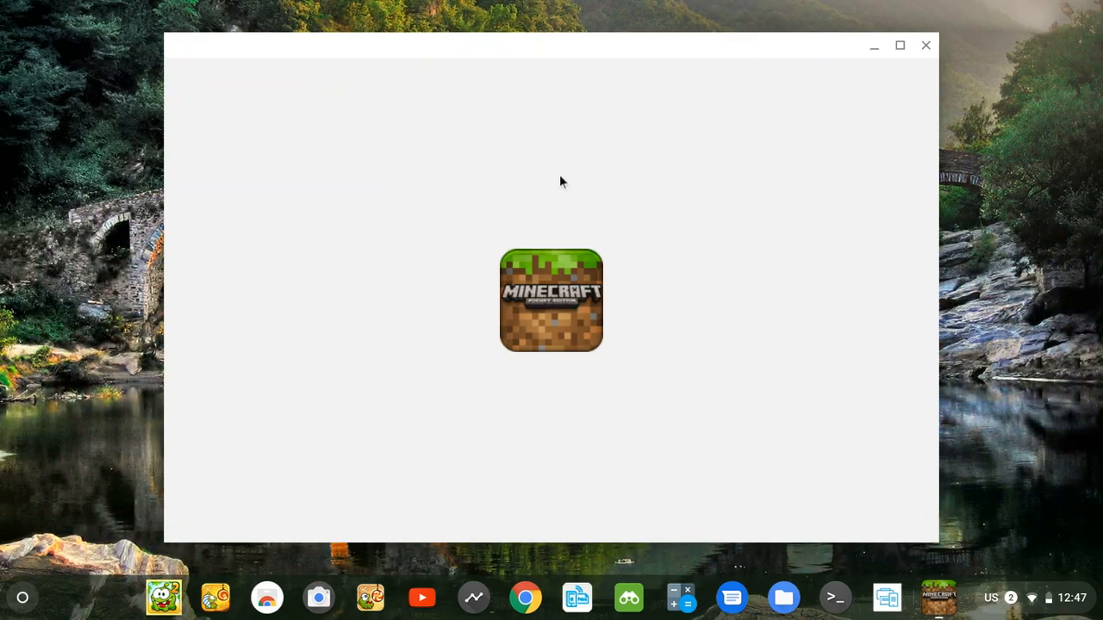
{"action": "left_click", "coordinate": [899, 45]}
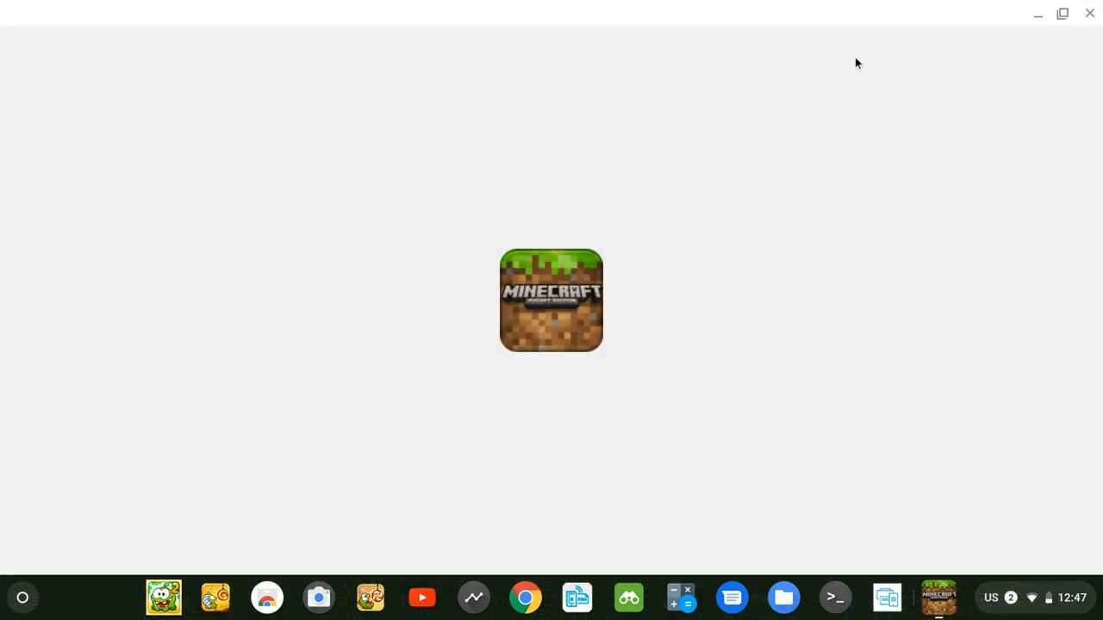
{"action": "mouse_move", "coordinate": [856, 62]}
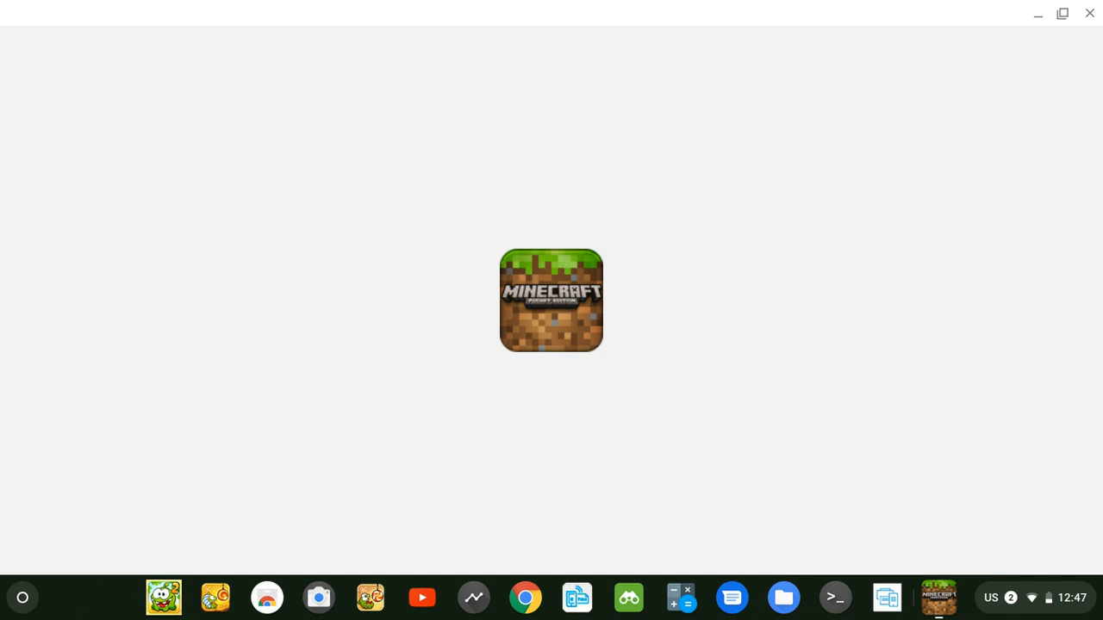
{"action": "left_click", "coordinate": [551, 299]}
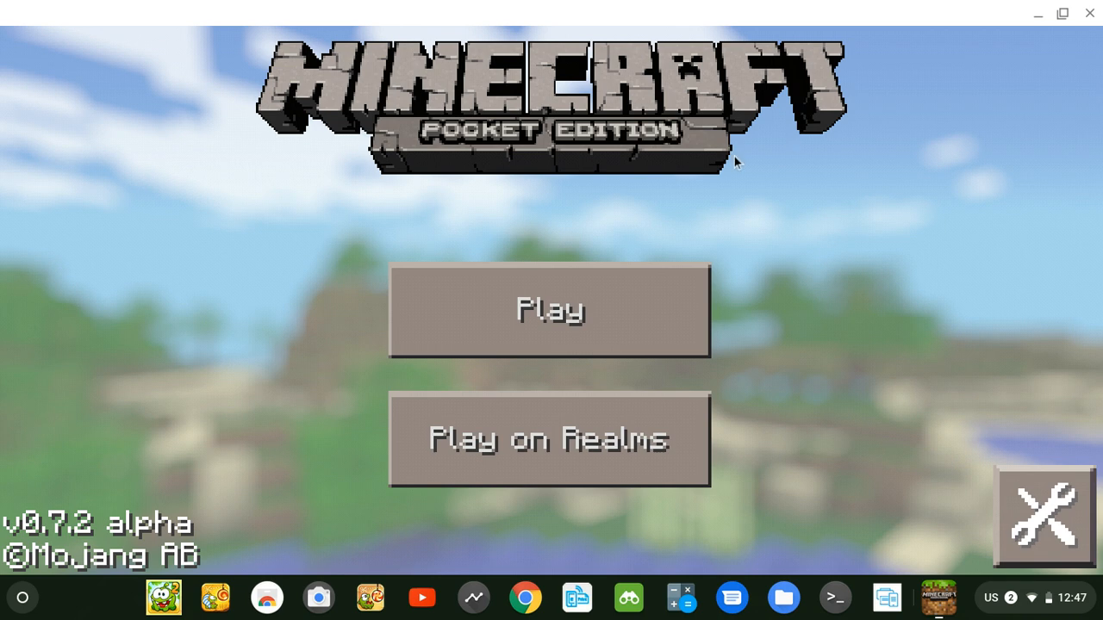
{"action": "mouse_move", "coordinate": [1043, 513]}
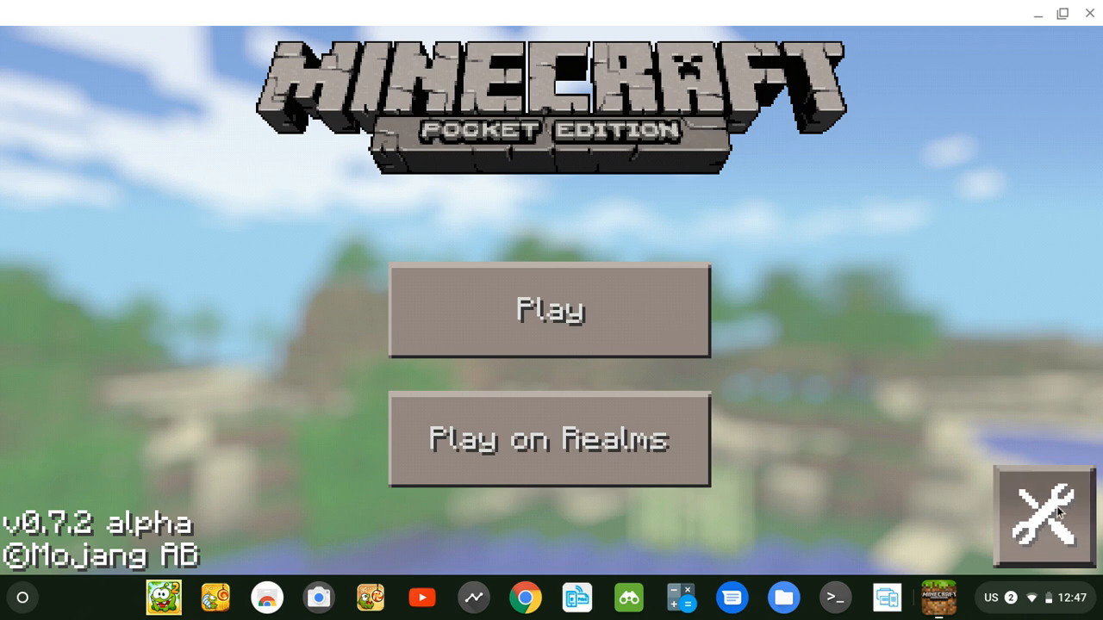
{"action": "left_click", "coordinate": [1043, 515]}
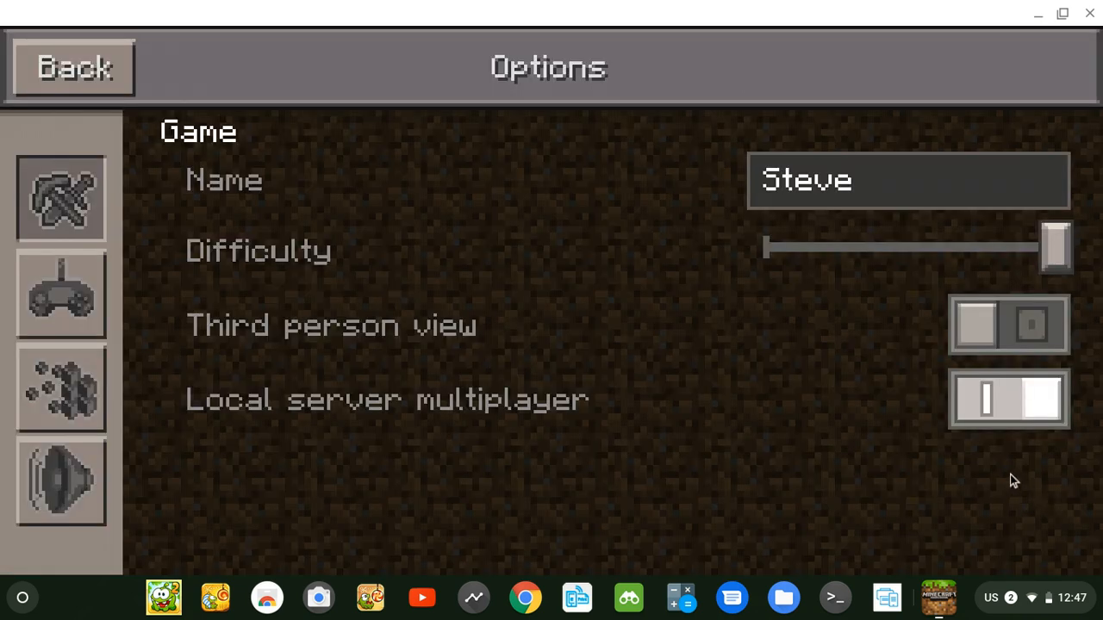
{"action": "mouse_move", "coordinate": [1000, 24]}
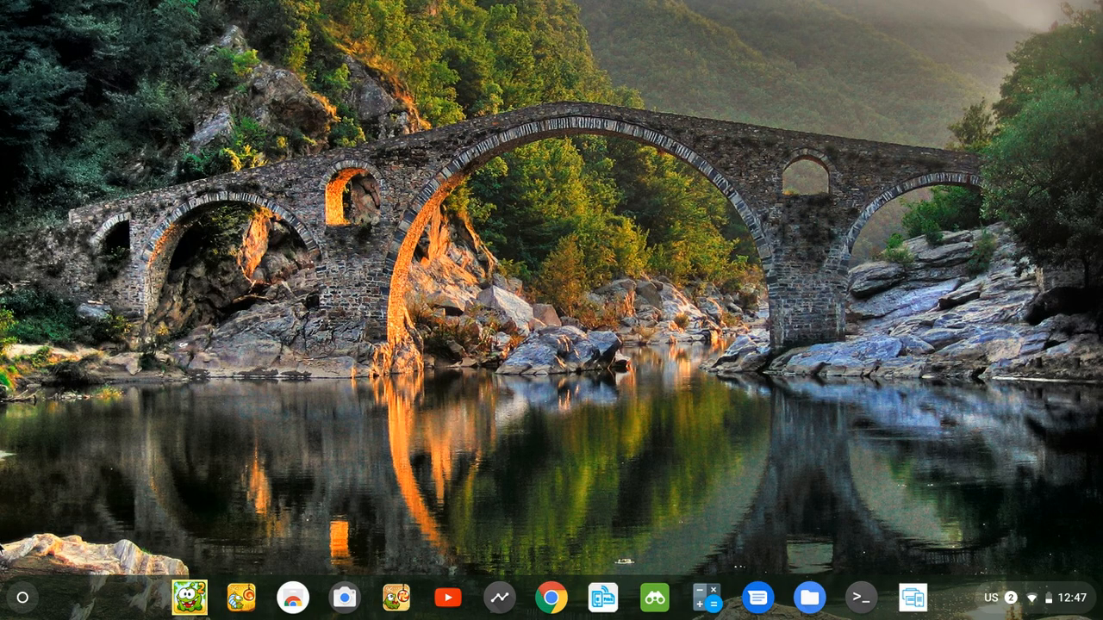
{"action": "left_click", "coordinate": [23, 596]}
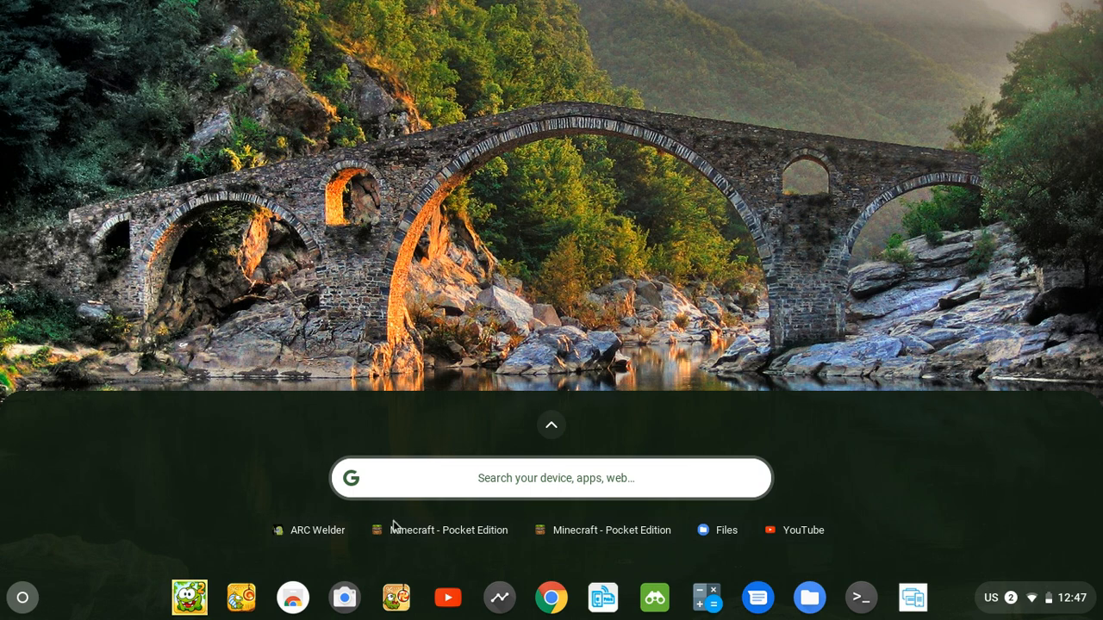
{"action": "left_click", "coordinate": [448, 531]}
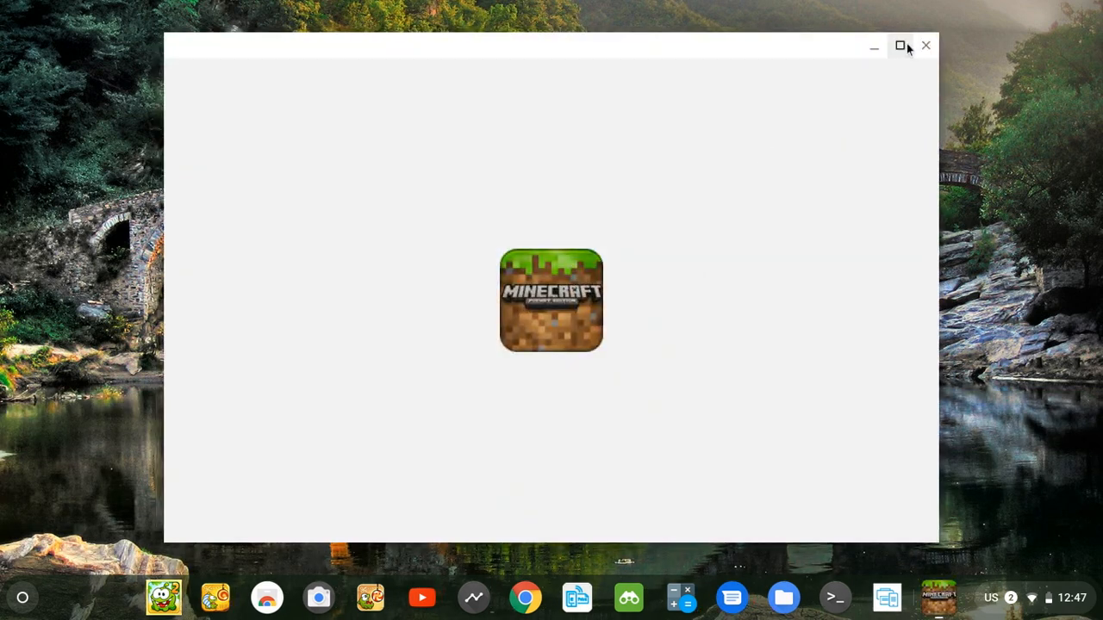
{"action": "left_click", "coordinate": [899, 45]}
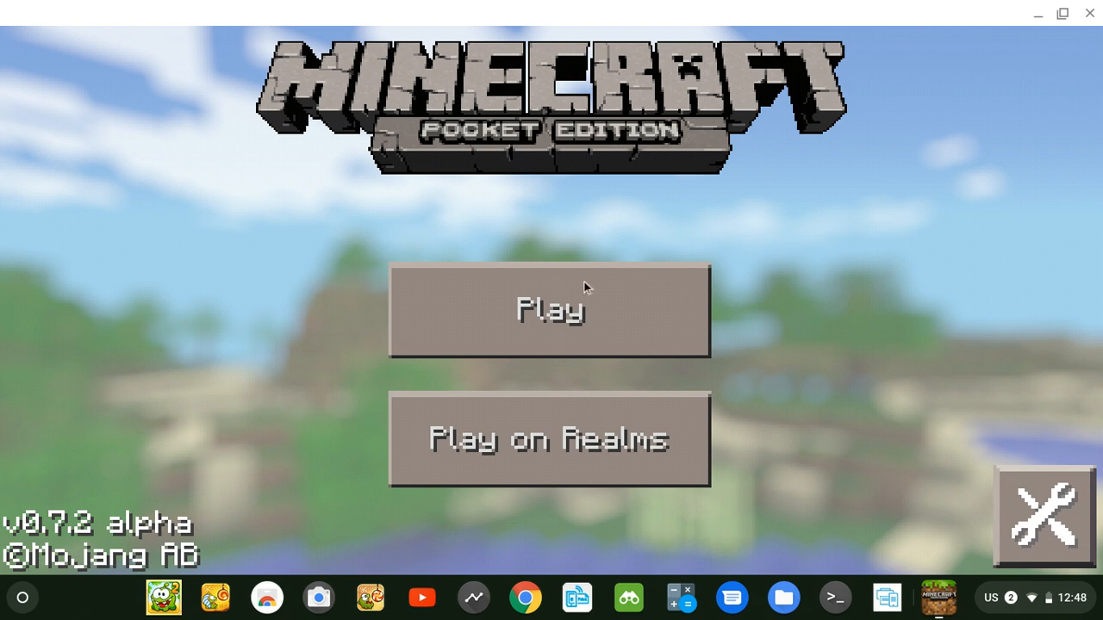
{"action": "left_click", "coordinate": [548, 311]}
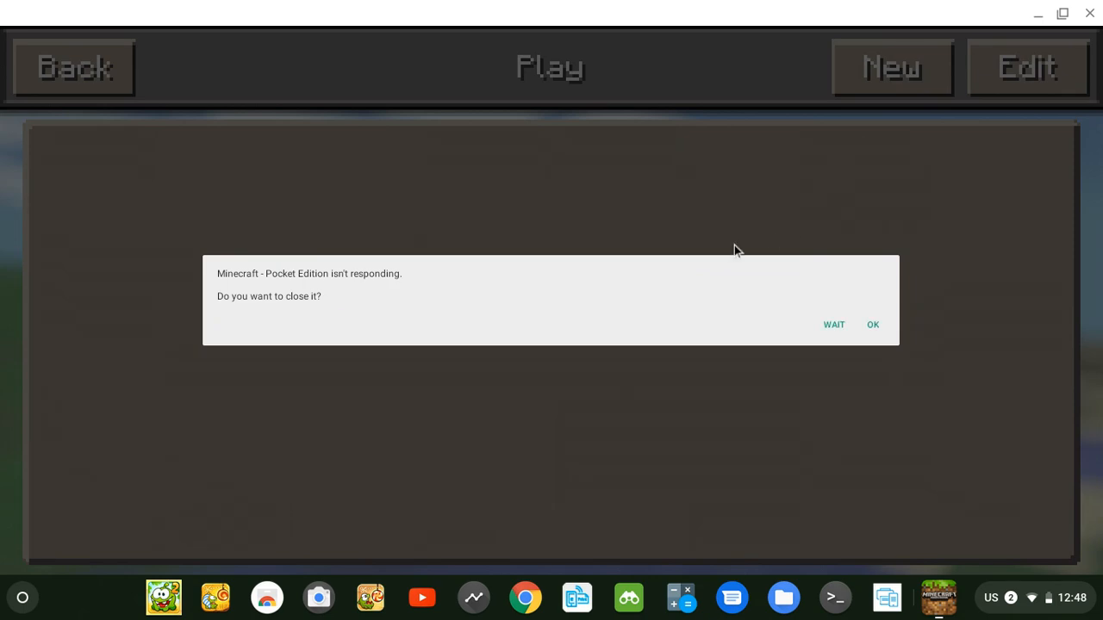
{"action": "left_click", "coordinate": [871, 324]}
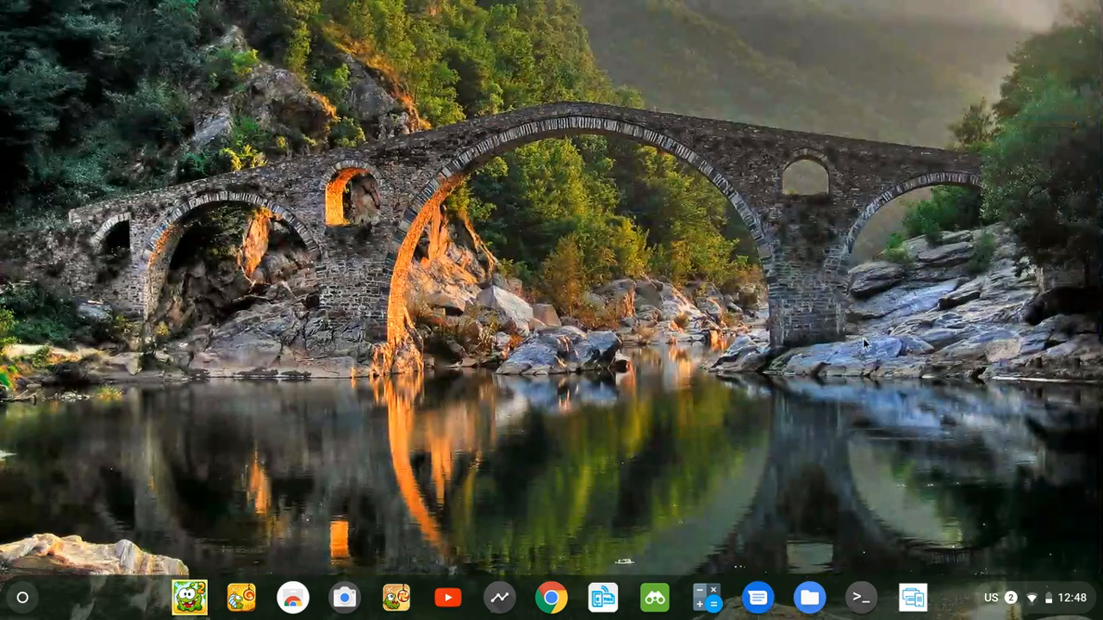
{"action": "mouse_move", "coordinate": [542, 520]}
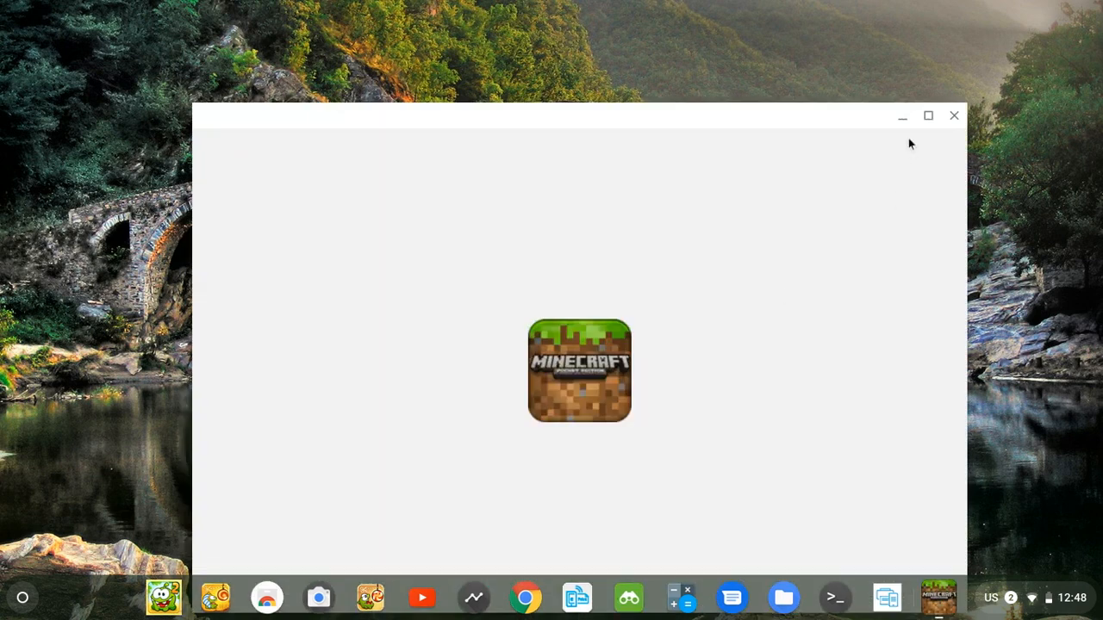
{"action": "mouse_move", "coordinate": [927, 115]}
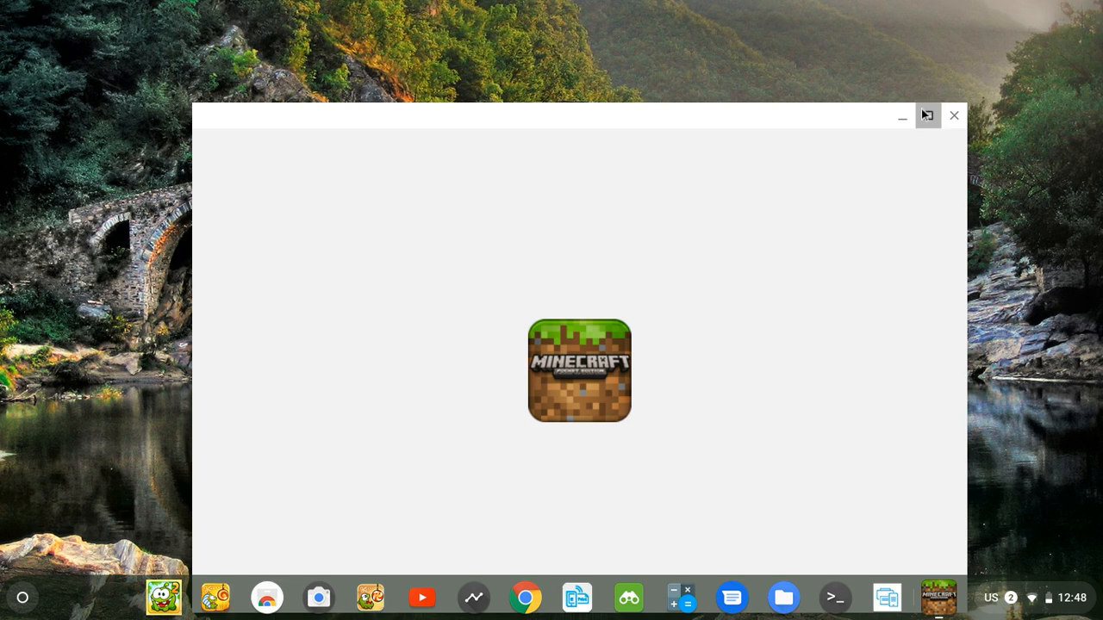
Step: Maximize the relaunched game, choose WAIT on the not-responding dialog, and load Creative world 1
{"action": "left_click", "coordinate": [927, 116]}
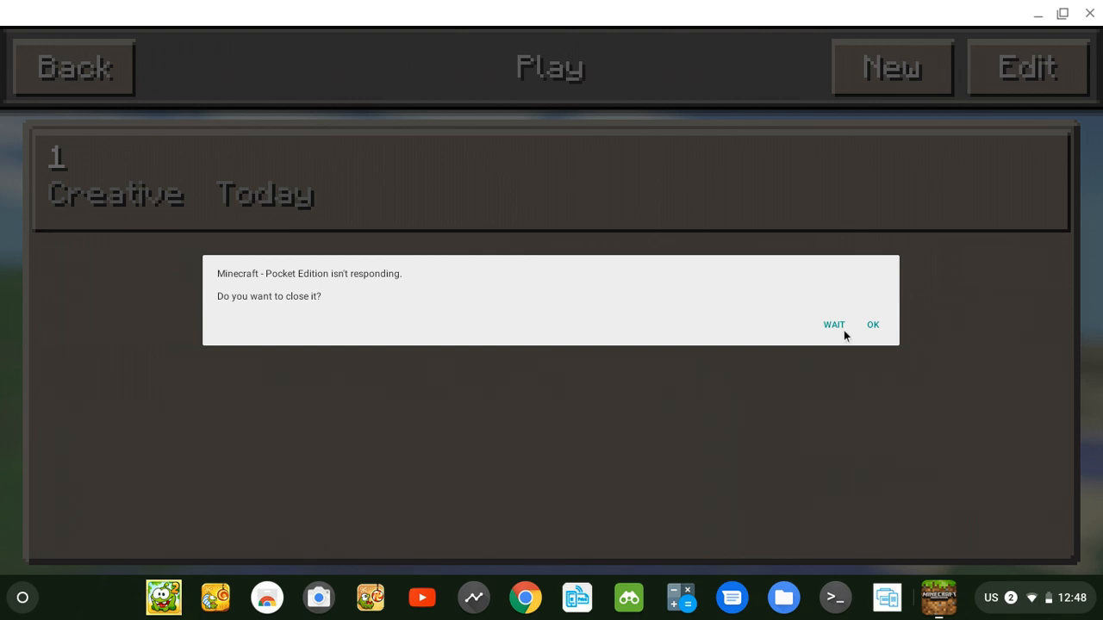
{"action": "mouse_move", "coordinate": [834, 326]}
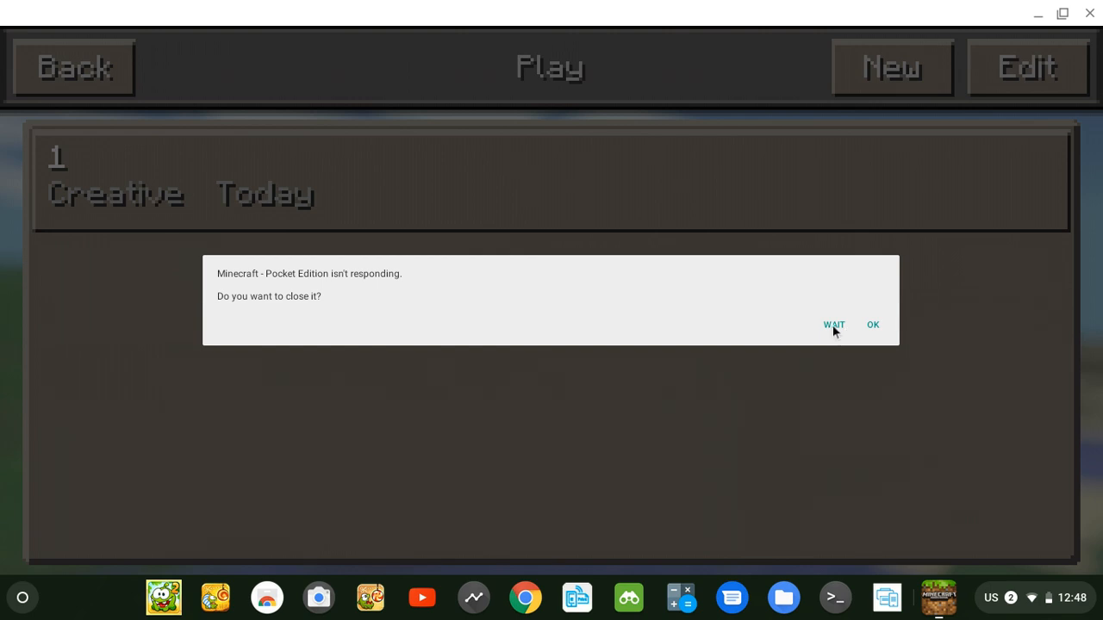
{"action": "left_click", "coordinate": [832, 324]}
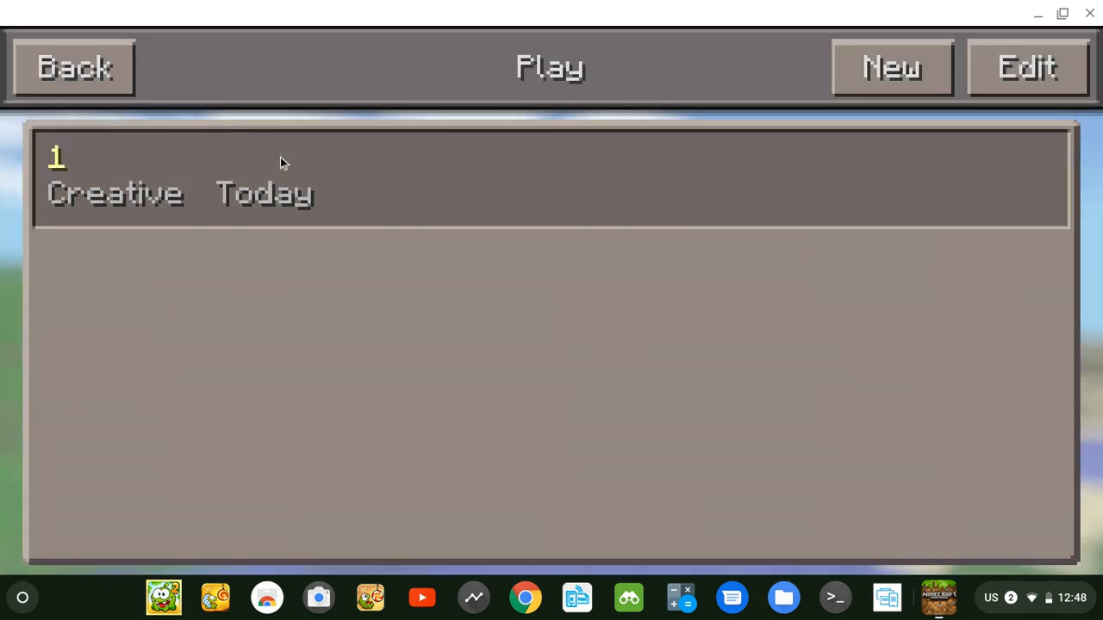
{"action": "mouse_move", "coordinate": [343, 216]}
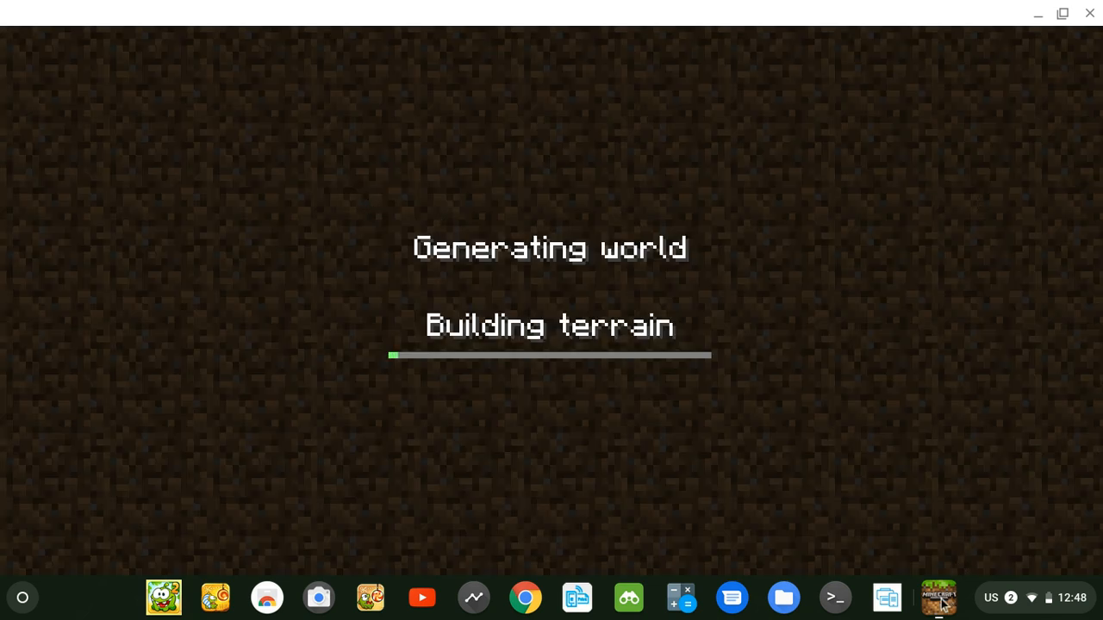
{"action": "left_click", "coordinate": [23, 596]}
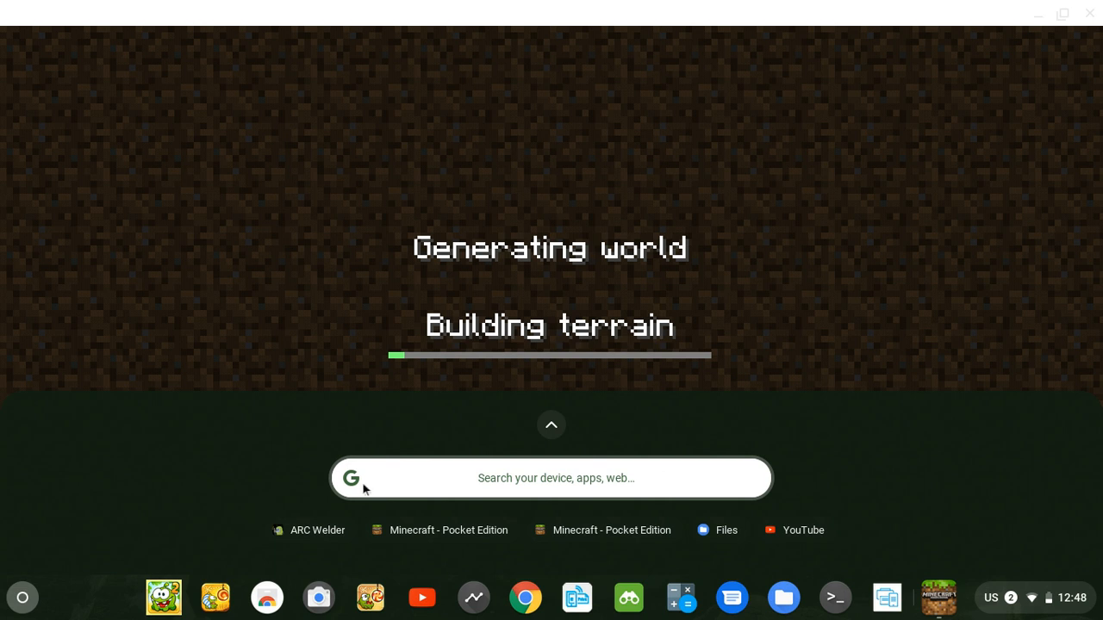